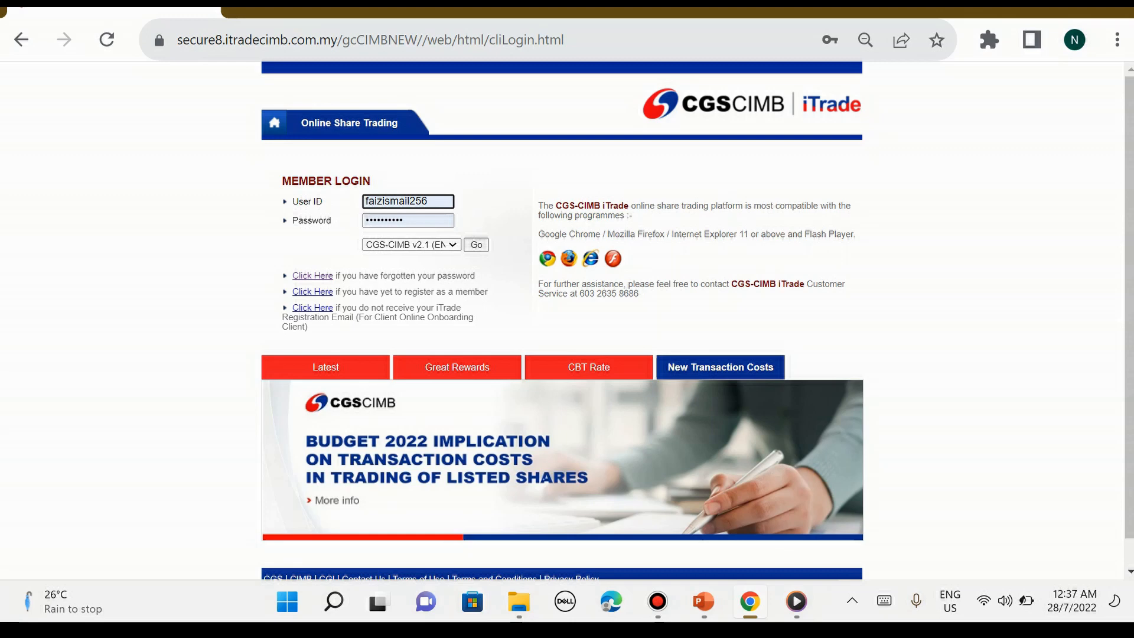
Sign in to the CGS-CIMB iTrade trading account from the login page
left_click(368, 201)
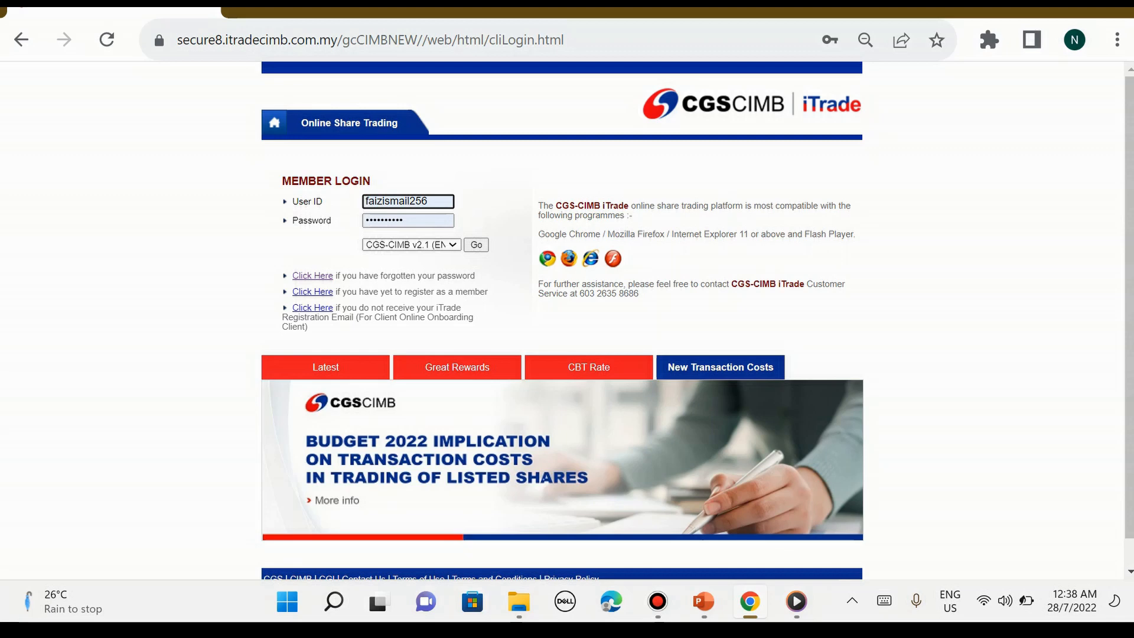
left_click(366, 201)
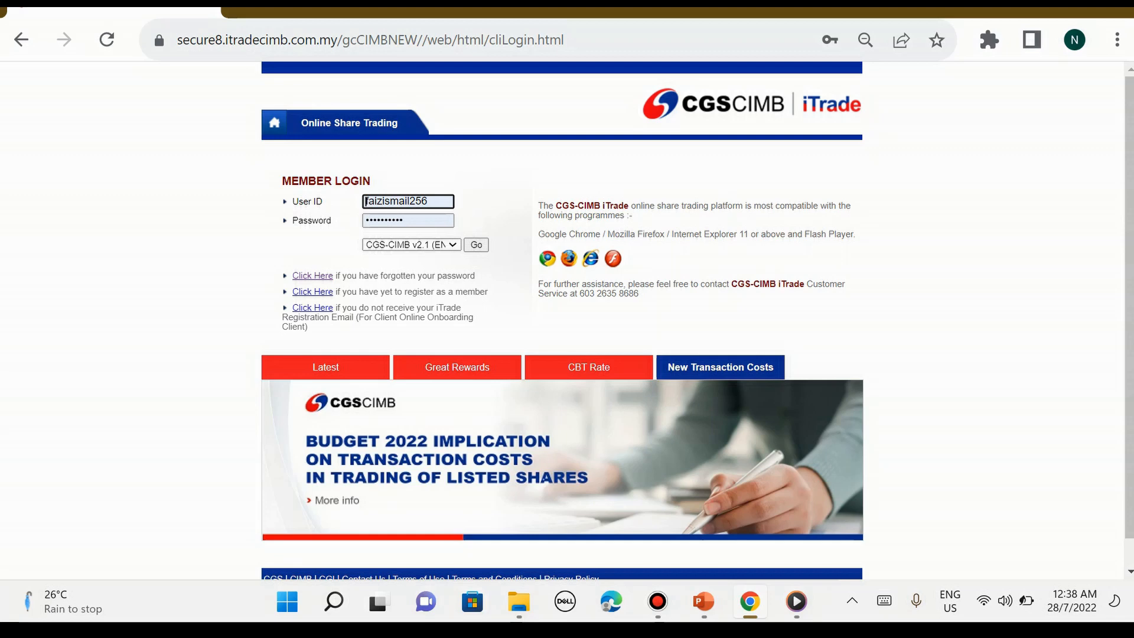
left_click(407, 220)
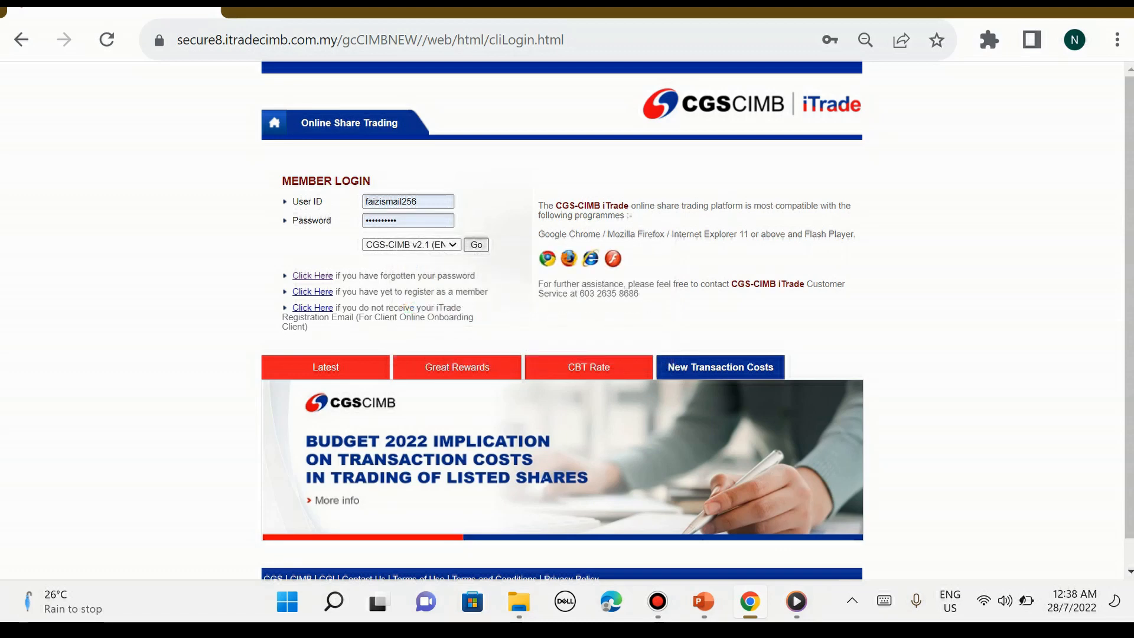
left_click(476, 244)
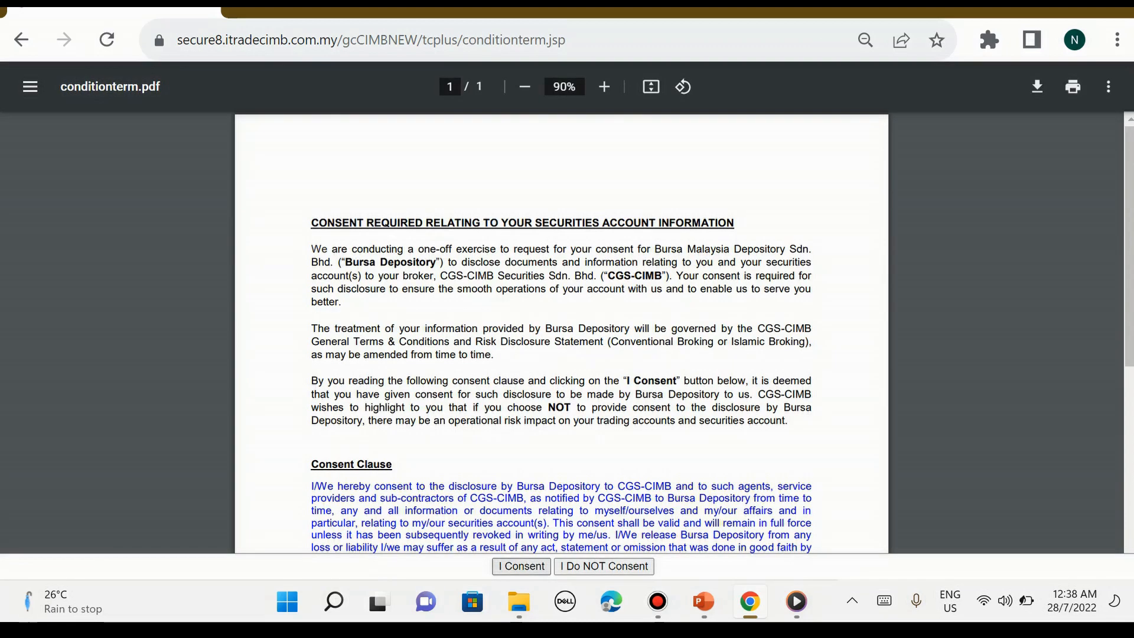
Review the consent PDF, give consent to disclose account information and acknowledge the confirmation
scroll("down", 3)
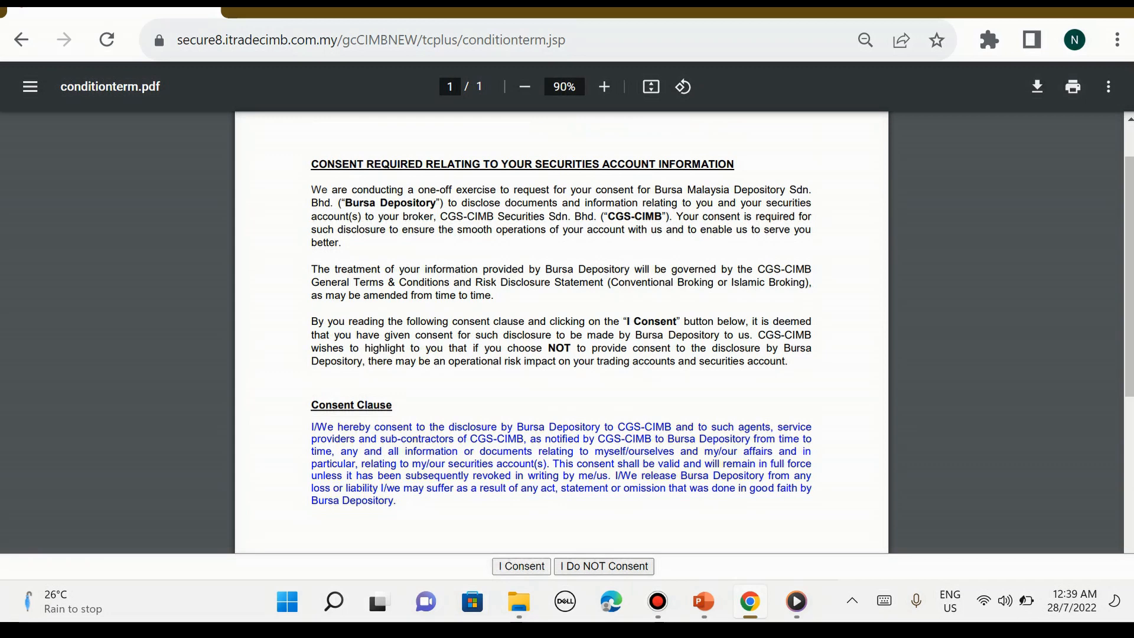
left_click(520, 565)
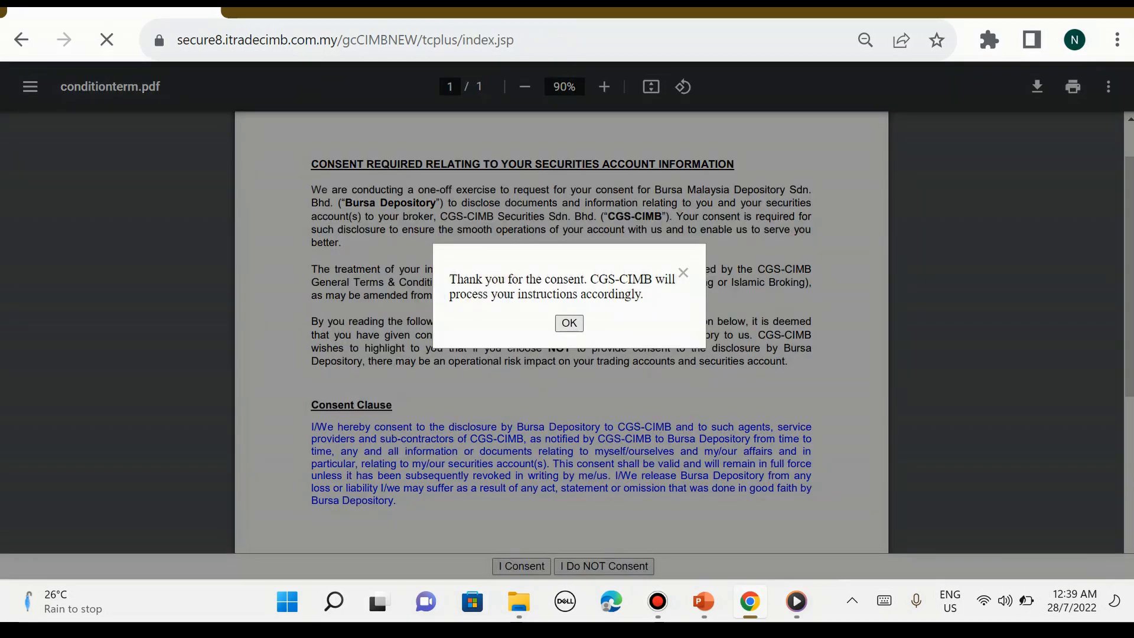
left_click(568, 323)
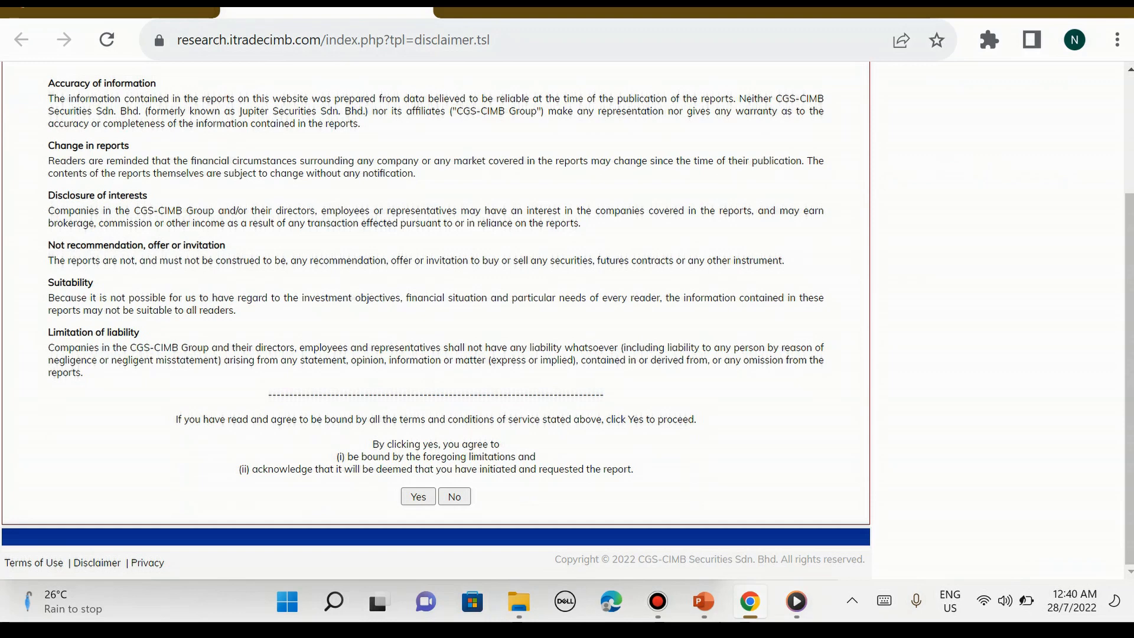
Agree to the research disclaimer and browse the Latest Reports page
left_click(417, 497)
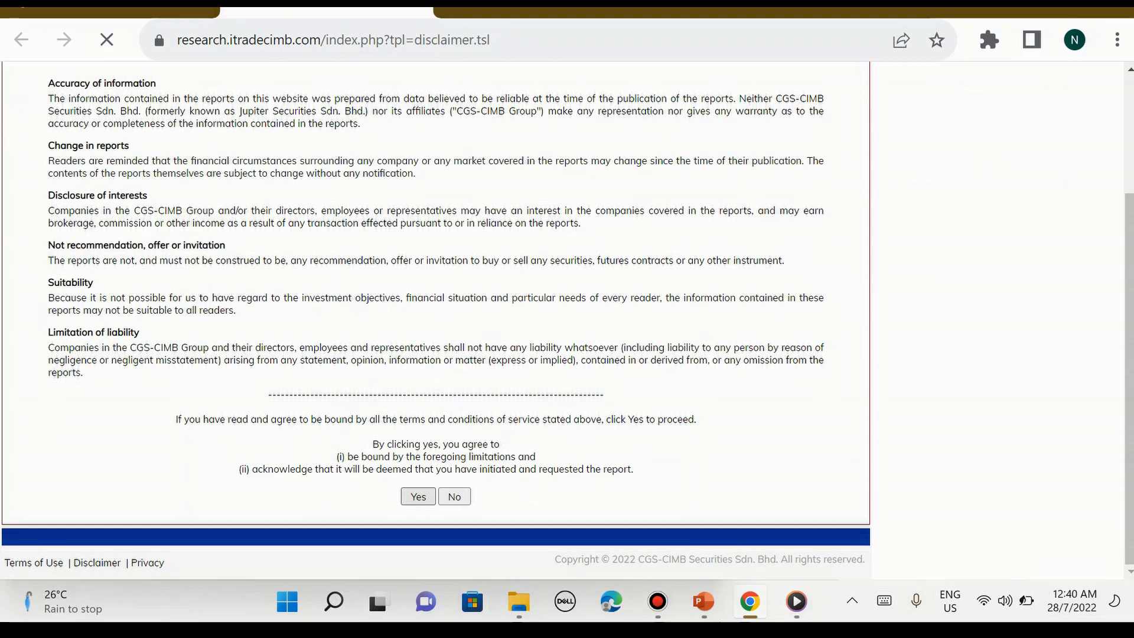
left_click(417, 496)
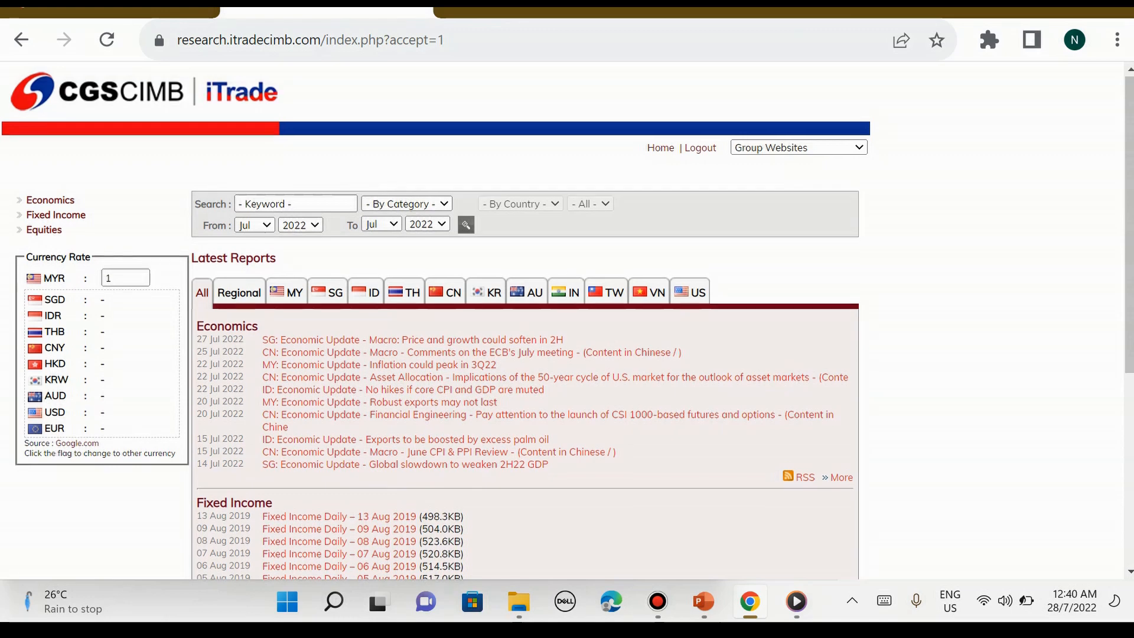
scroll("down", 3)
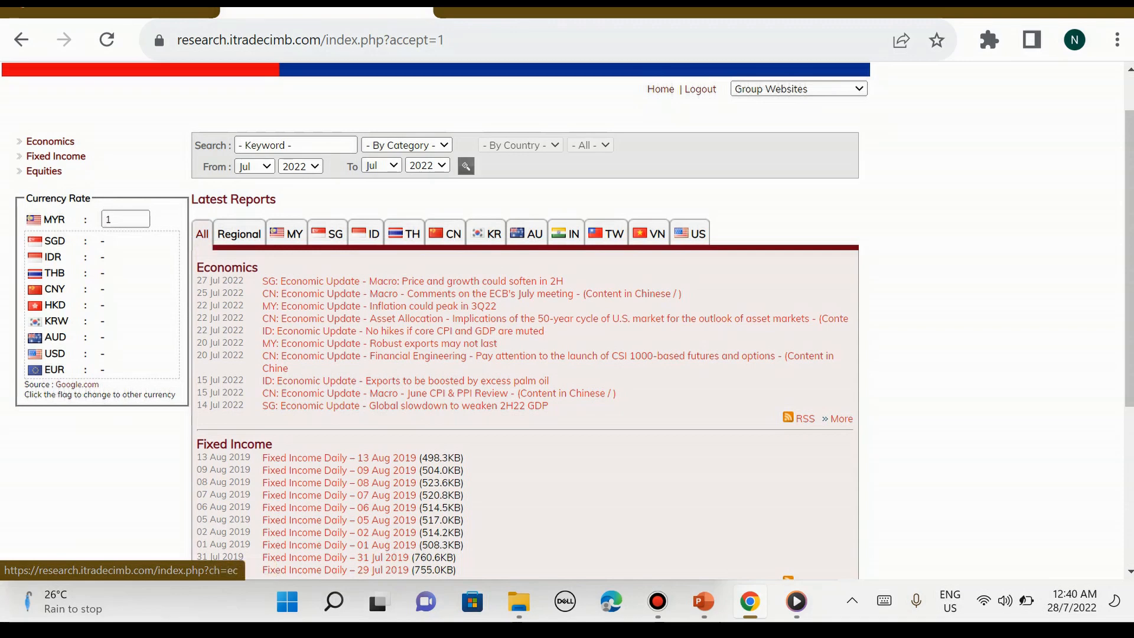
mouse_move(334, 570)
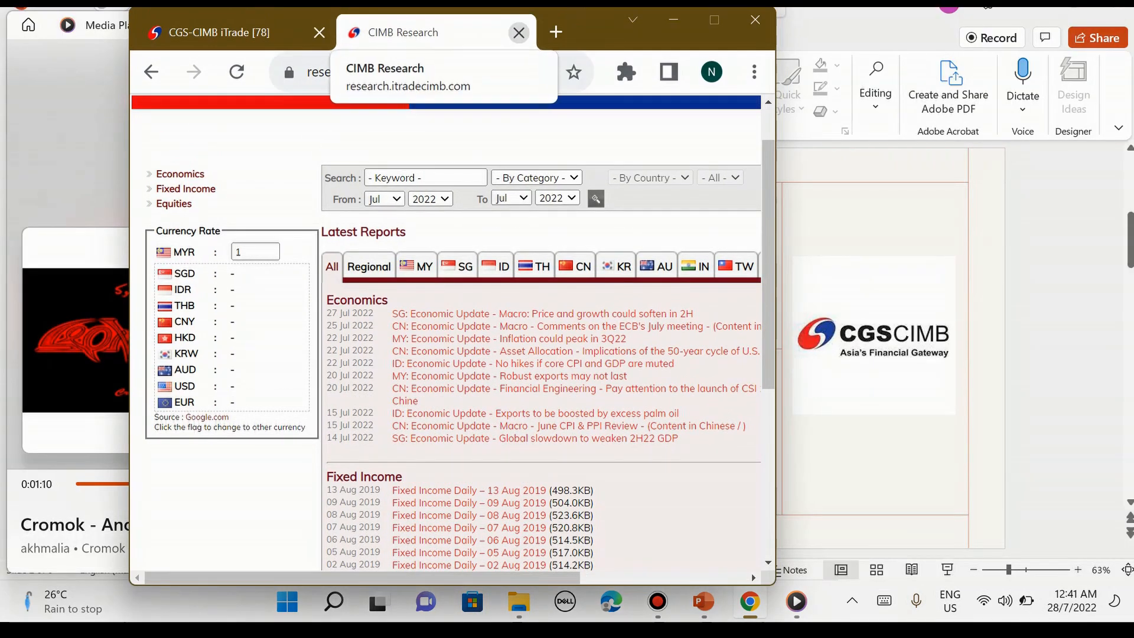
Close the CIMB Research tab and glance at the My Profile submenu before dismissing it
left_click(518, 33)
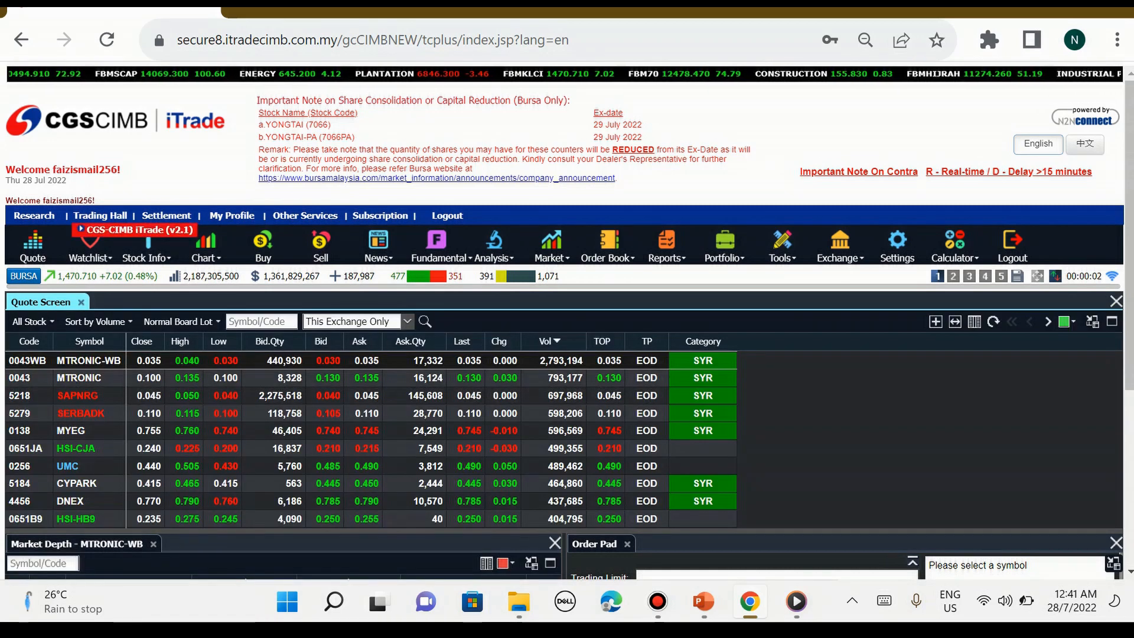
left_click(232, 215)
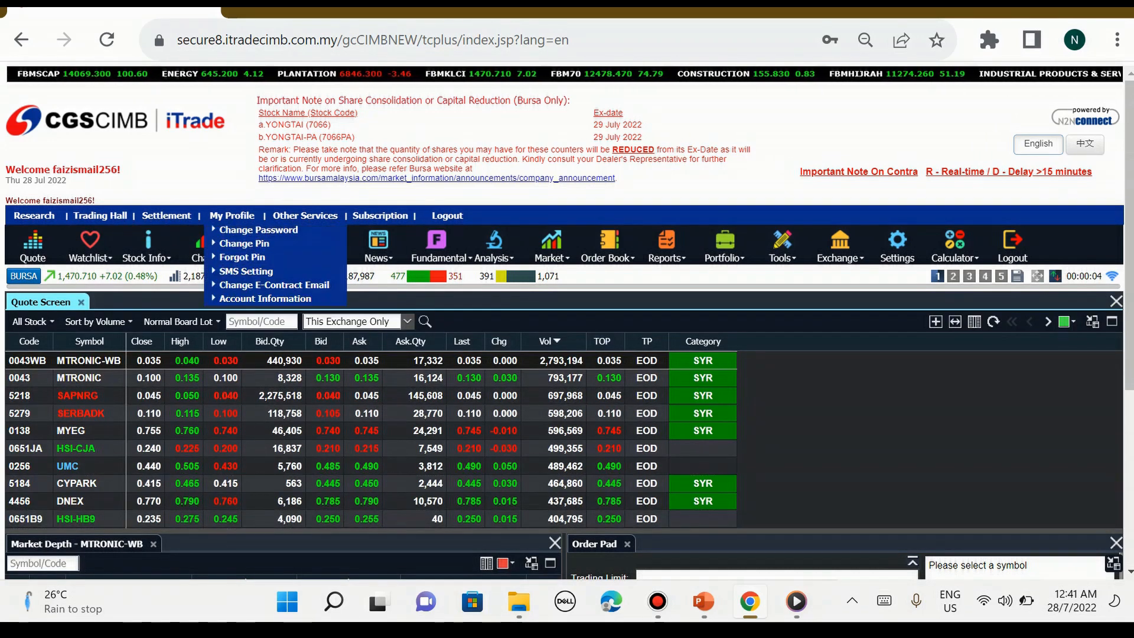
left_click(232, 215)
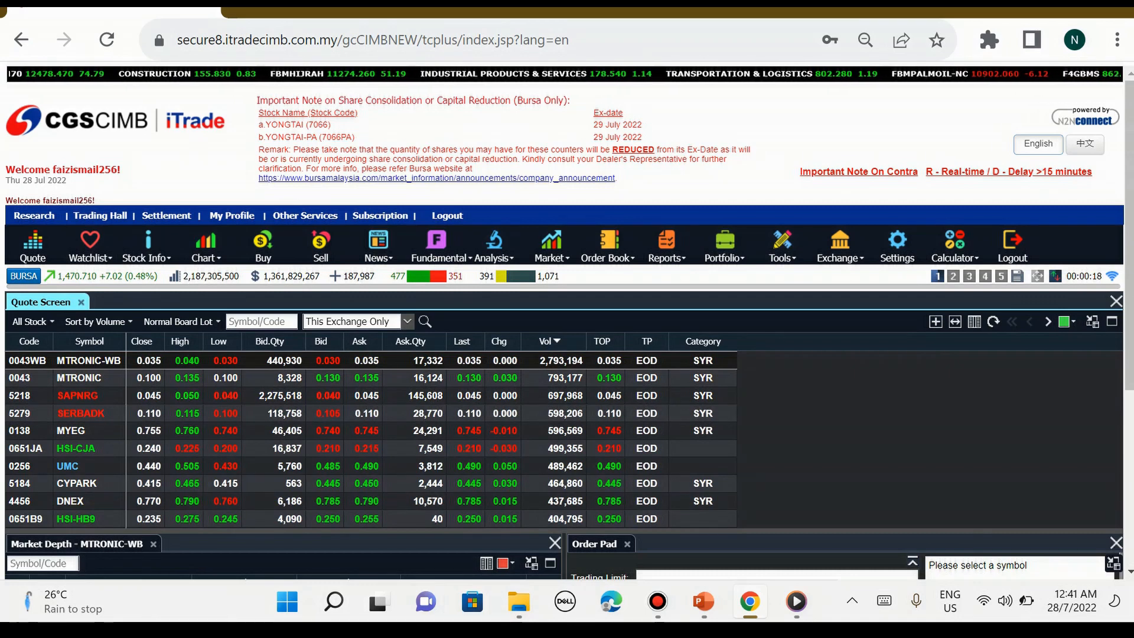
Show the Settlement menu with eSettlement, Settlement Status and eDeposit
left_click(165, 215)
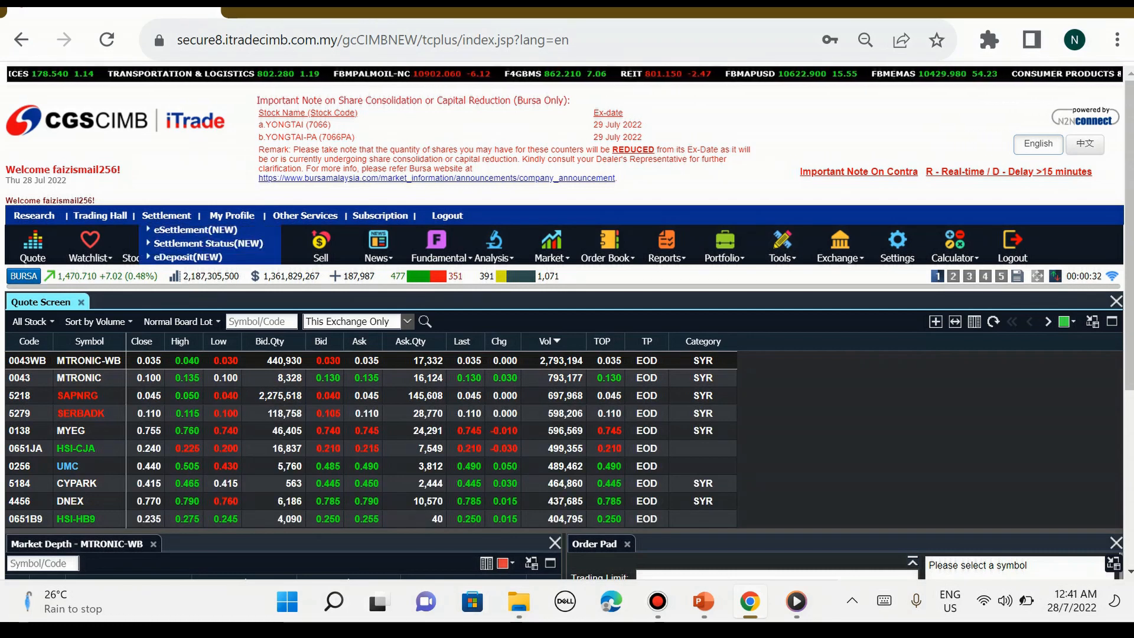
mouse_move(189, 256)
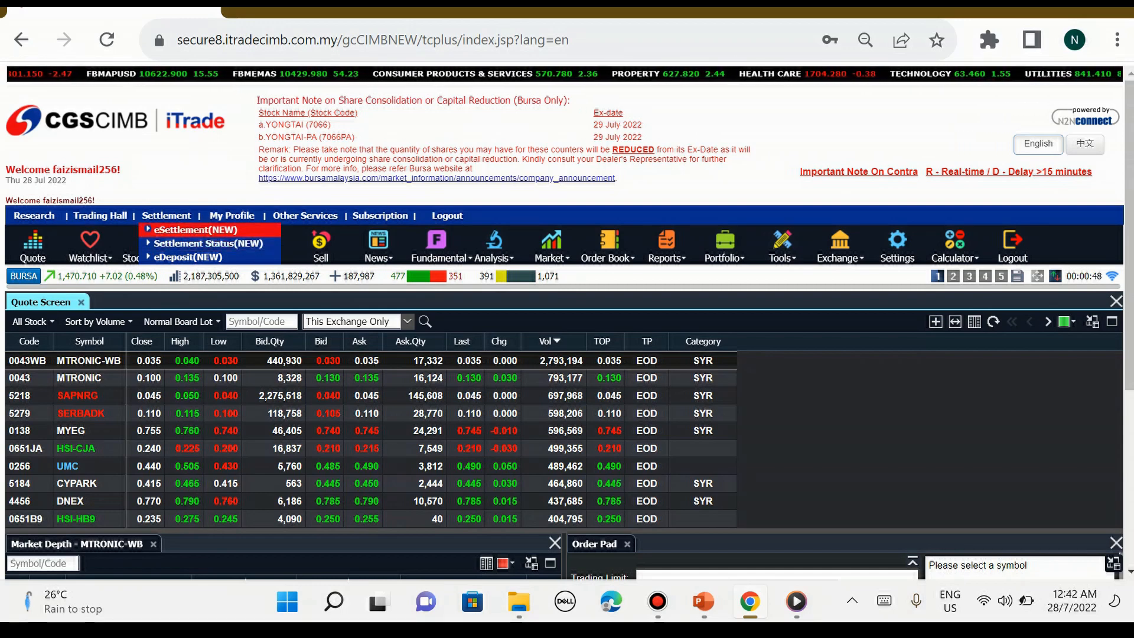
Show the My Profile account options over the Bursa quote screen
left_click(231, 215)
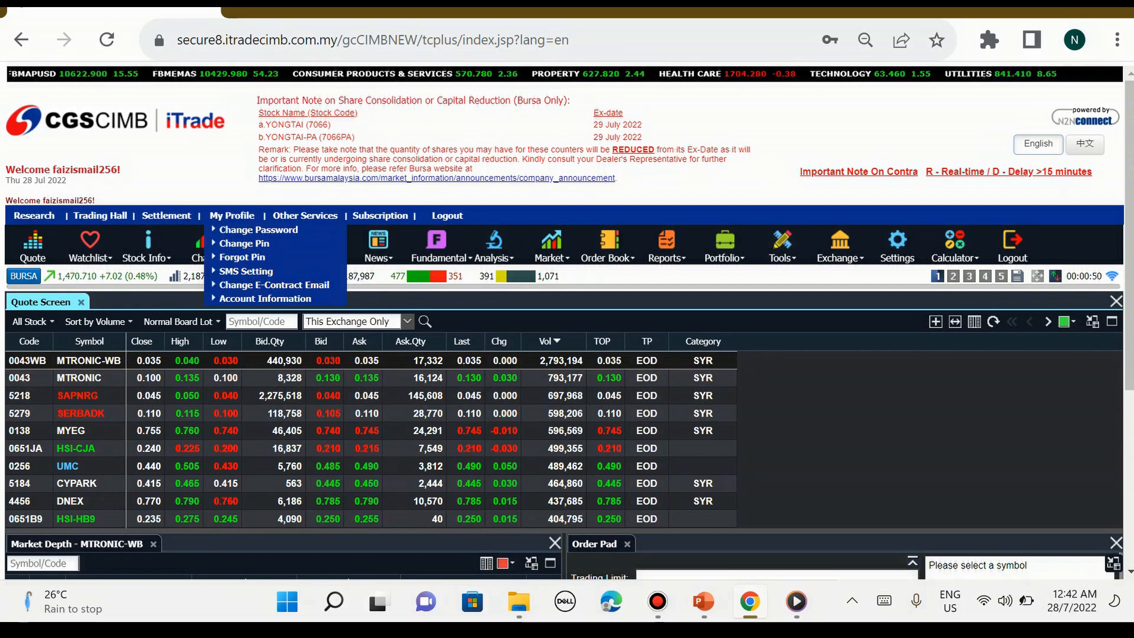
mouse_move(259, 229)
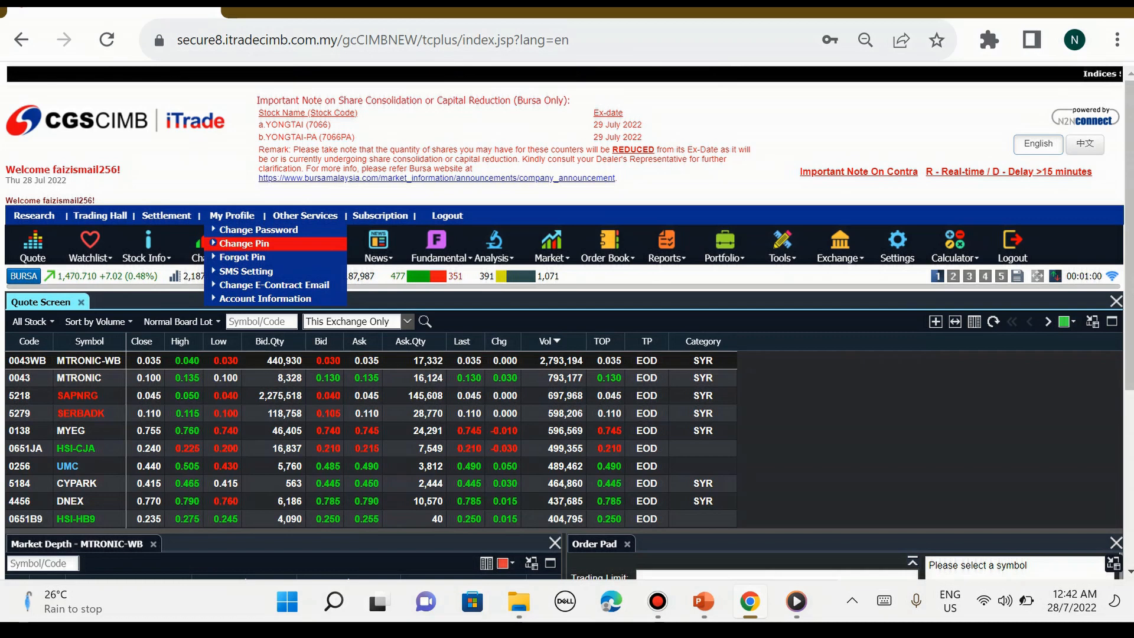
mouse_move(246, 271)
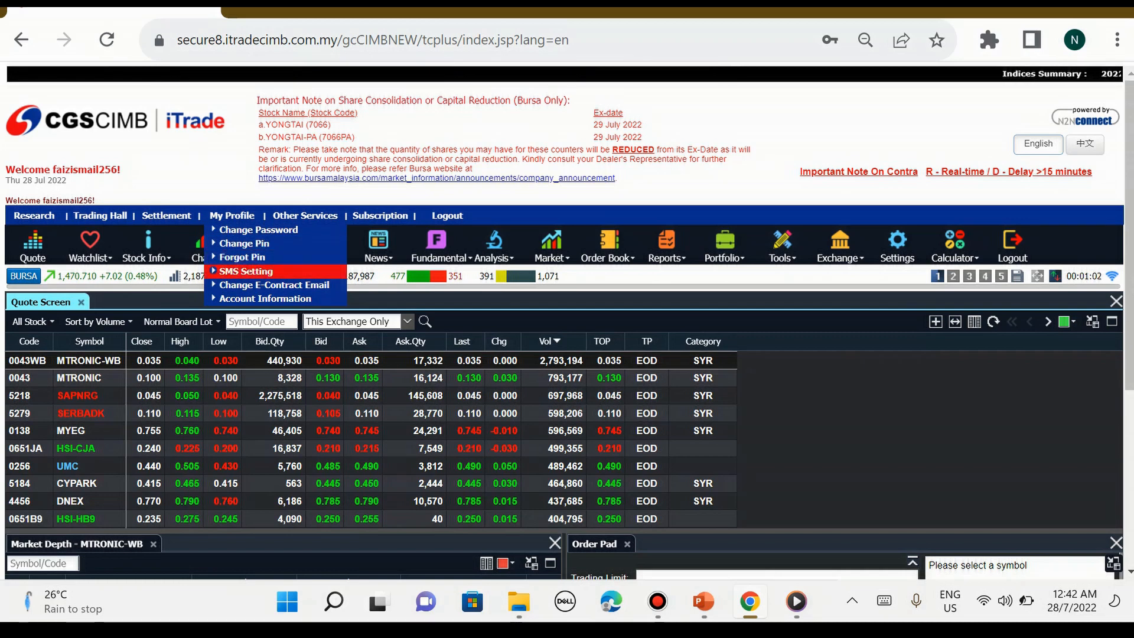
mouse_move(273, 284)
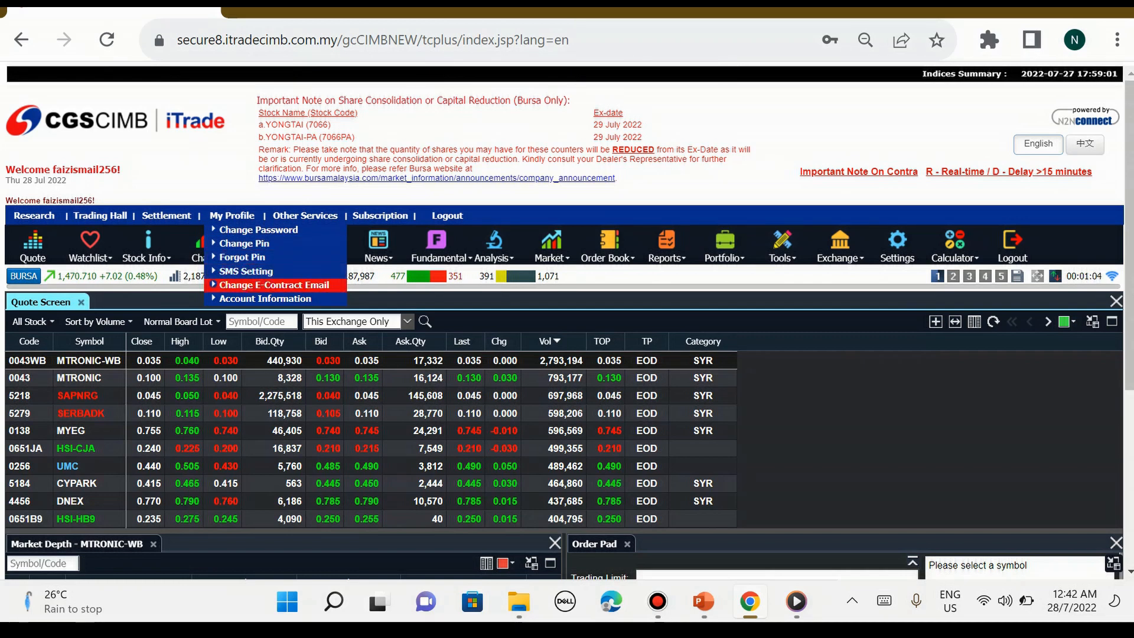
mouse_move(264, 298)
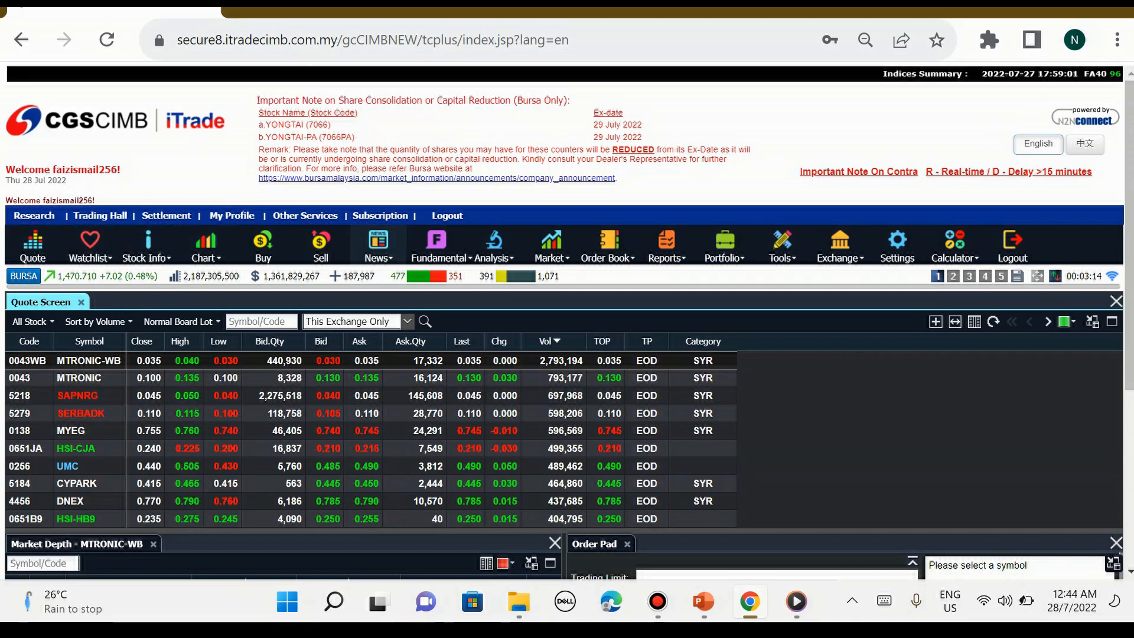
Open the Fundamental (Thomson Reuters) view in a new tab and return to the Quote Screen
left_click(437, 246)
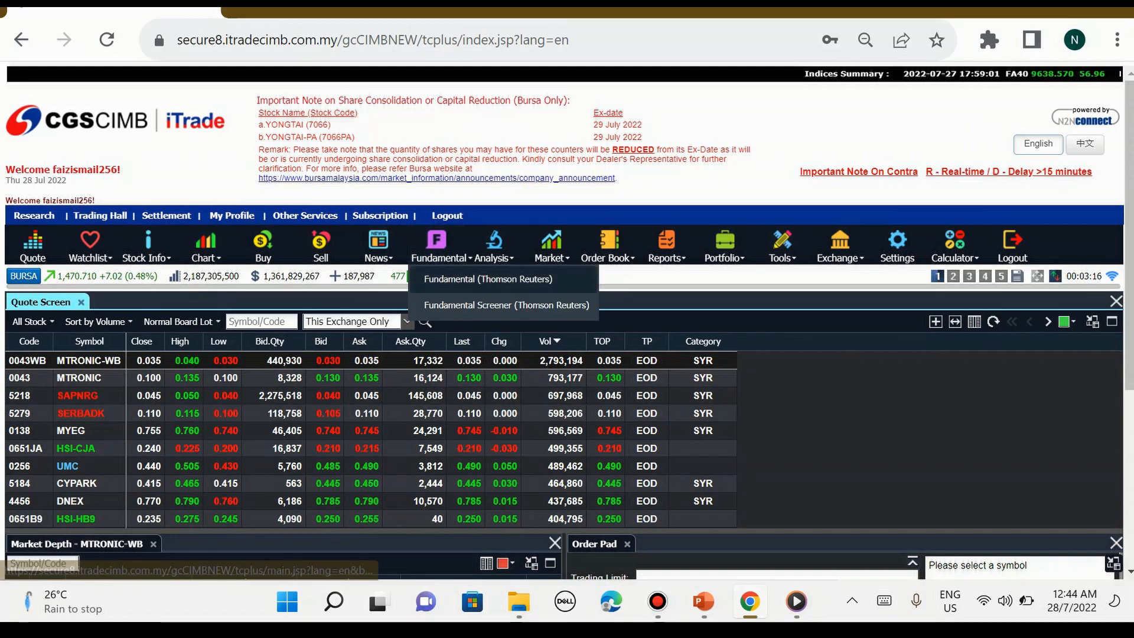
left_click(488, 279)
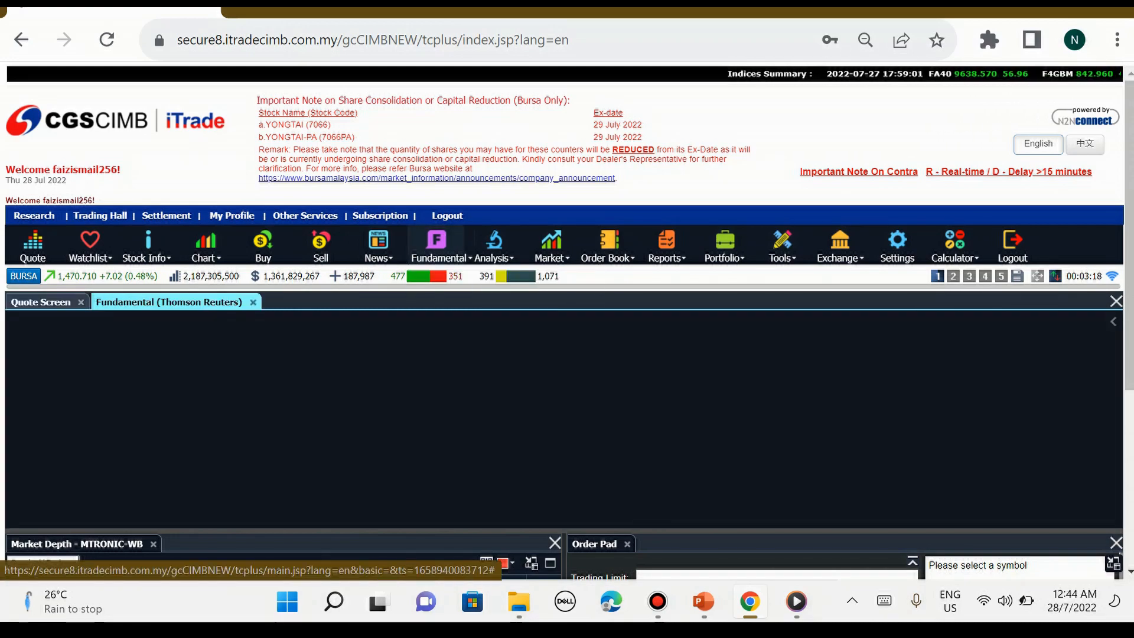
left_click(40, 302)
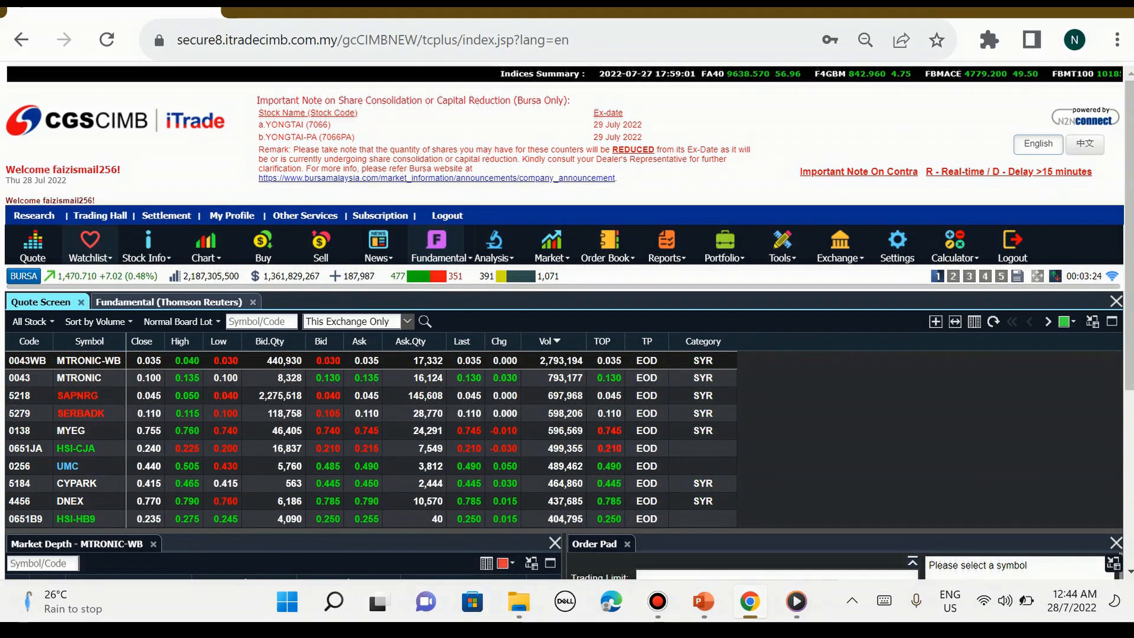
Bring up Watchlist > Rename Watchlist, reaching the watchlist name prompt
left_click(88, 245)
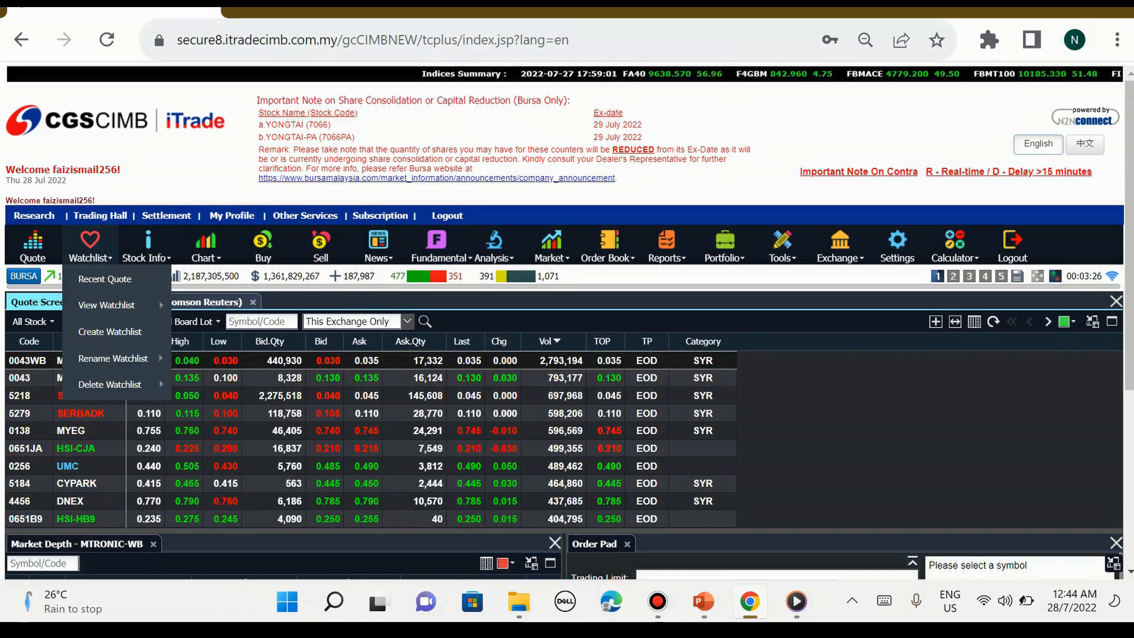
mouse_move(107, 305)
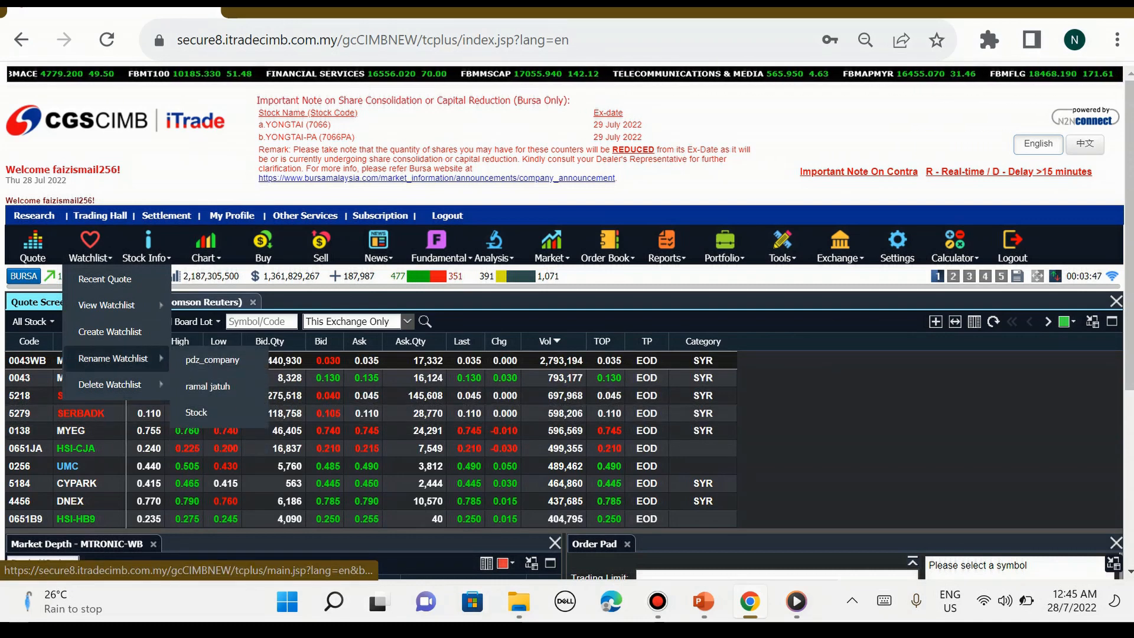
left_click(110, 330)
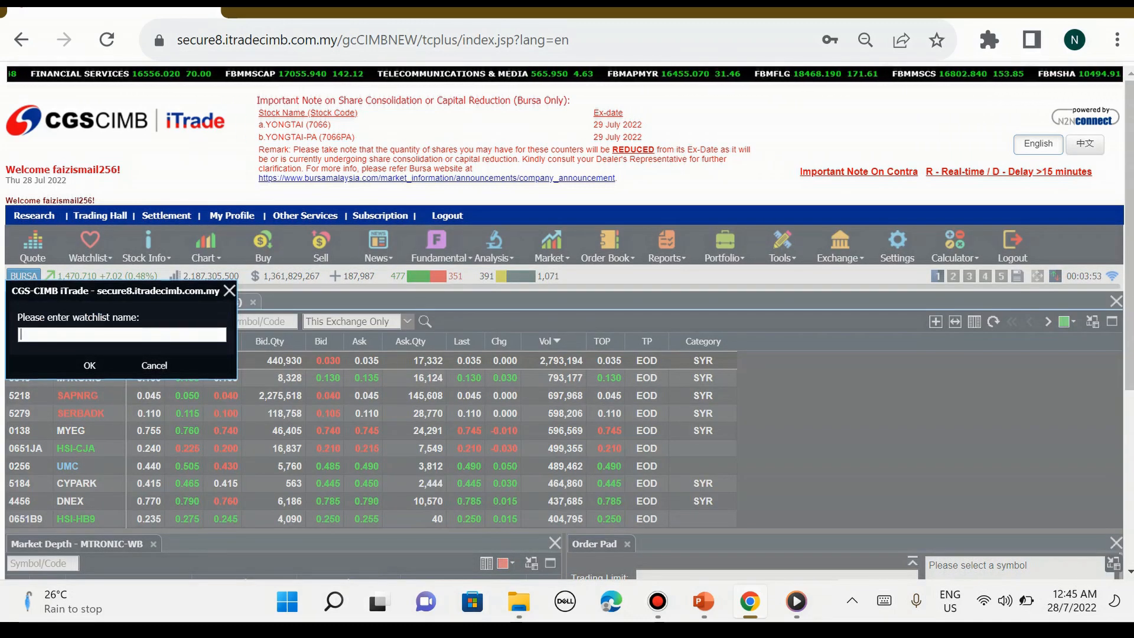
Dismiss the blank new-watchlist name prompt without creating a watchlist
left_click(89, 365)
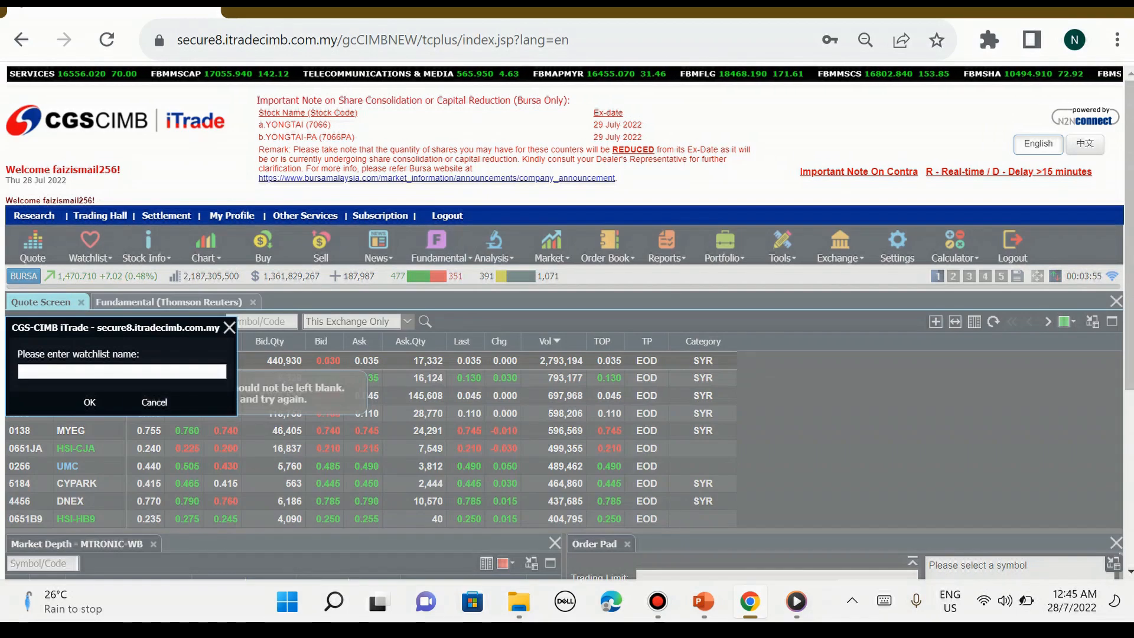
left_click(153, 401)
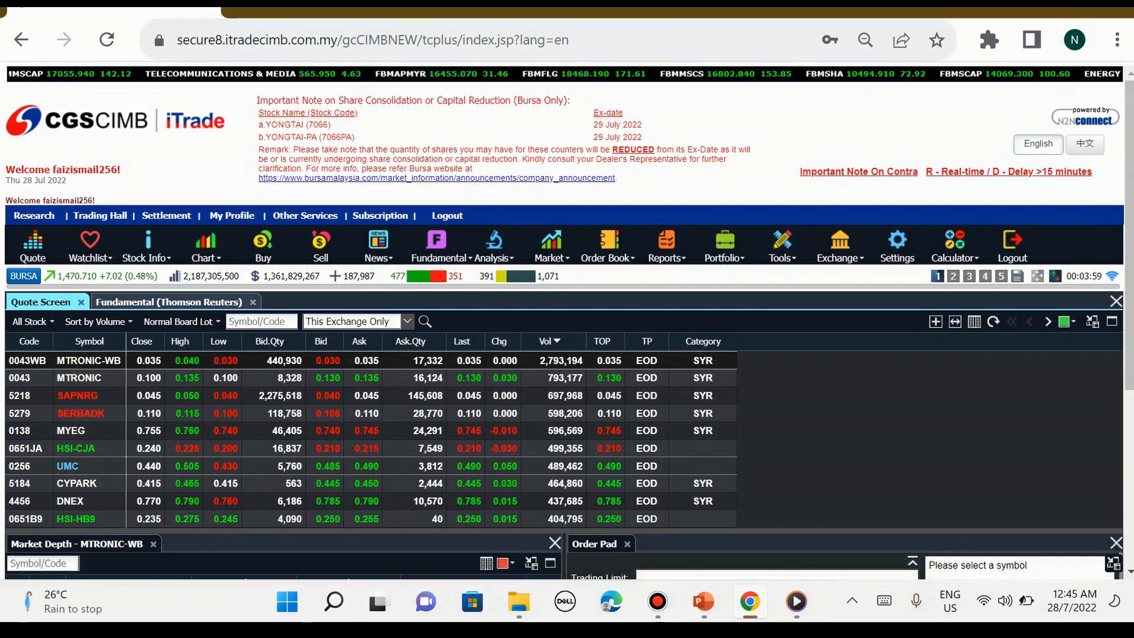
Add the UMC stock to the existing pdz_company watchlist via its row actions
right_click(68, 343)
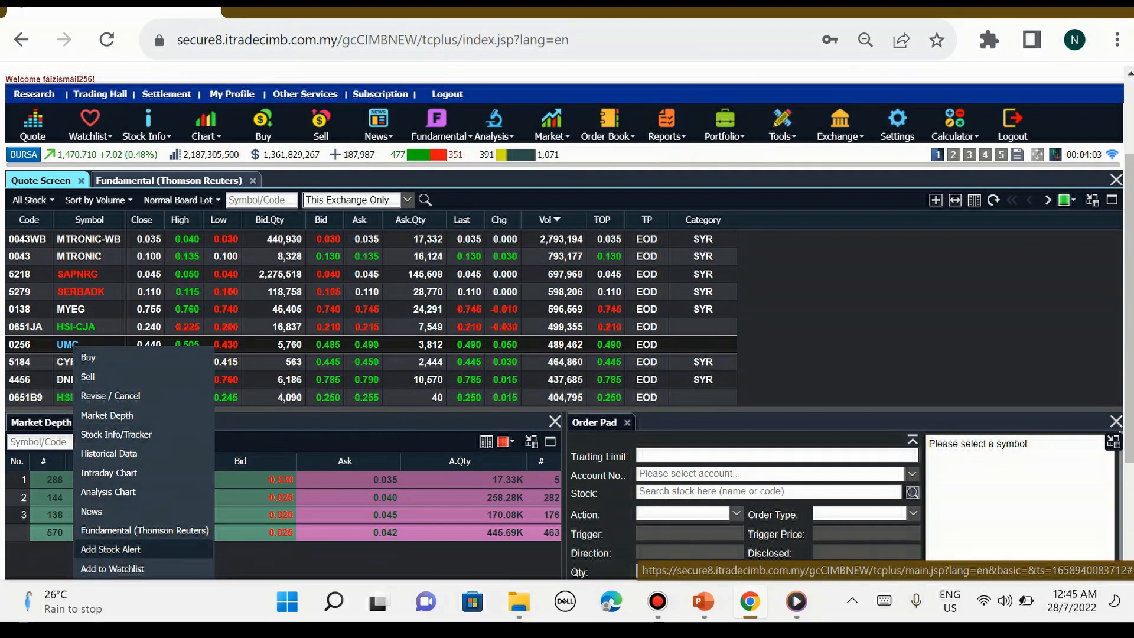
left_click(112, 568)
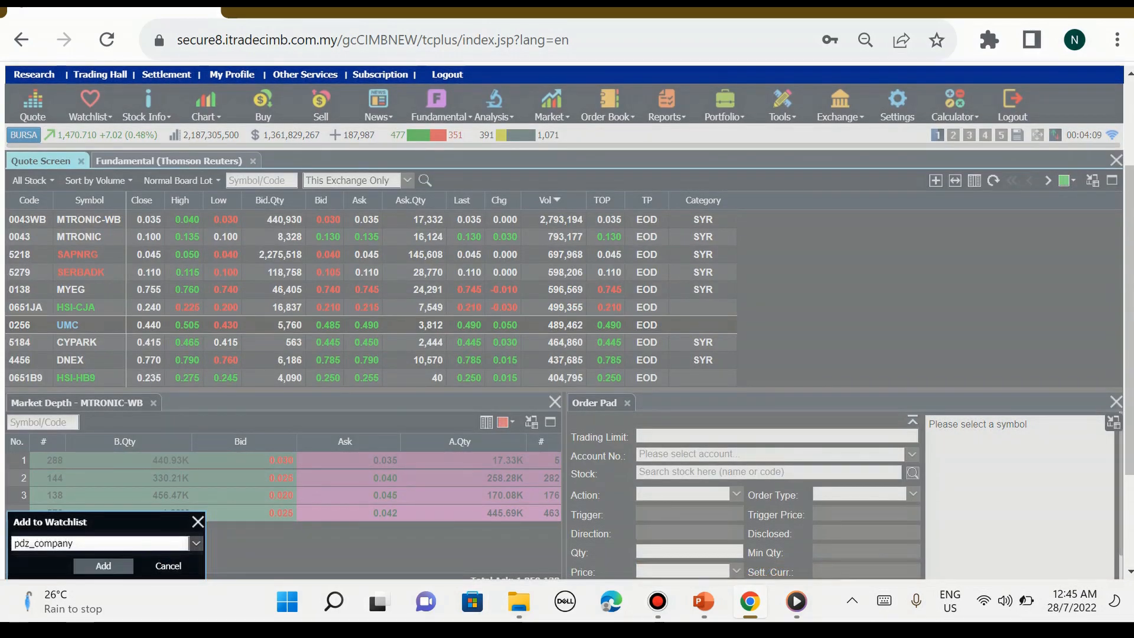
left_click(102, 566)
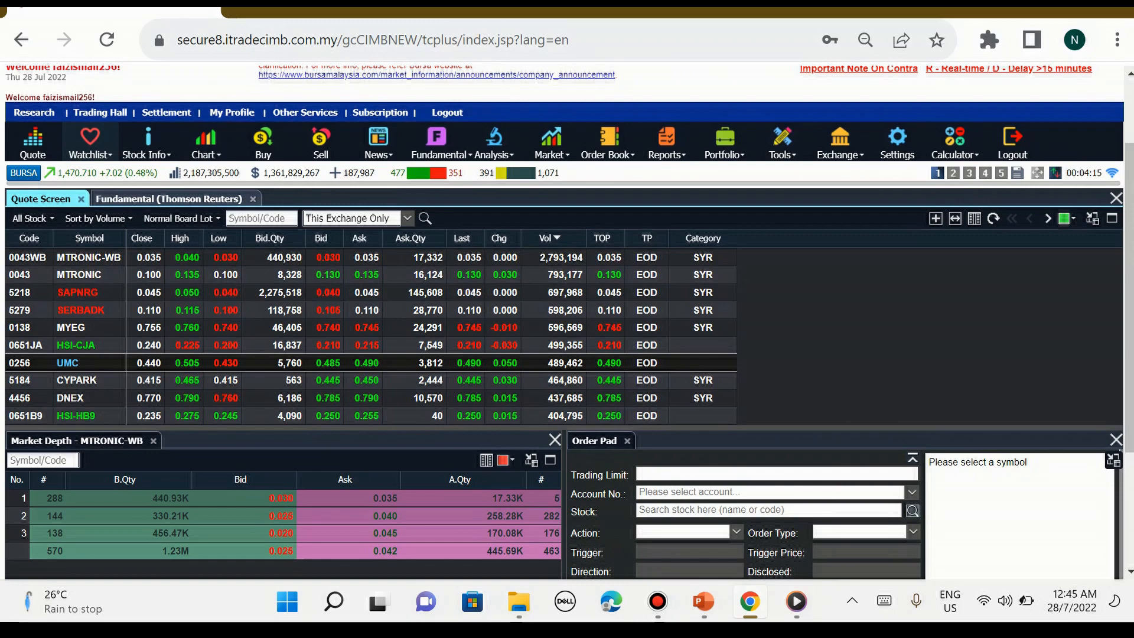
Open the pdz_company watchlist listing CSH, PWORTH, UMC and 7123WA
left_click(90, 143)
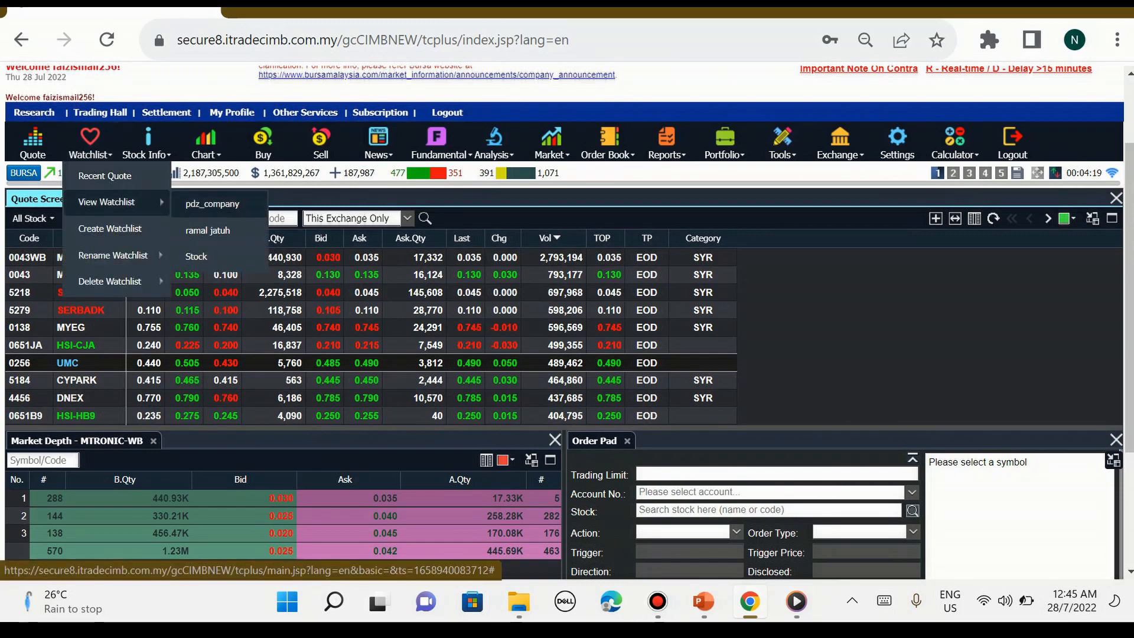
left_click(212, 203)
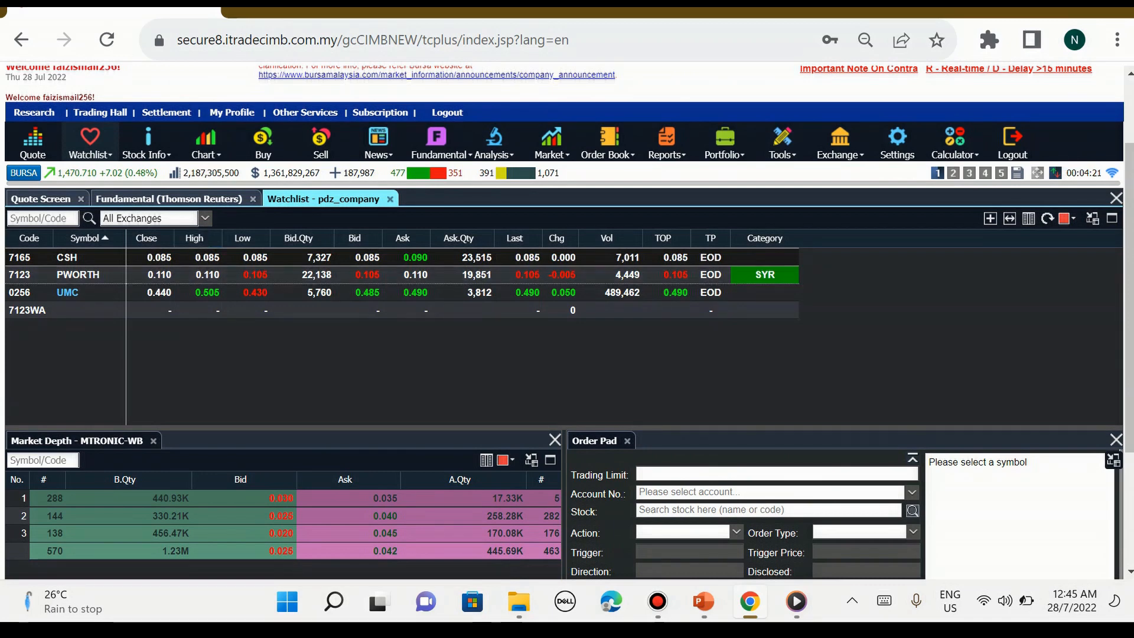
Load market depth for CSH and bring up the Stock Info options
left_click(146, 141)
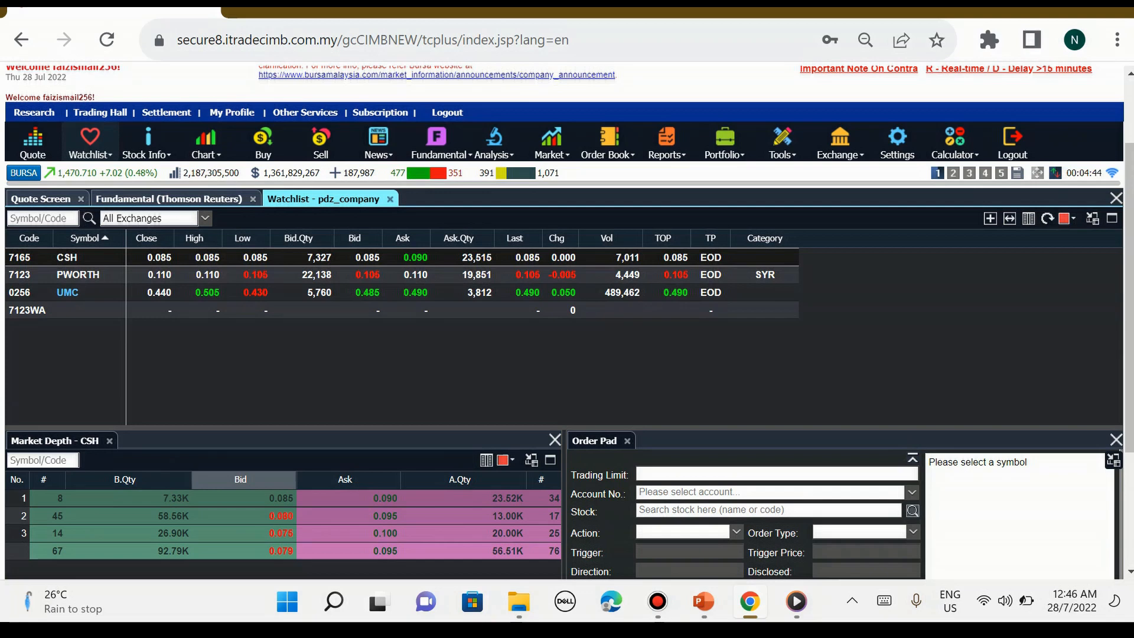
left_click(345, 479)
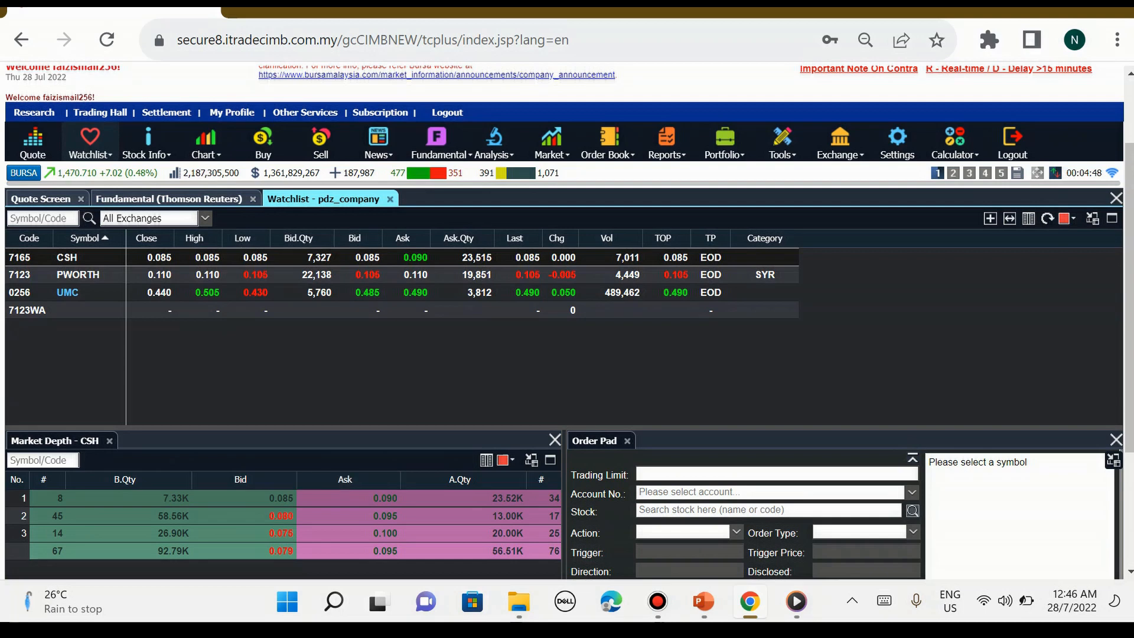
left_click(146, 143)
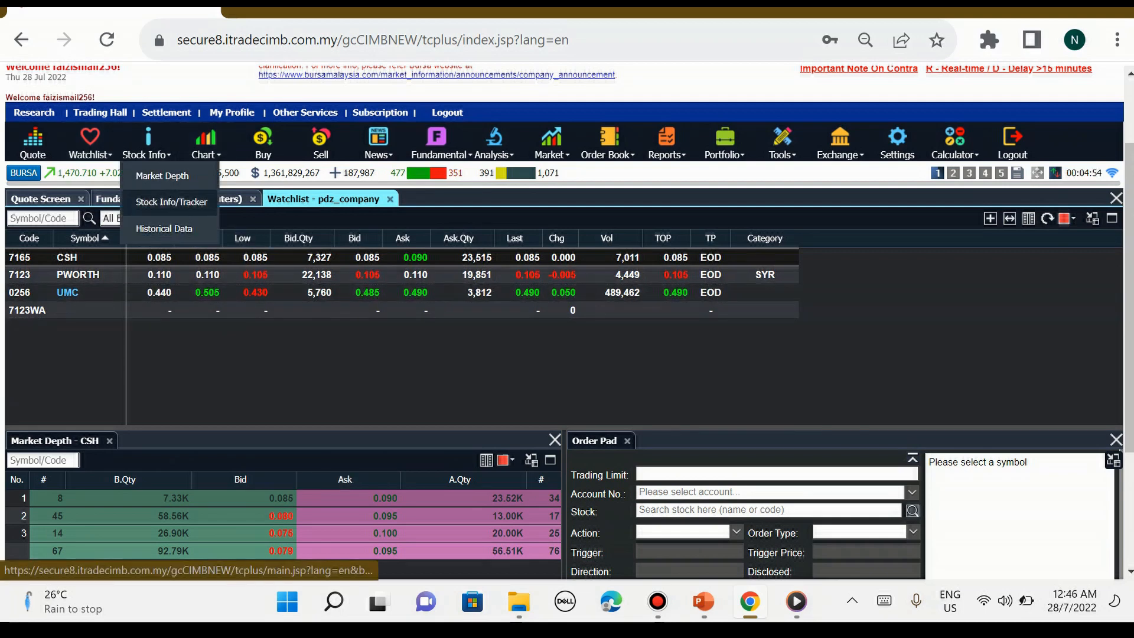
View the Stock Info/Tracker details and price chart for CSH Alliance Berhad
left_click(170, 202)
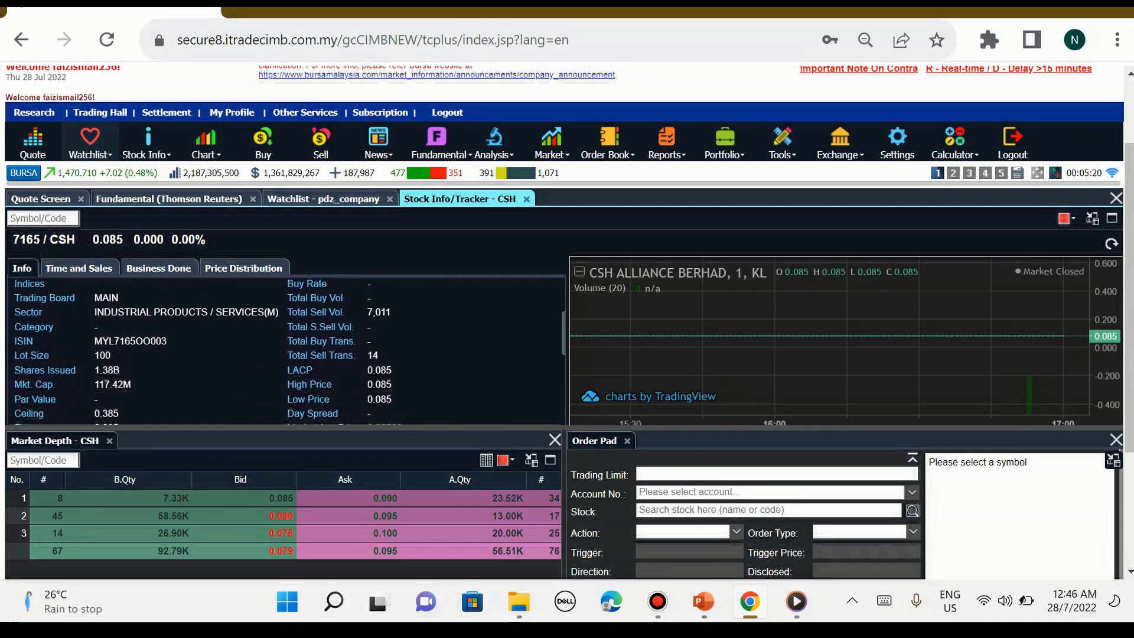
scroll("down", 3)
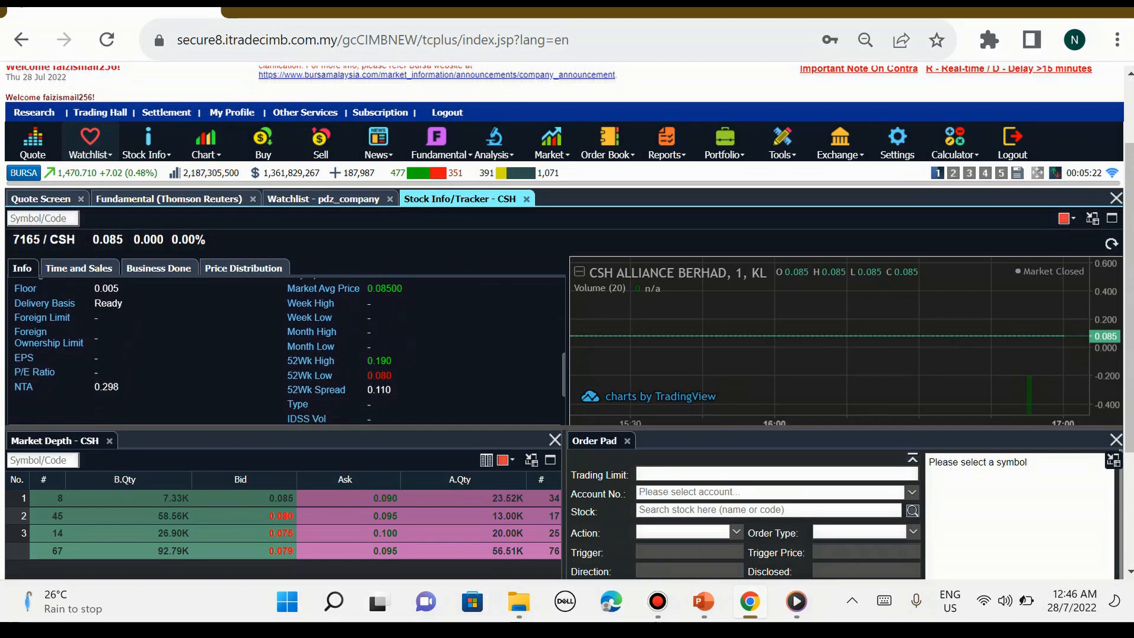
scroll("down", 3)
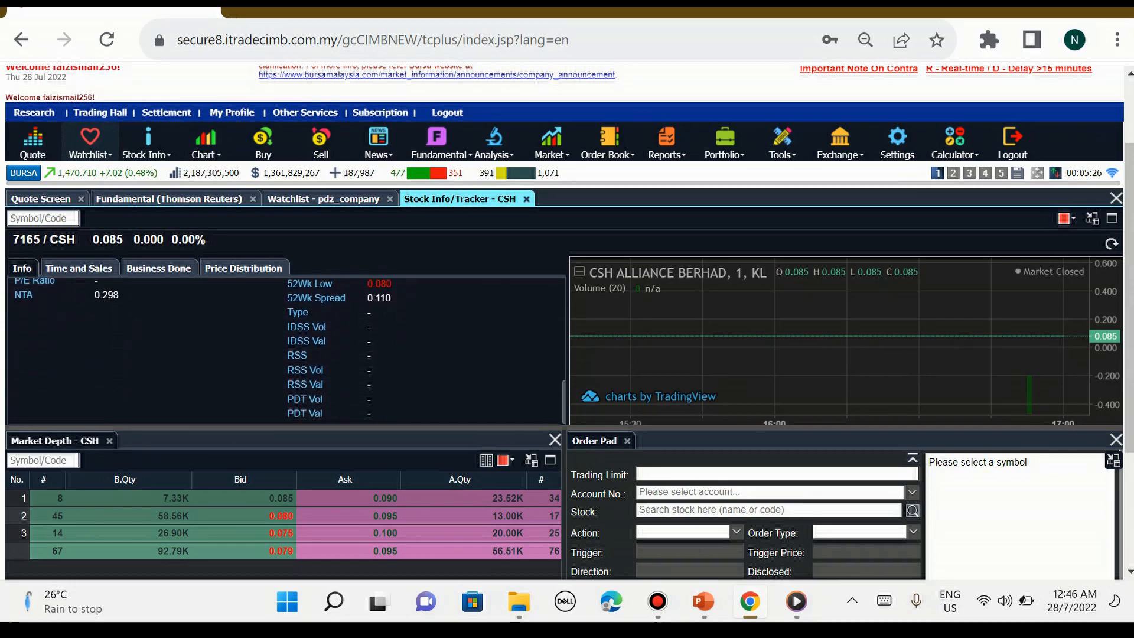
Close the Stock Info, pdz_company watchlist and Fundamental tabs, leaving the Quote Screen
left_click(323, 199)
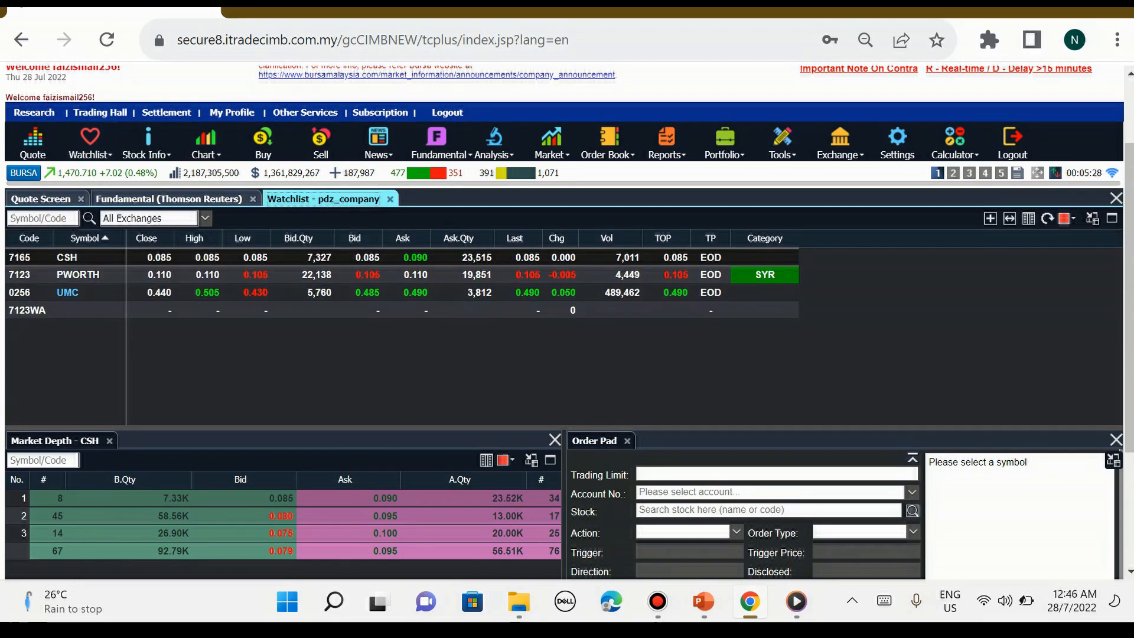
left_click(169, 199)
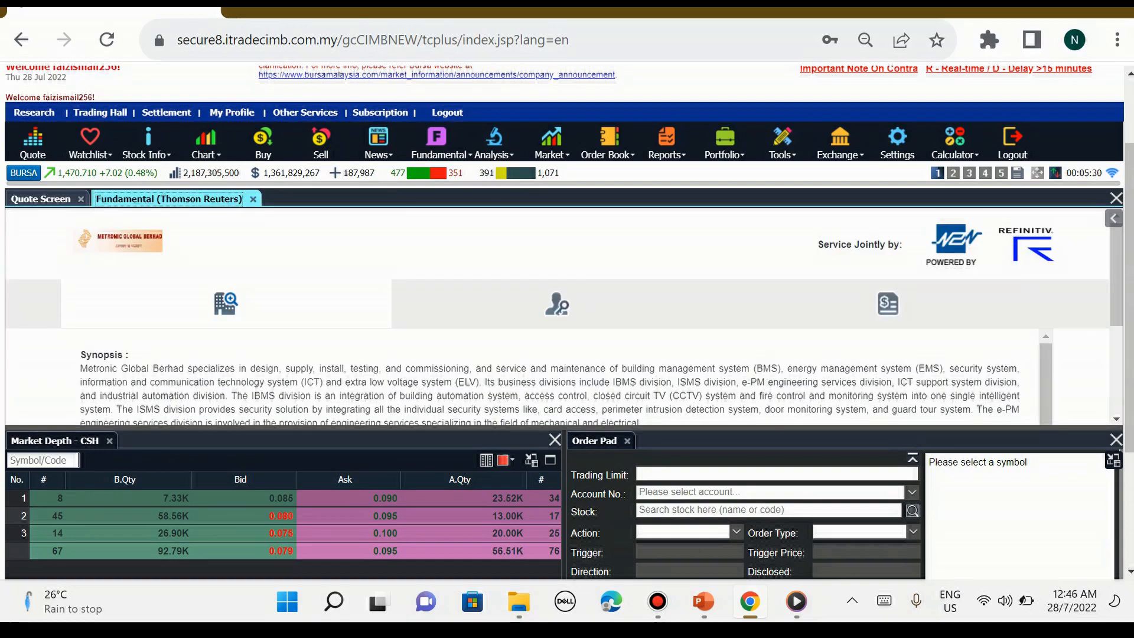
left_click(40, 199)
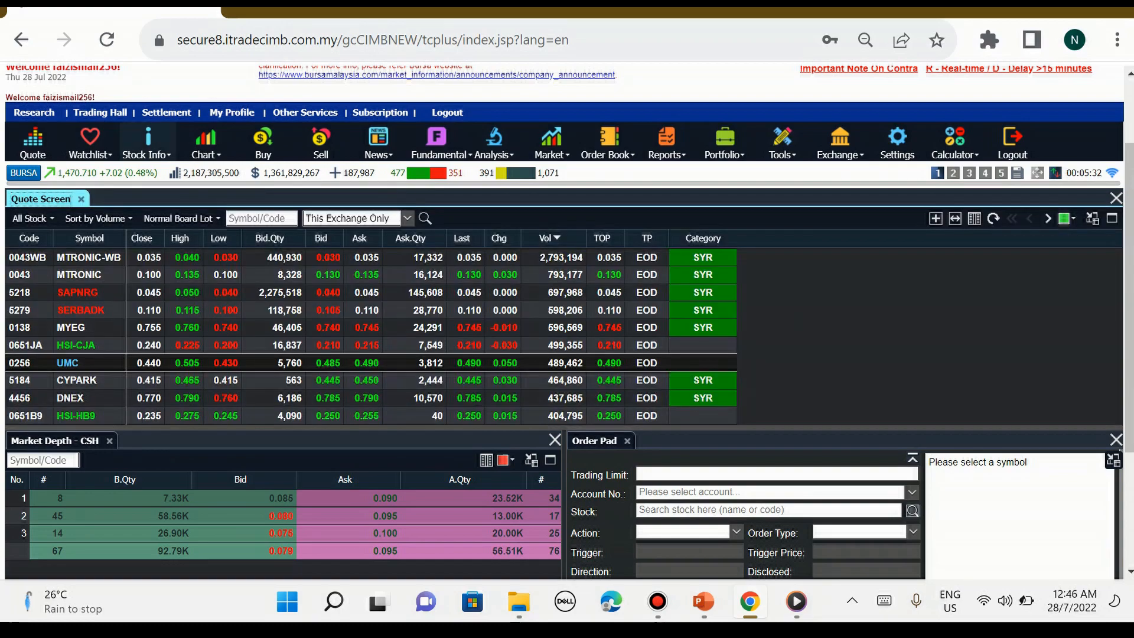
left_click(147, 143)
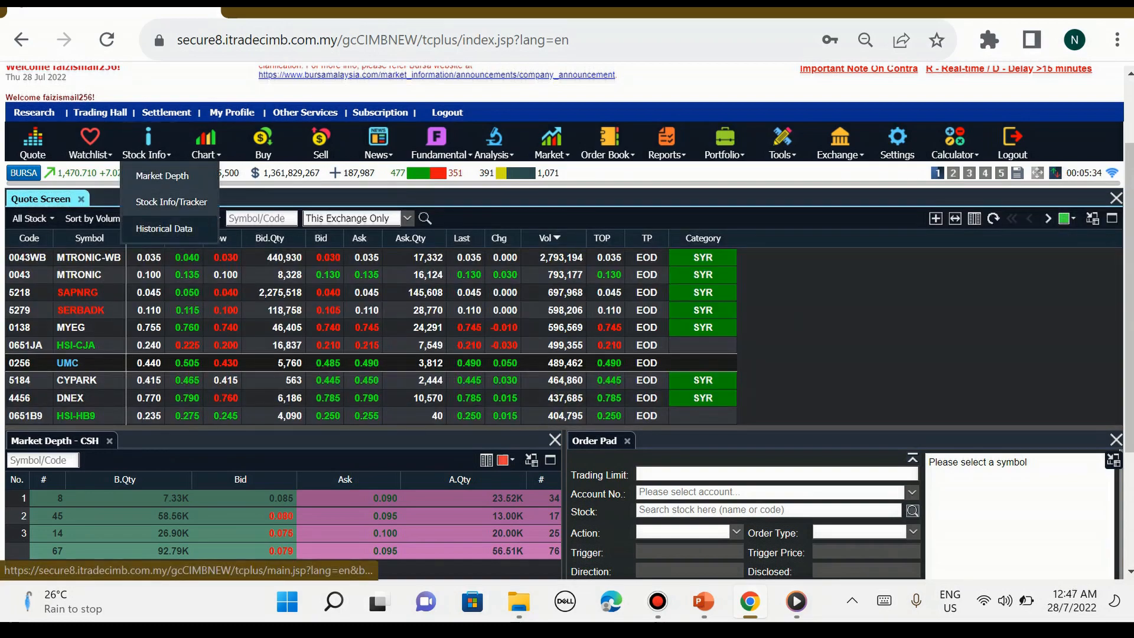
View UMC's daily historical open, high, low, close and volume data, then return to the Quote Screen
left_click(163, 228)
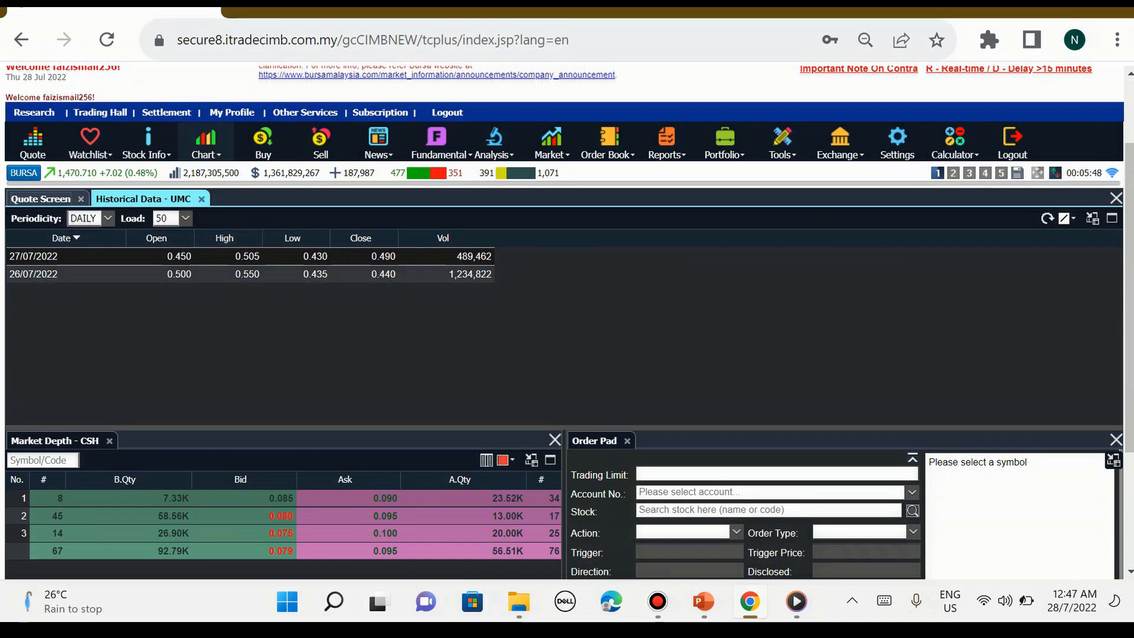
left_click(204, 143)
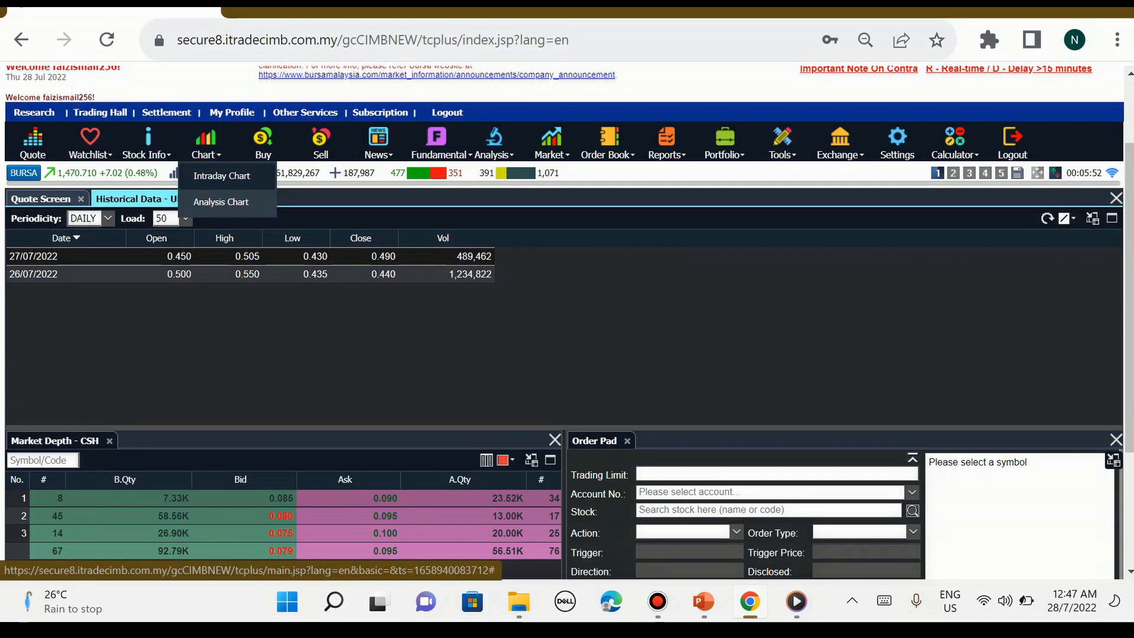
left_click(220, 176)
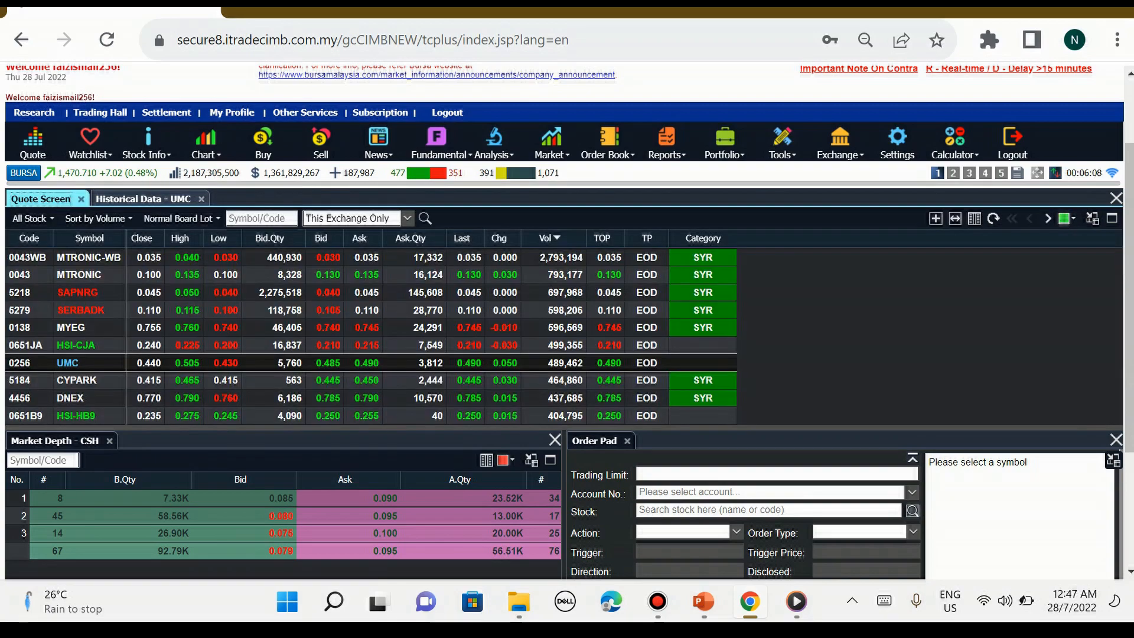
left_click(204, 143)
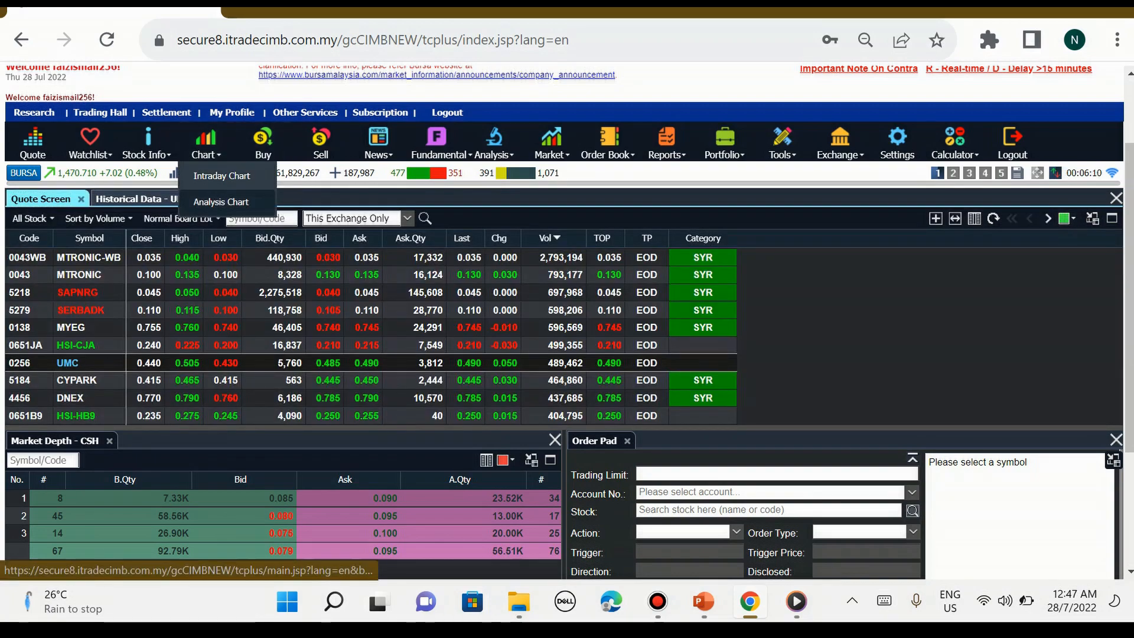
Open an Analysis Chart for UMEDIC (0256) and set its interval to 12 months
left_click(221, 202)
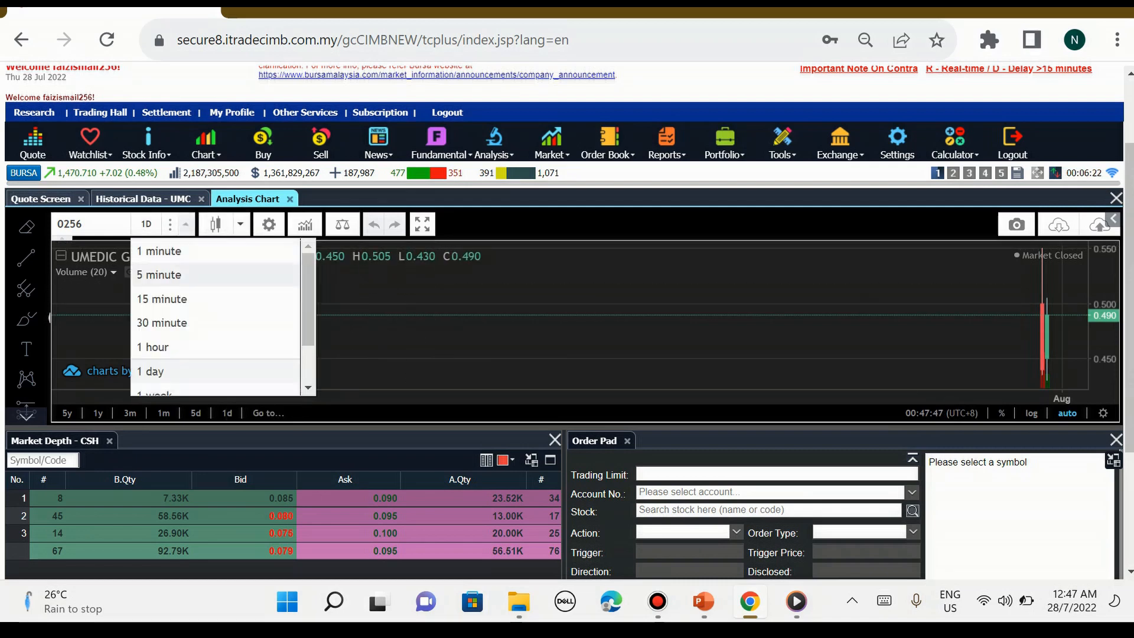
scroll("down", 3)
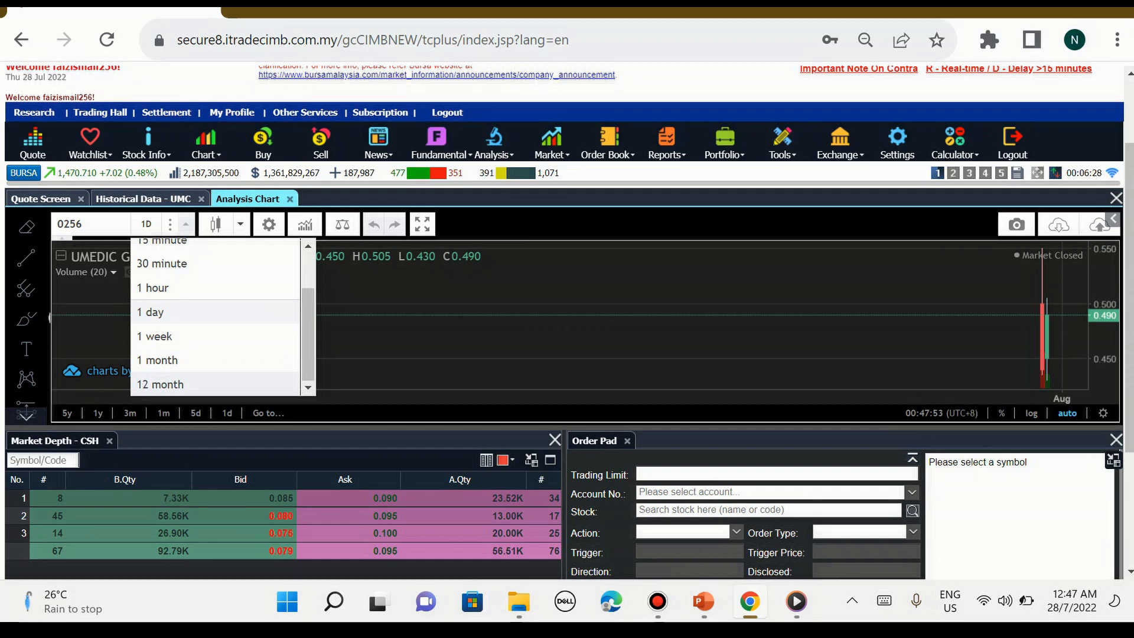
left_click(159, 384)
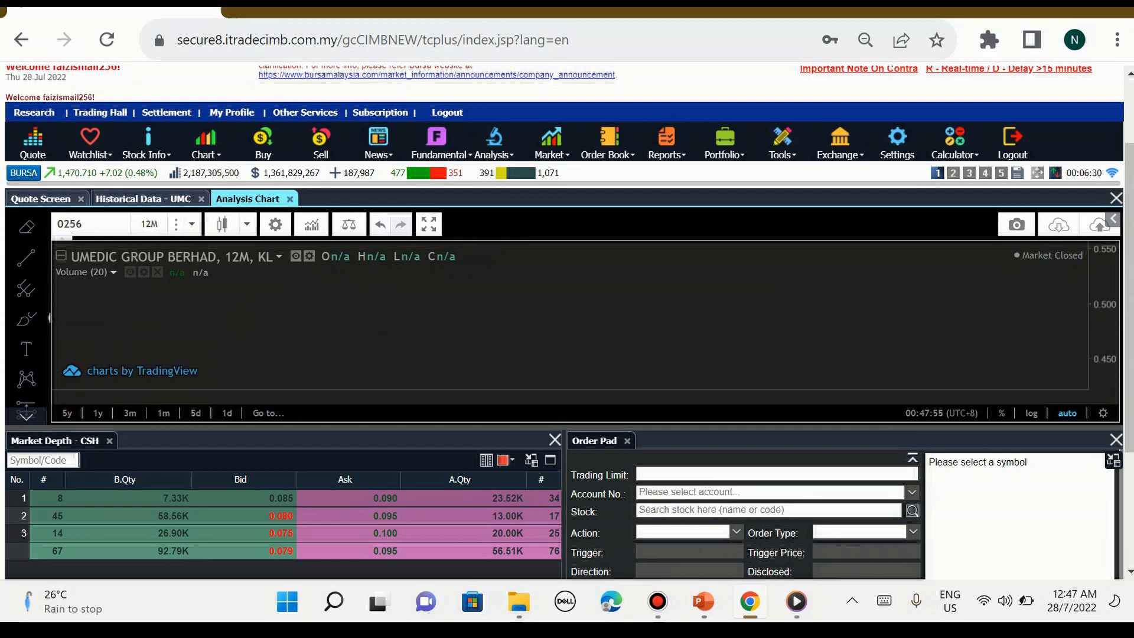
mouse_move(176, 223)
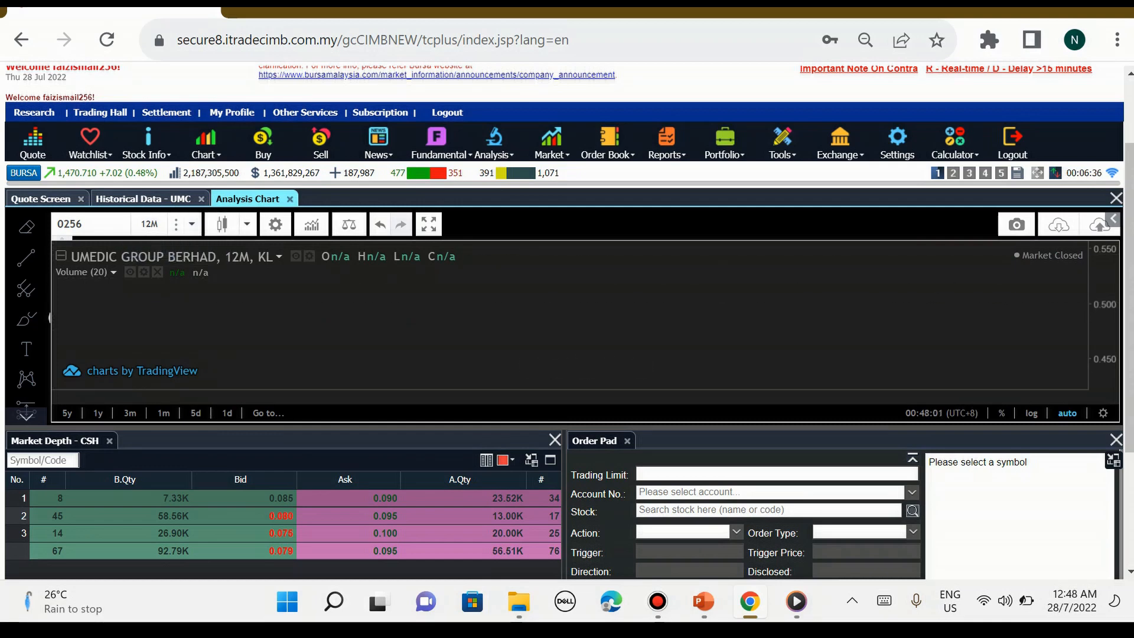
left_click(86, 224)
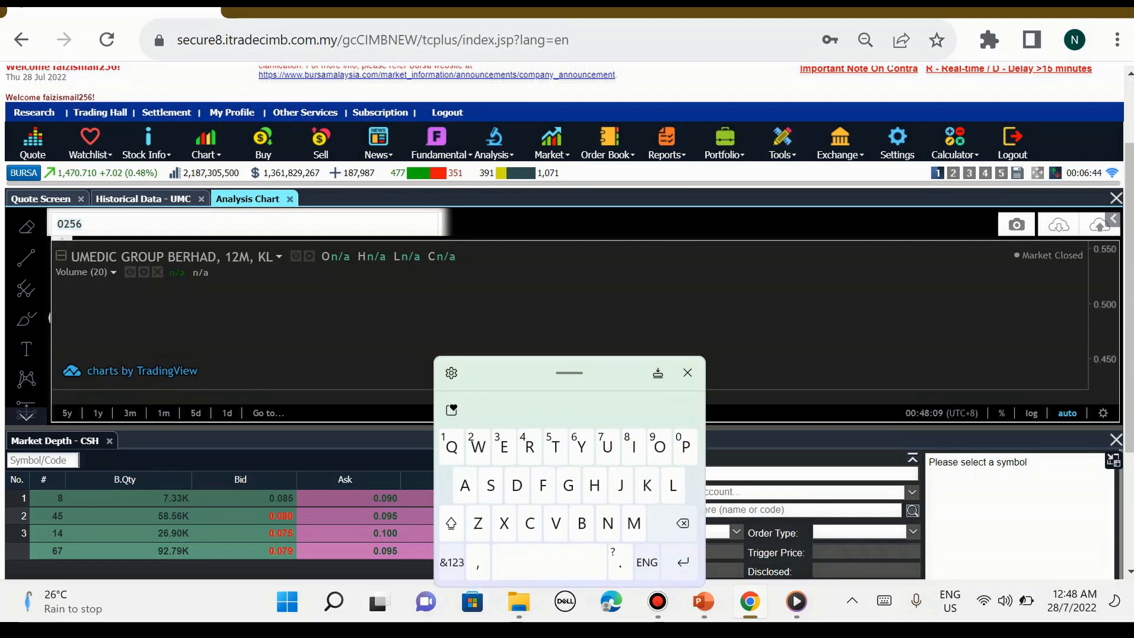
Load IRIS CORPORATION (0010) on the analysis chart and change its interval to 1 day
type("I")
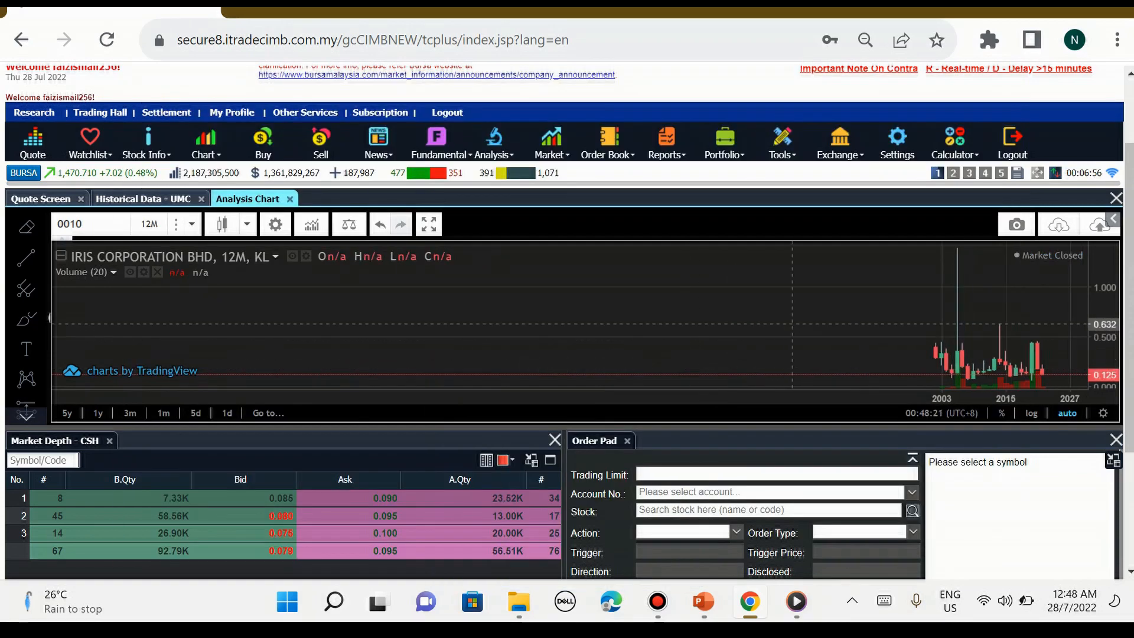
left_click(427, 223)
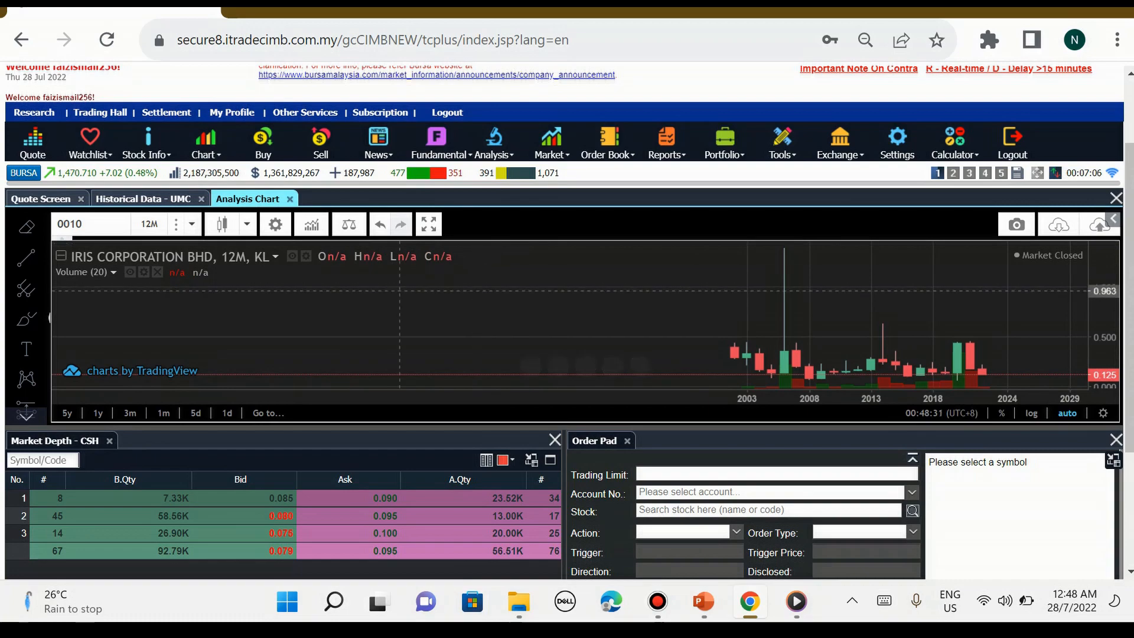
left_click(176, 223)
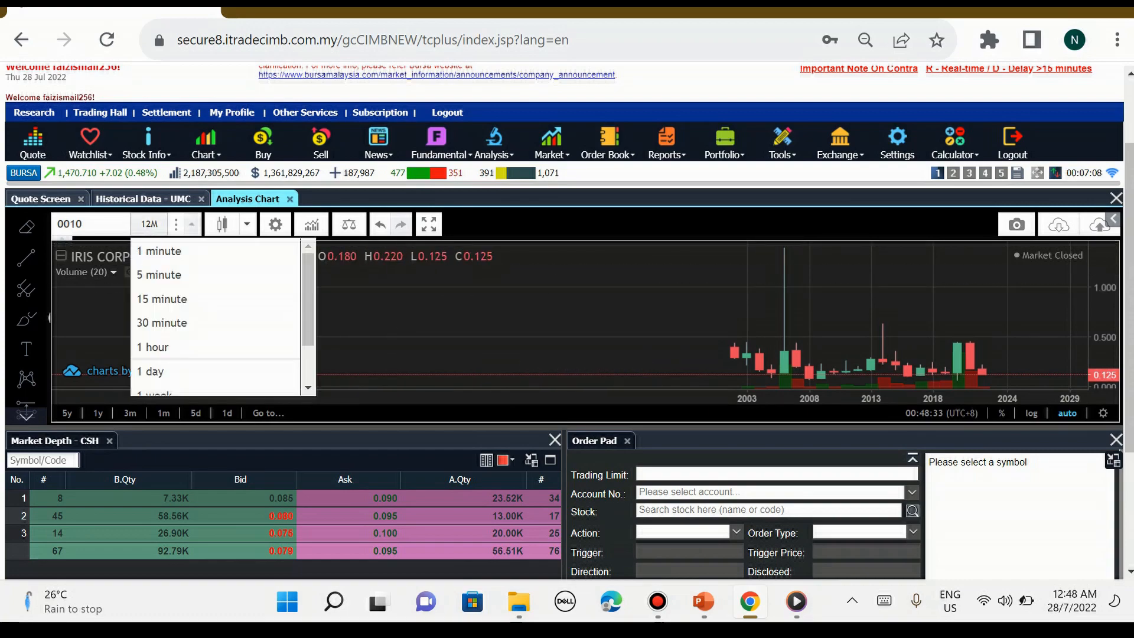
left_click(150, 370)
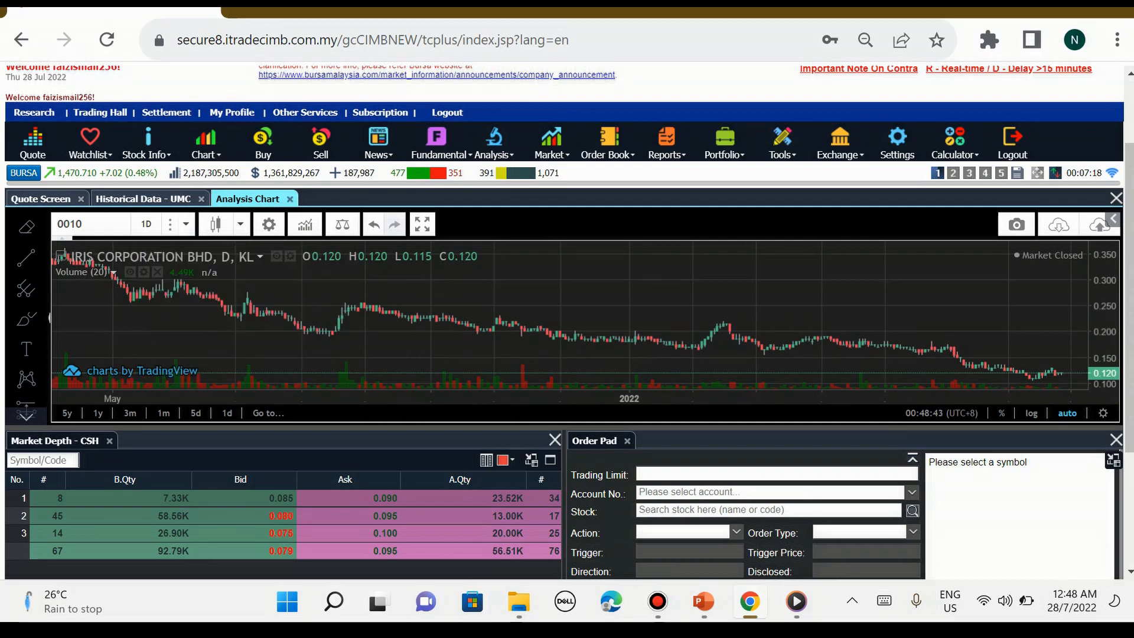
left_click(215, 223)
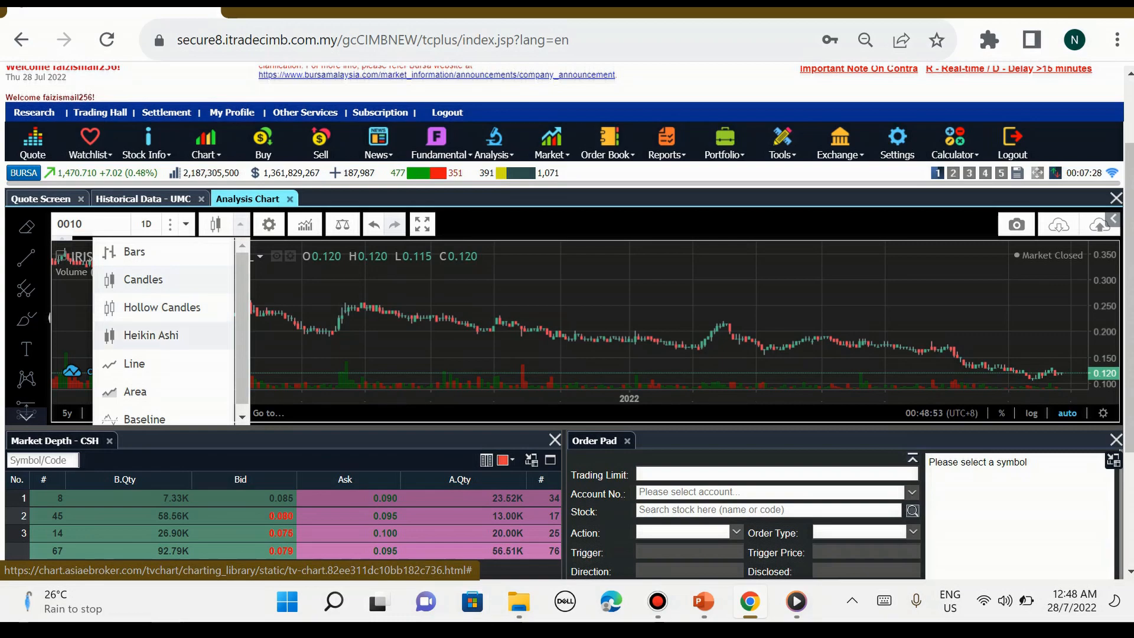
Change the chart style to Heikin Ashi candles, then to a simple Line
left_click(151, 334)
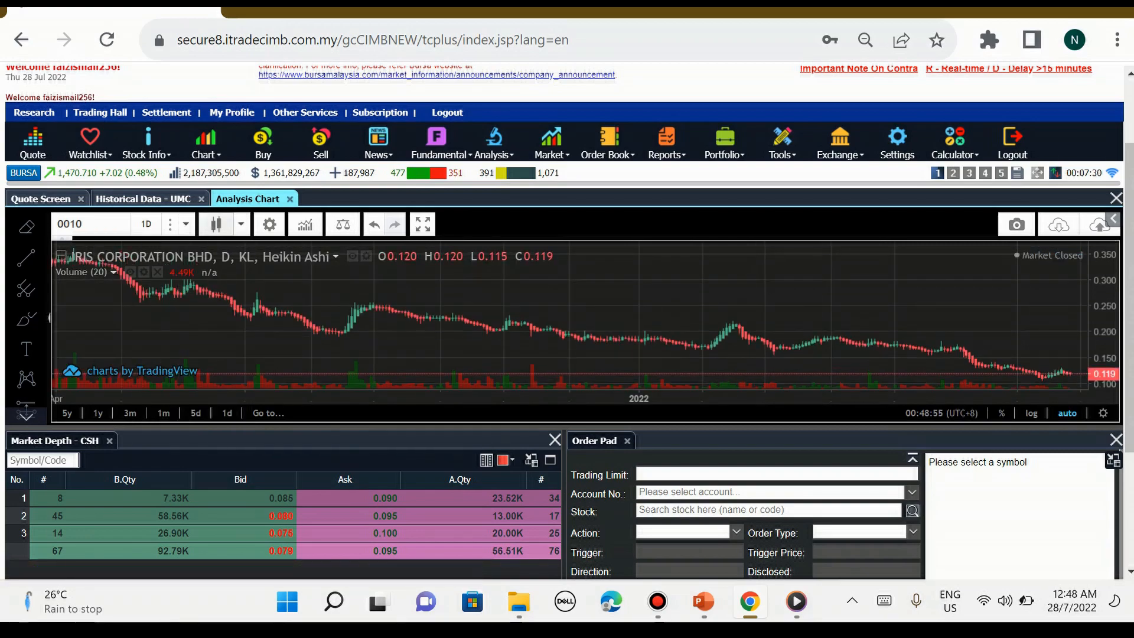
left_click(215, 224)
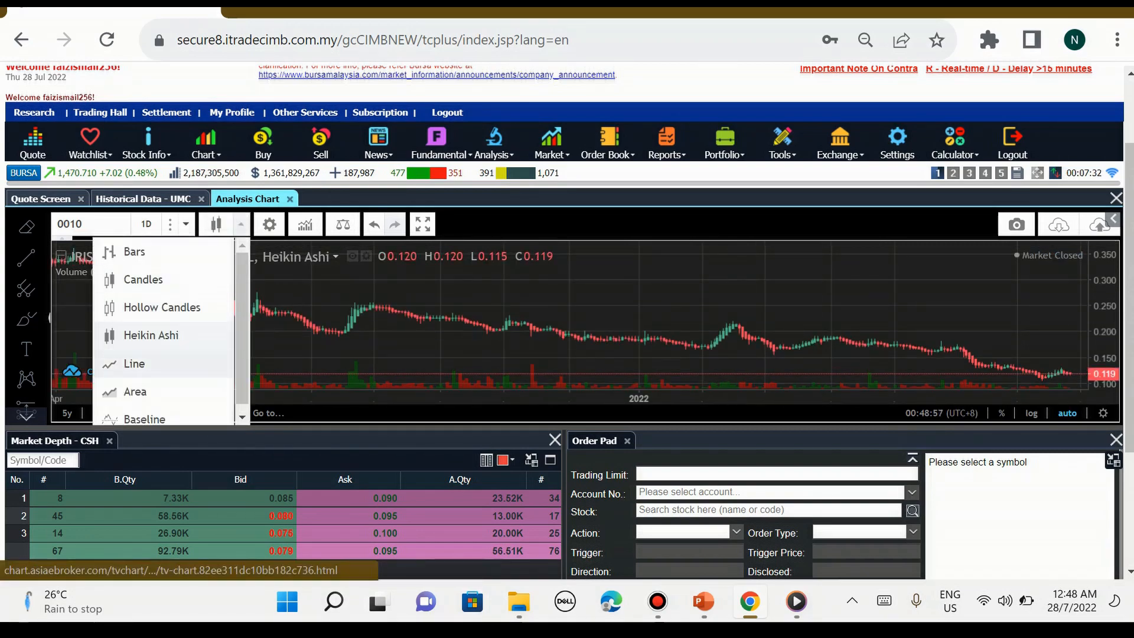
left_click(134, 362)
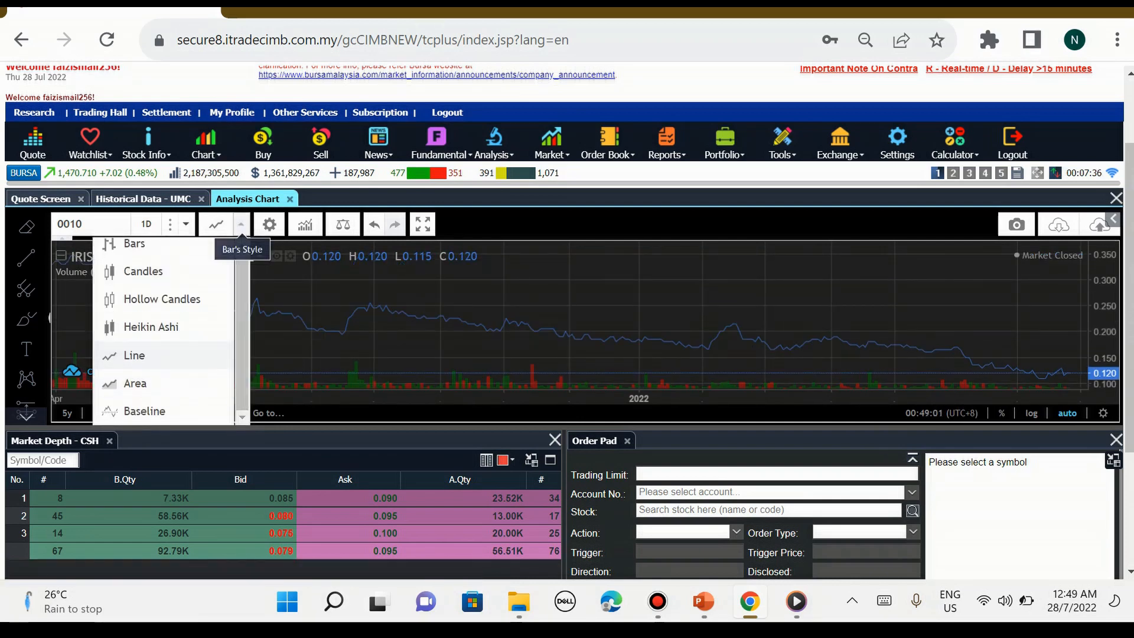
Review the chart Settings (Style, Background with white colour, Timezone) and close without keeping changes
left_click(268, 223)
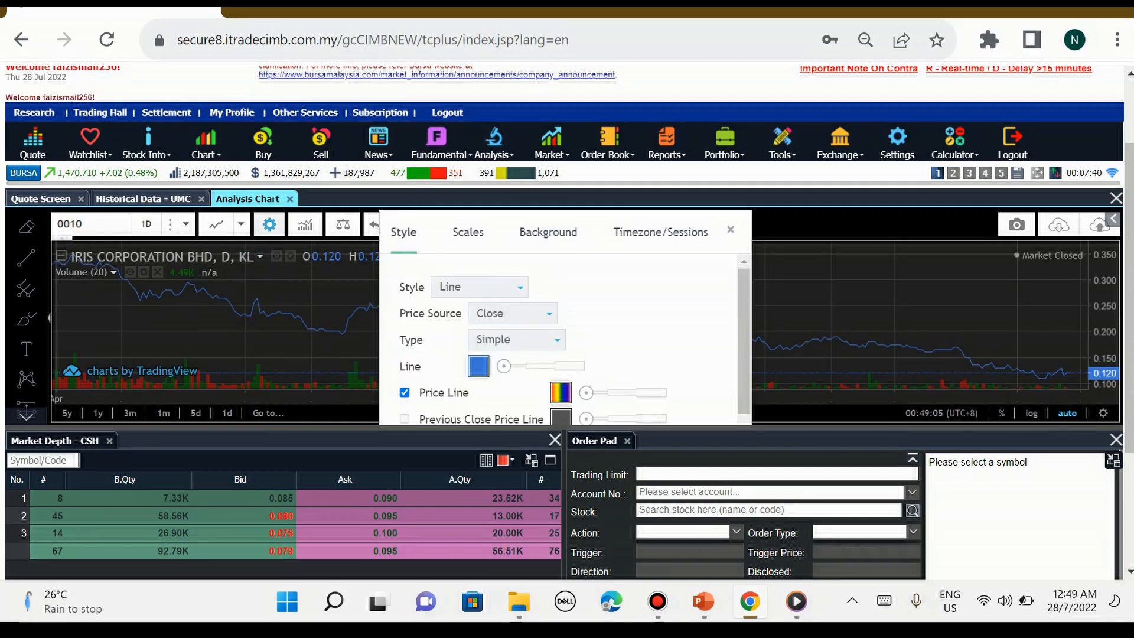
left_click(548, 233)
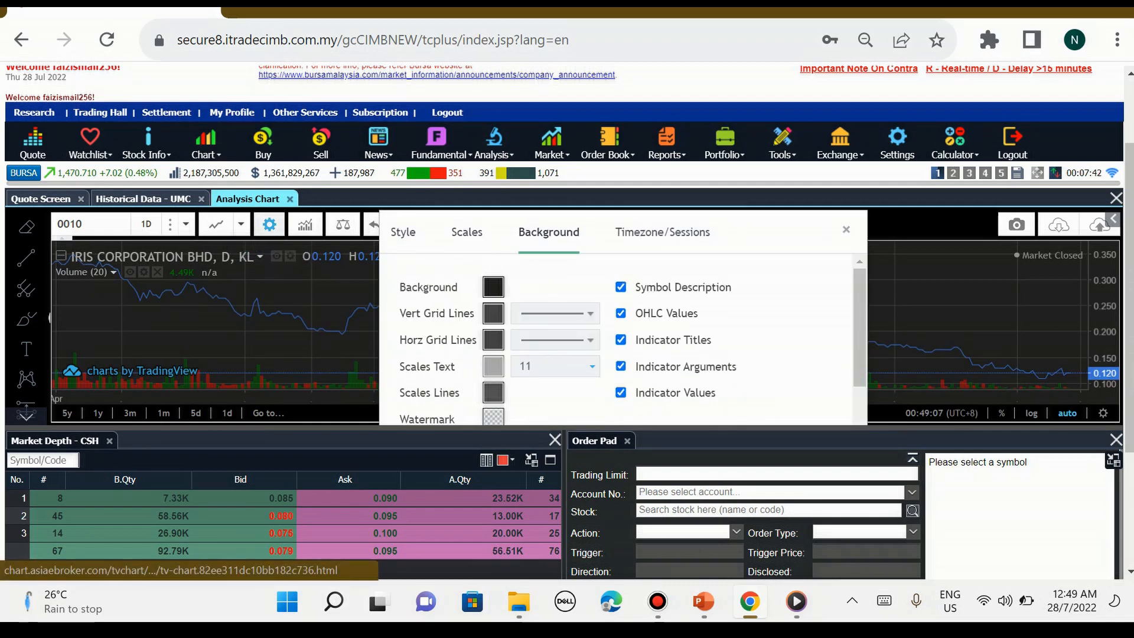
left_click(493, 286)
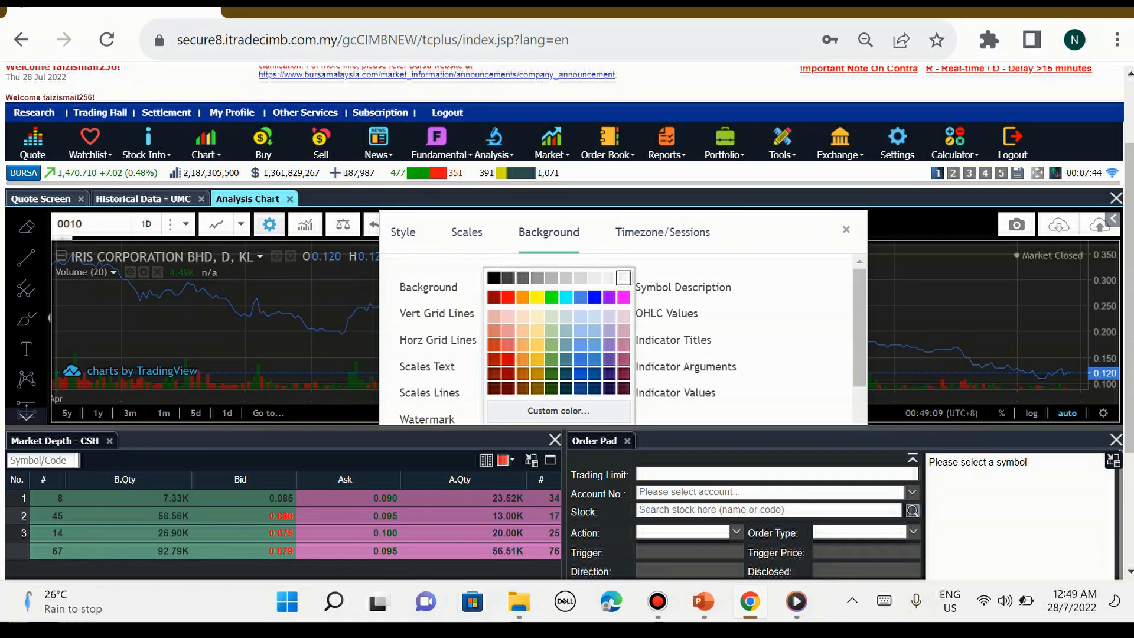
left_click(622, 276)
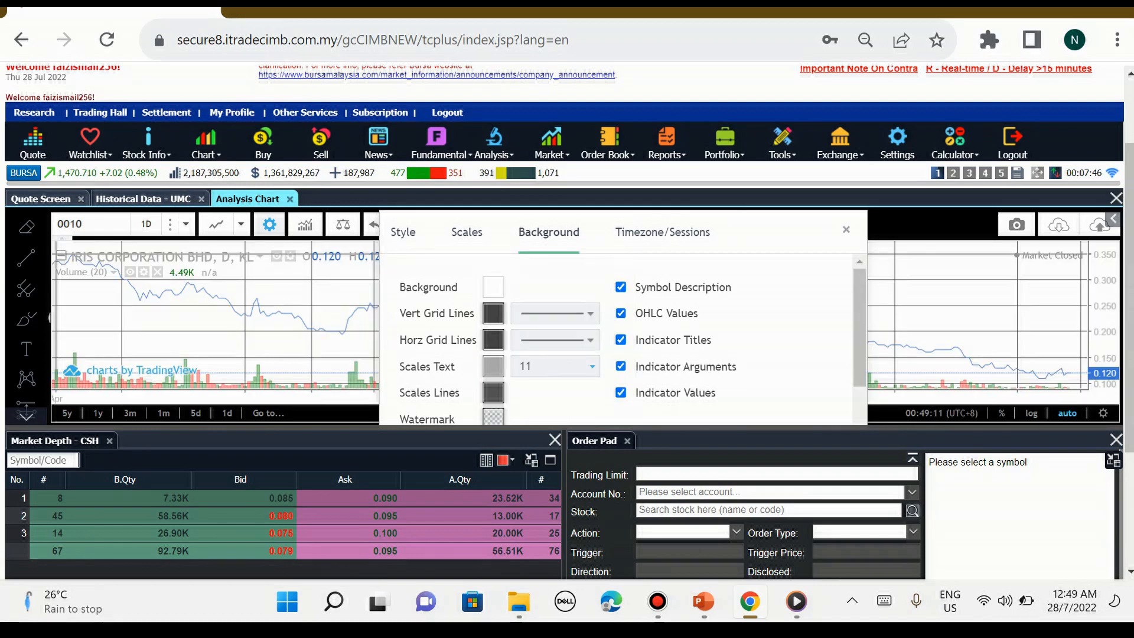
left_click(403, 233)
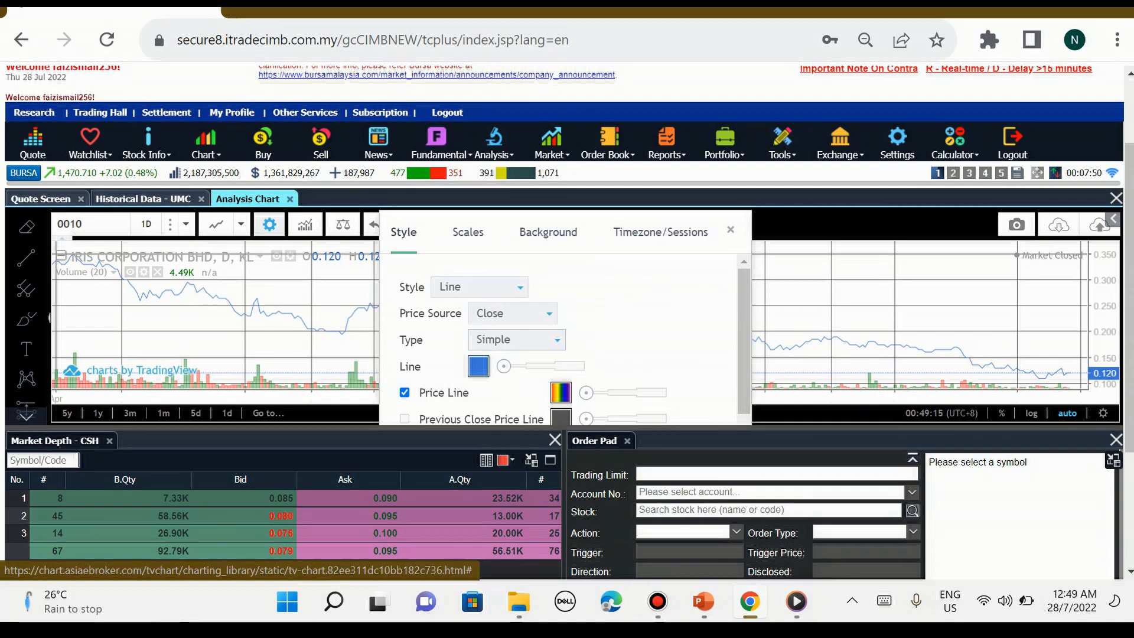
left_click(659, 233)
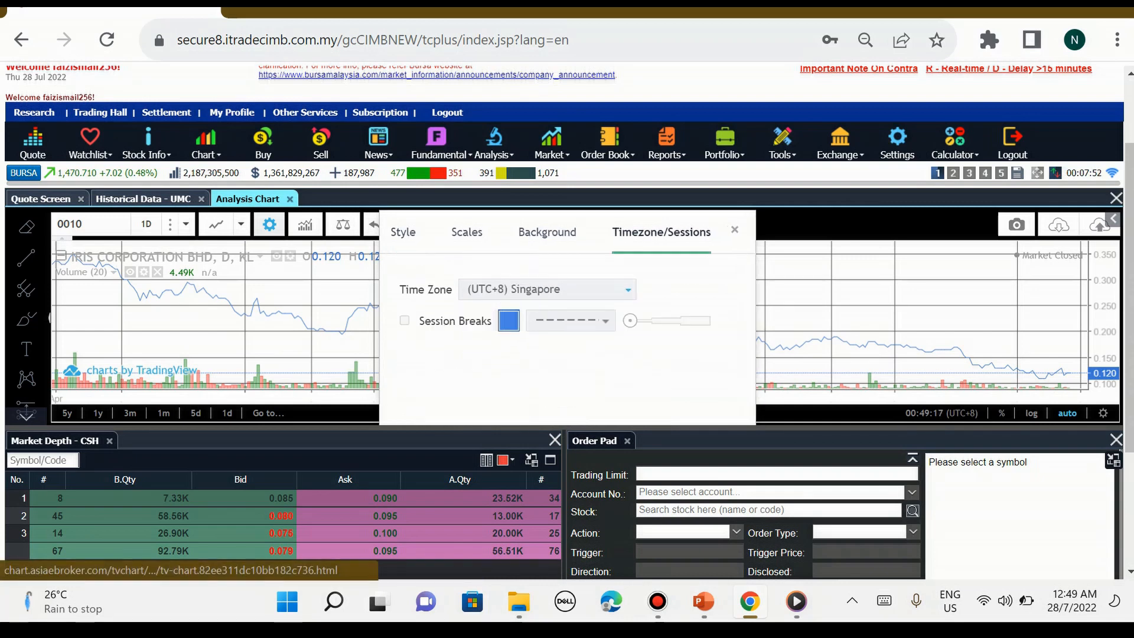
left_click(548, 233)
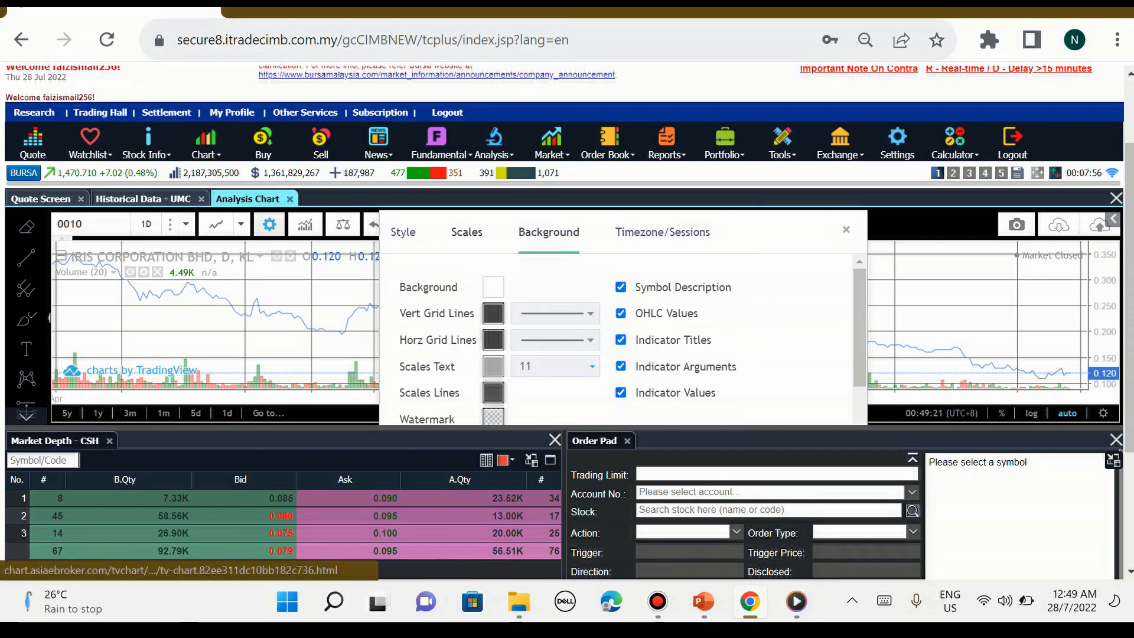
left_click(402, 233)
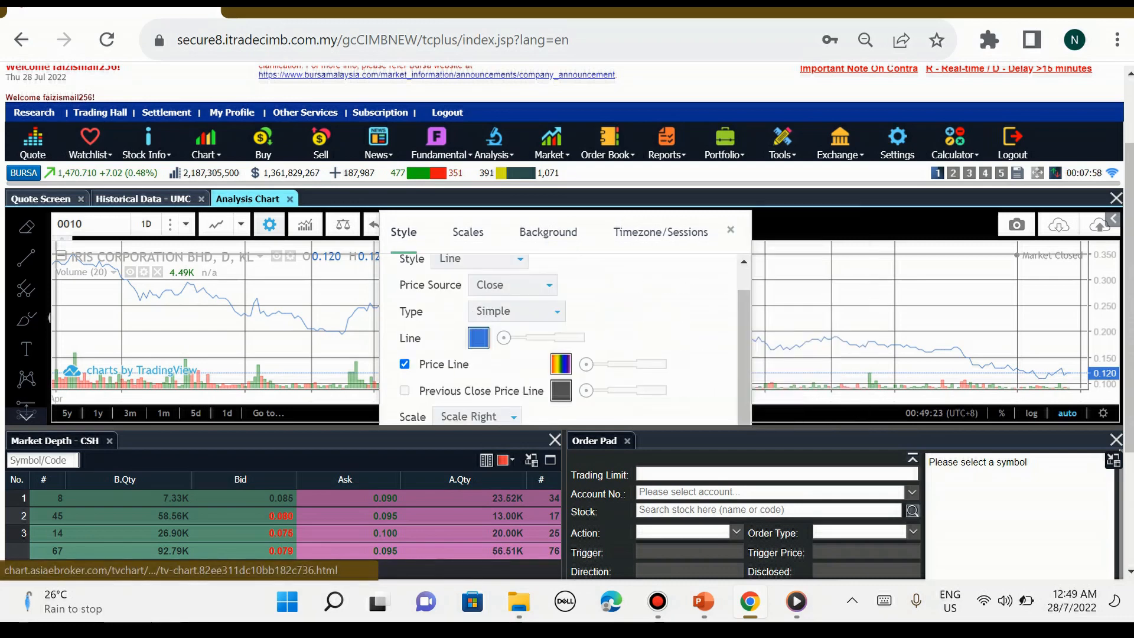
scroll("down", 3)
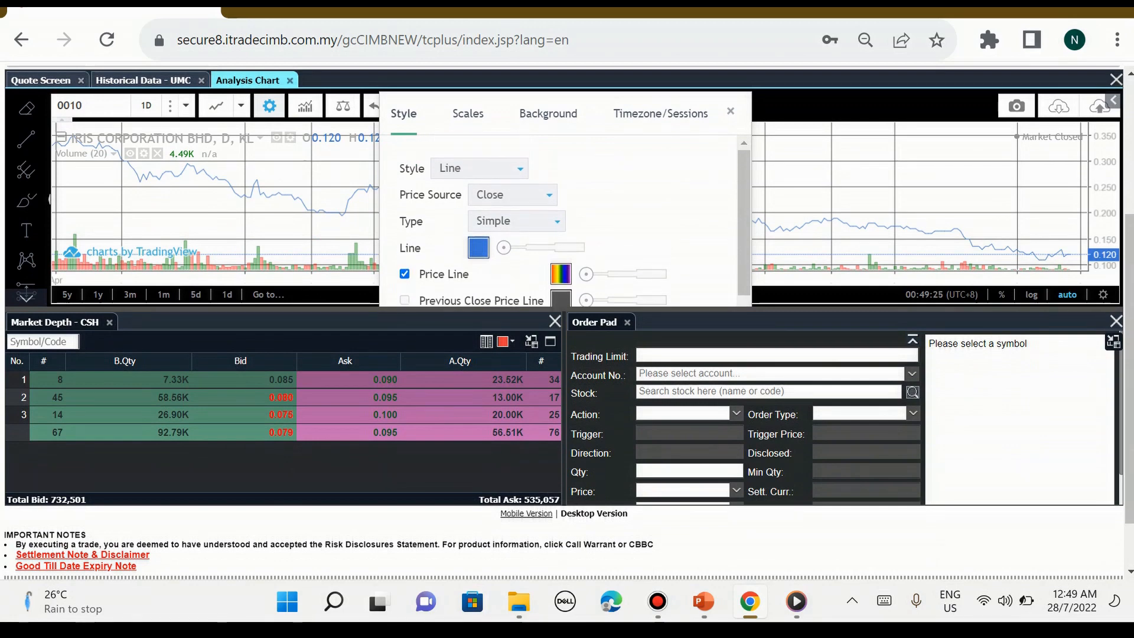
left_click(729, 111)
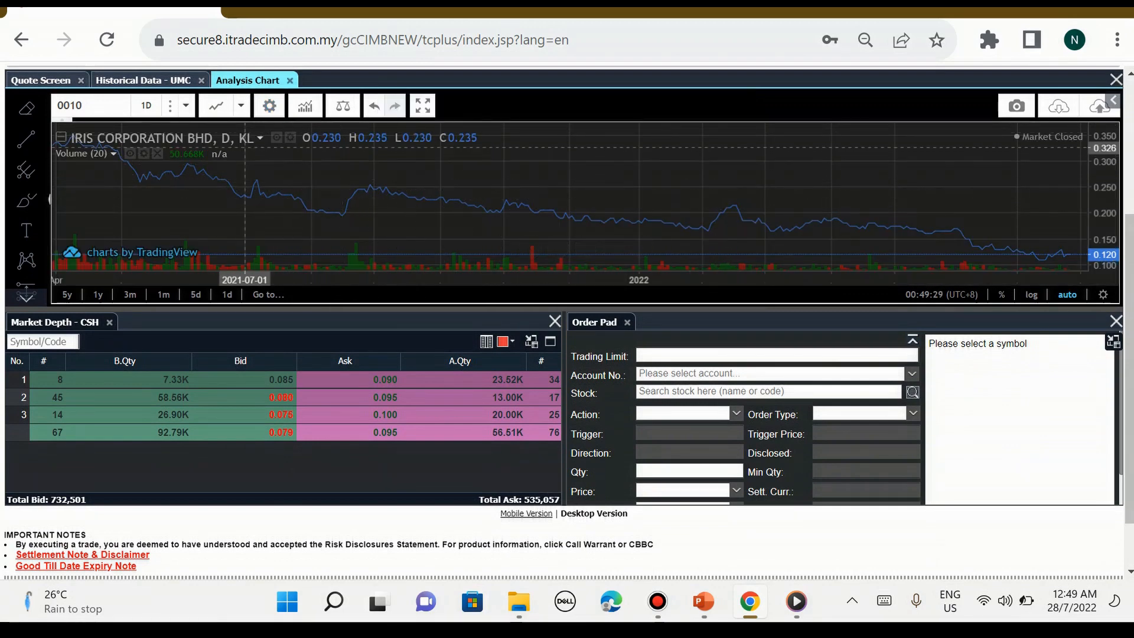
Show the chart as candlesticks again and search the Indicators list for MACD
left_click(240, 105)
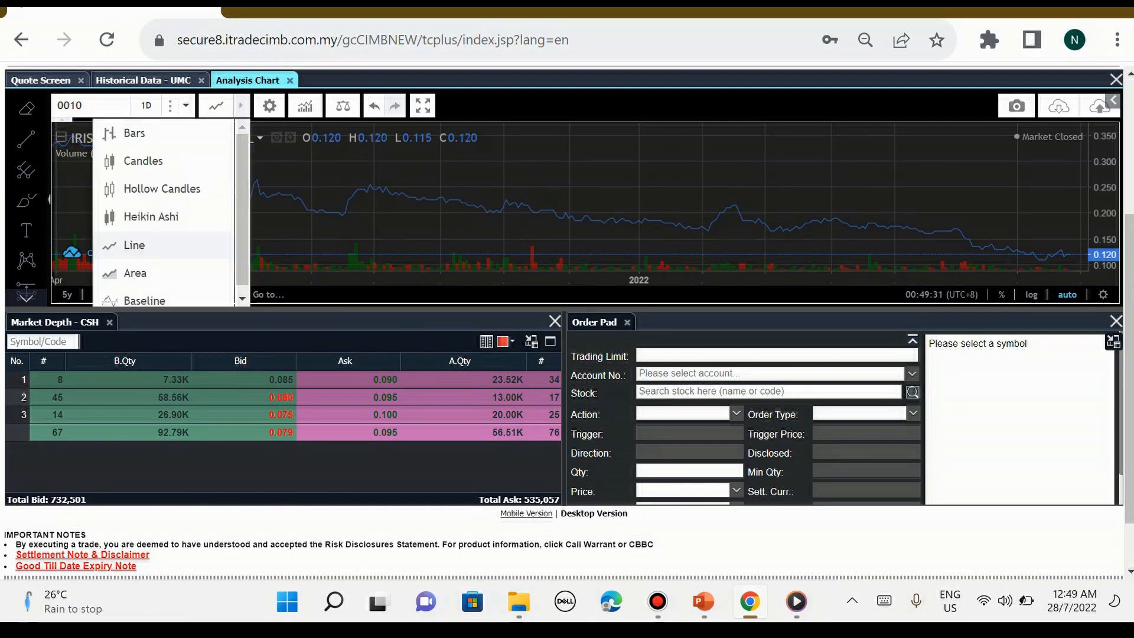
left_click(143, 161)
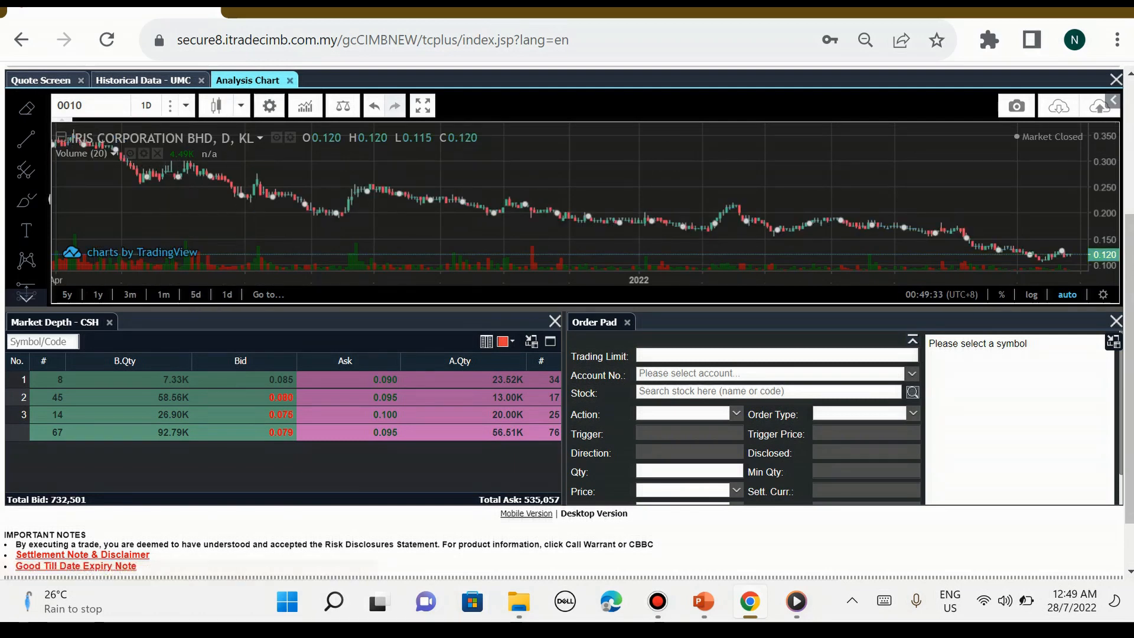
left_click(303, 105)
type("Mac")
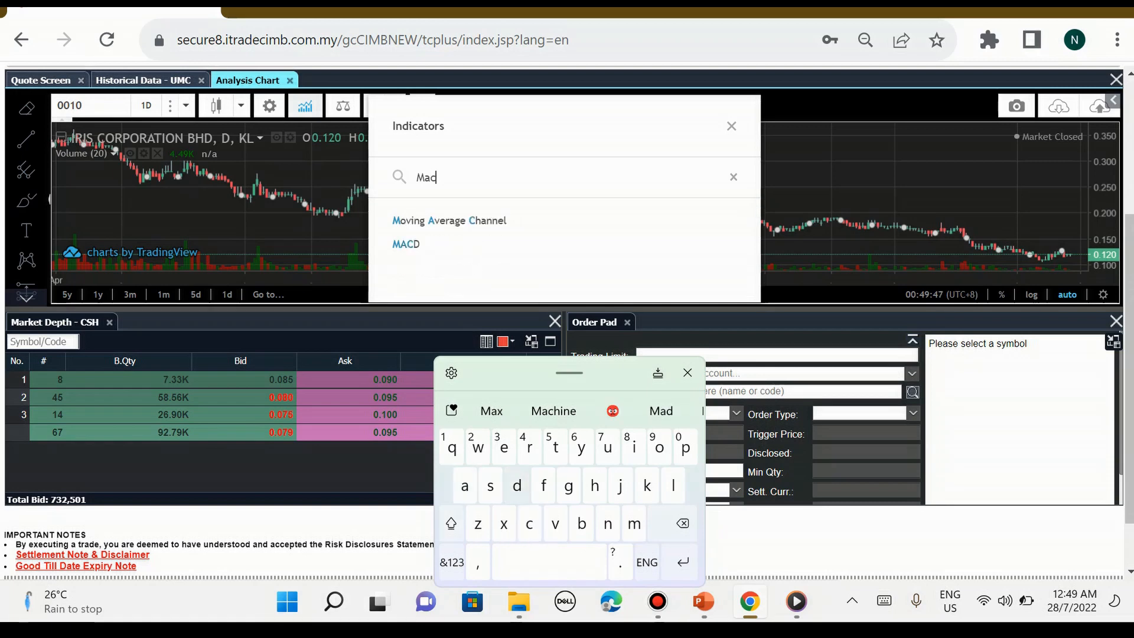
type("d")
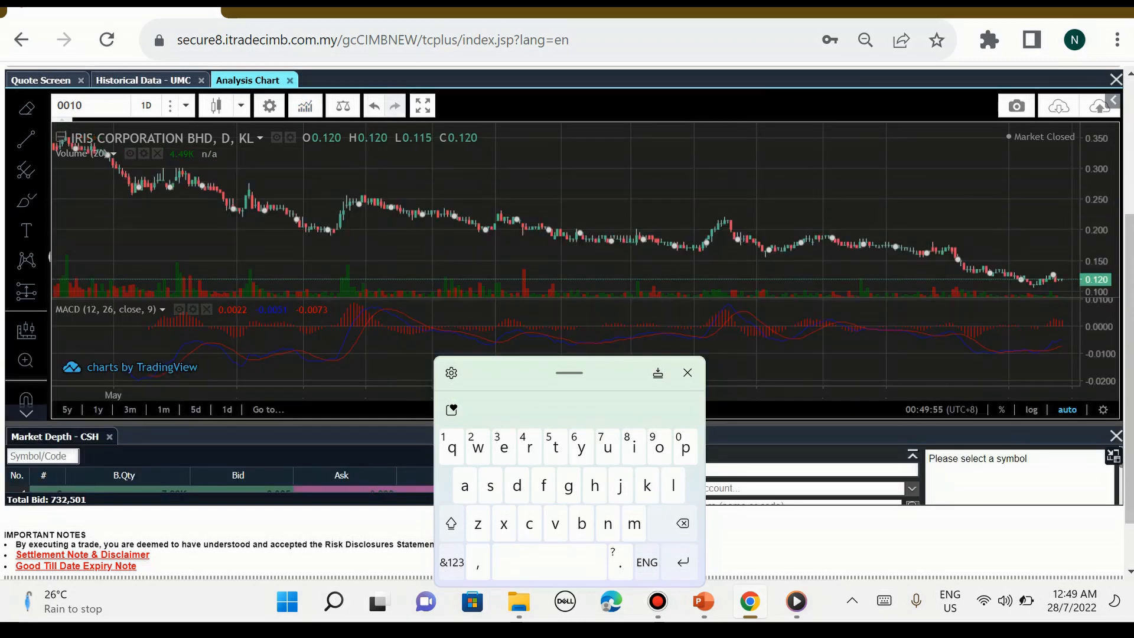
mouse_move(760, 251)
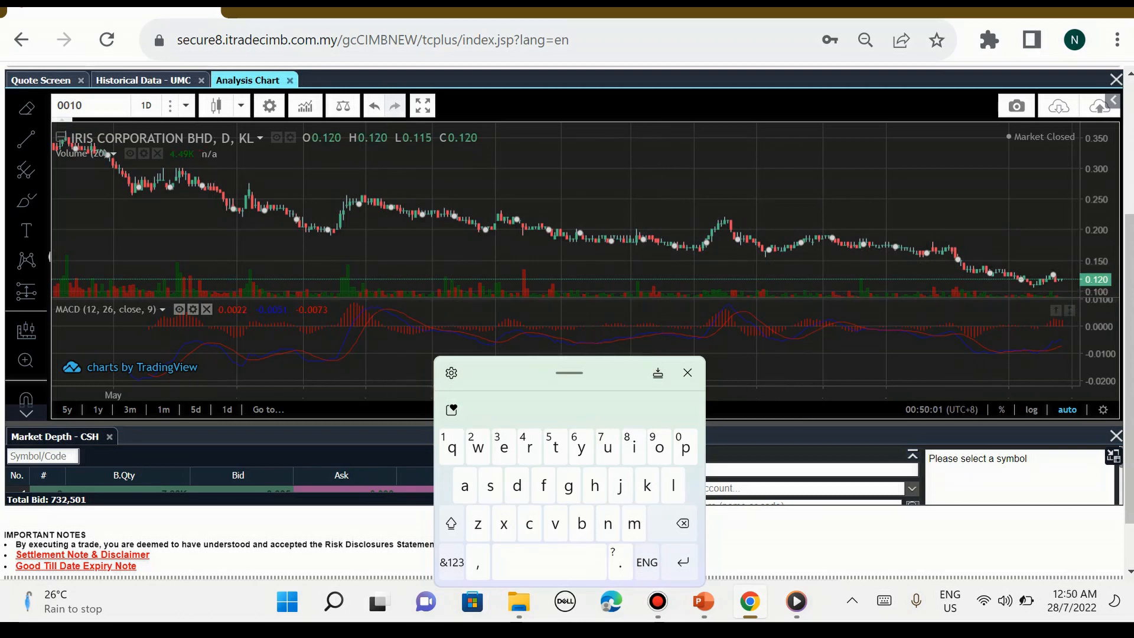
mouse_move(208, 310)
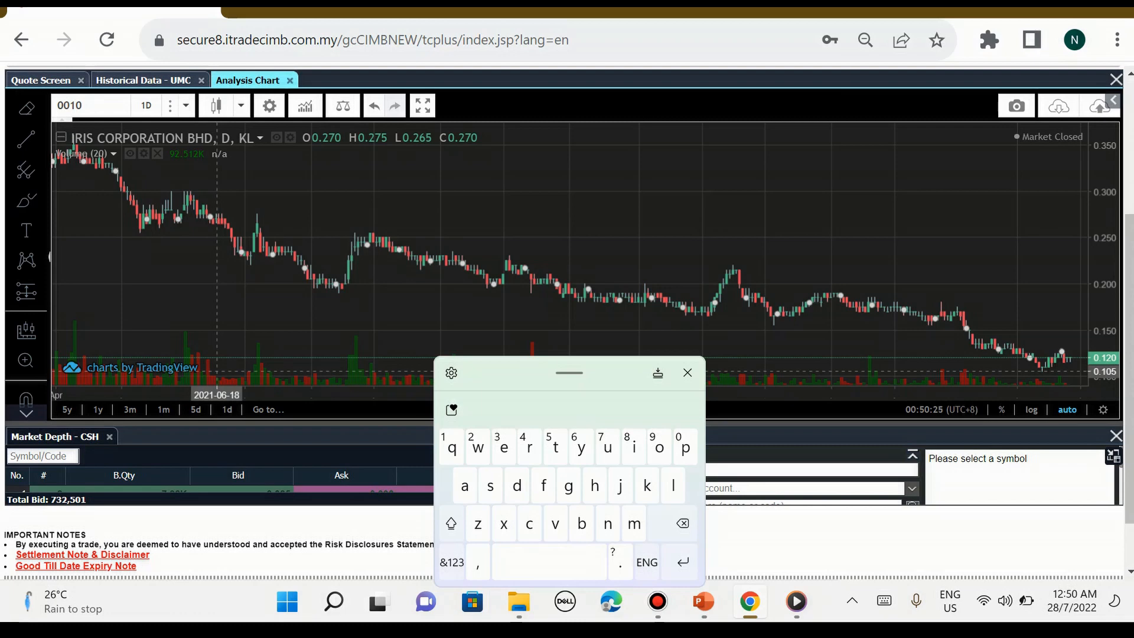
mouse_move(305, 105)
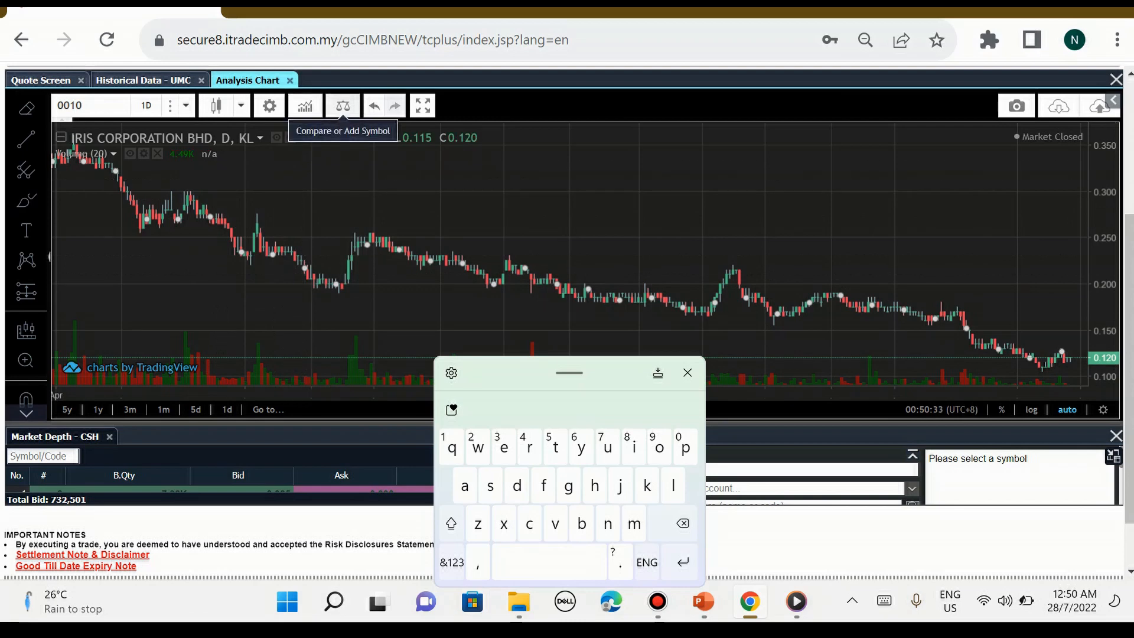
Return to the Quote Screen of Bursa stocks sorted by volume with Shariah categories
left_click(341, 106)
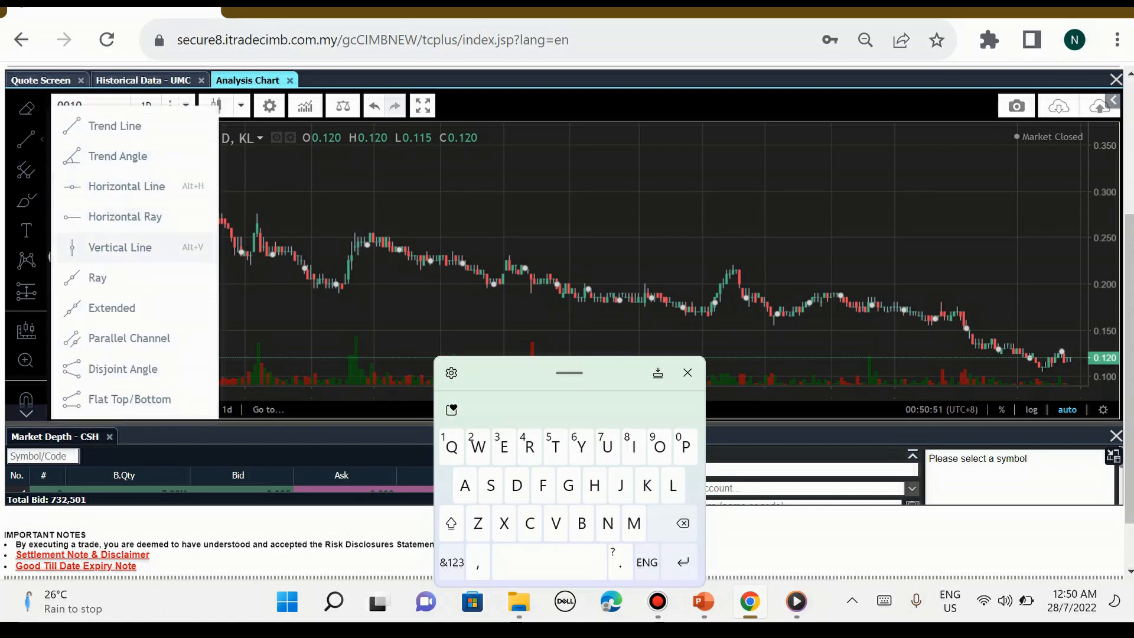
mouse_move(128, 338)
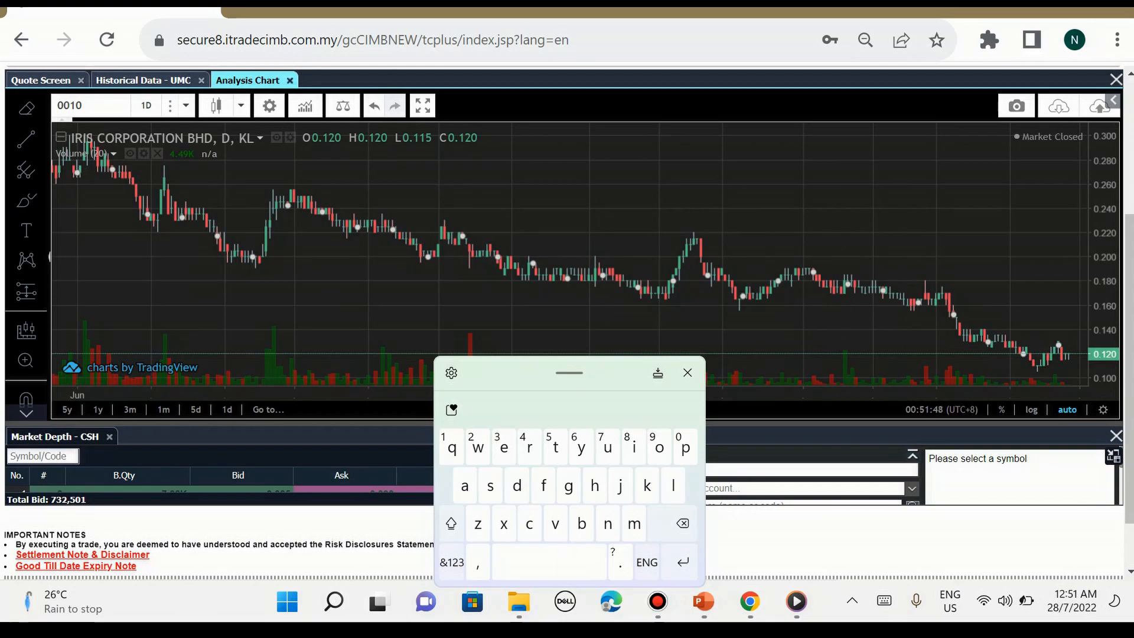
left_click(40, 79)
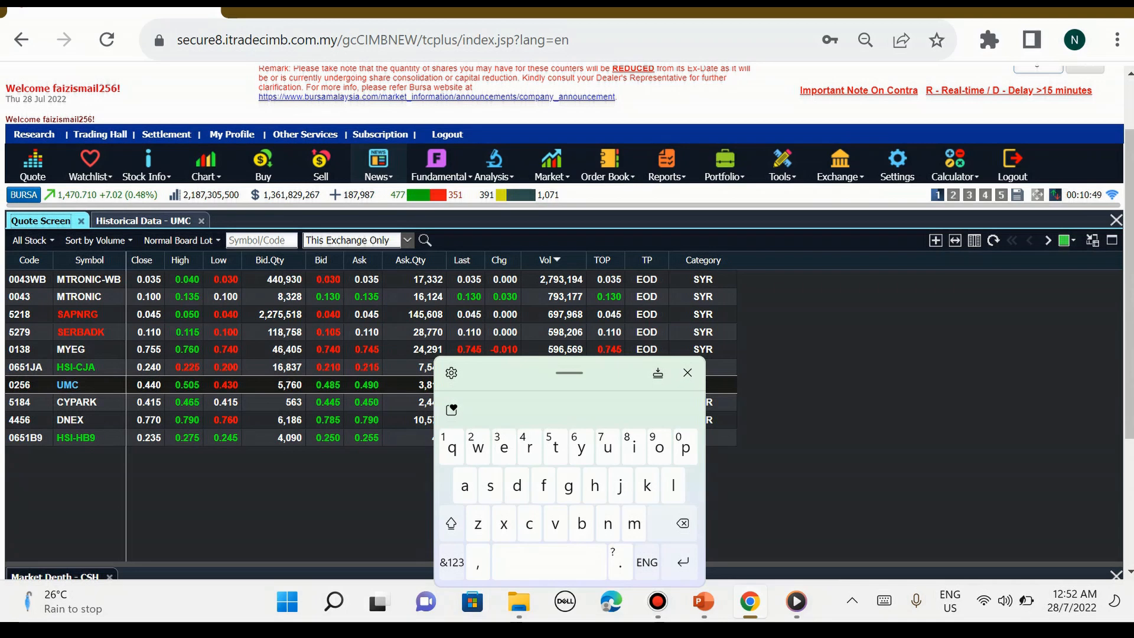
Read the Bursa news headlines, then the Reuters headlines, and close the News tab
left_click(377, 165)
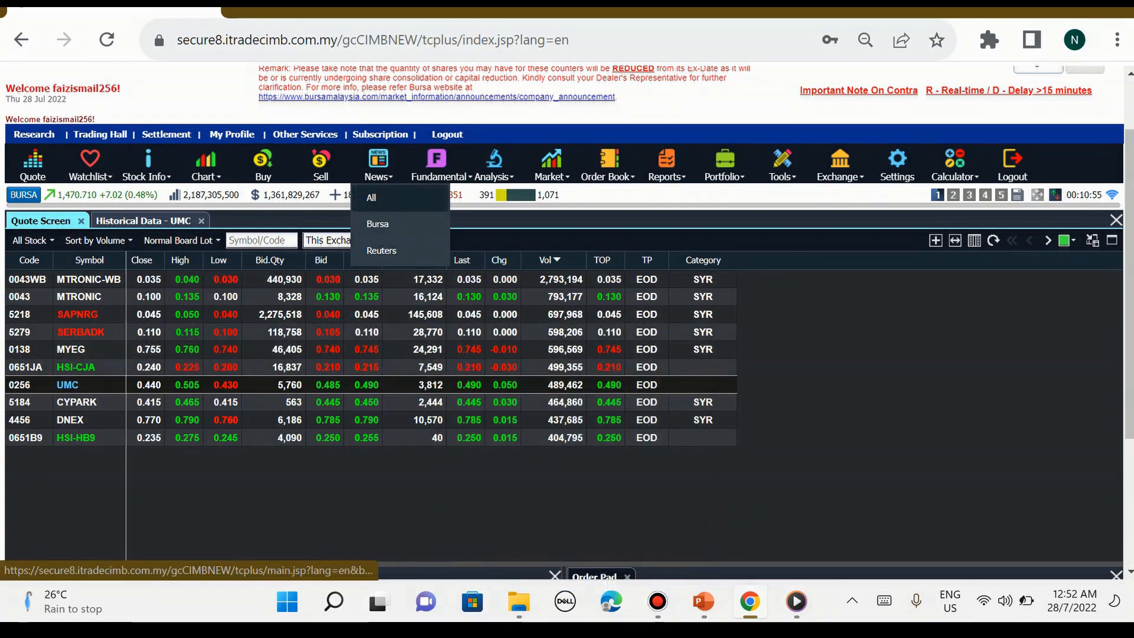
left_click(371, 197)
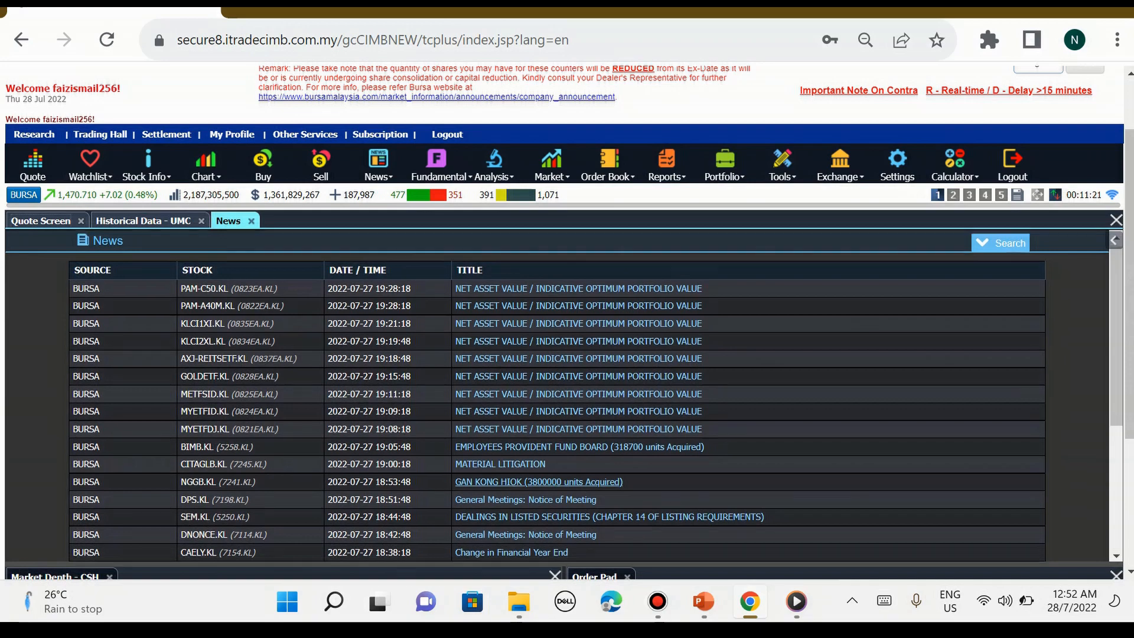
scroll("down", 3)
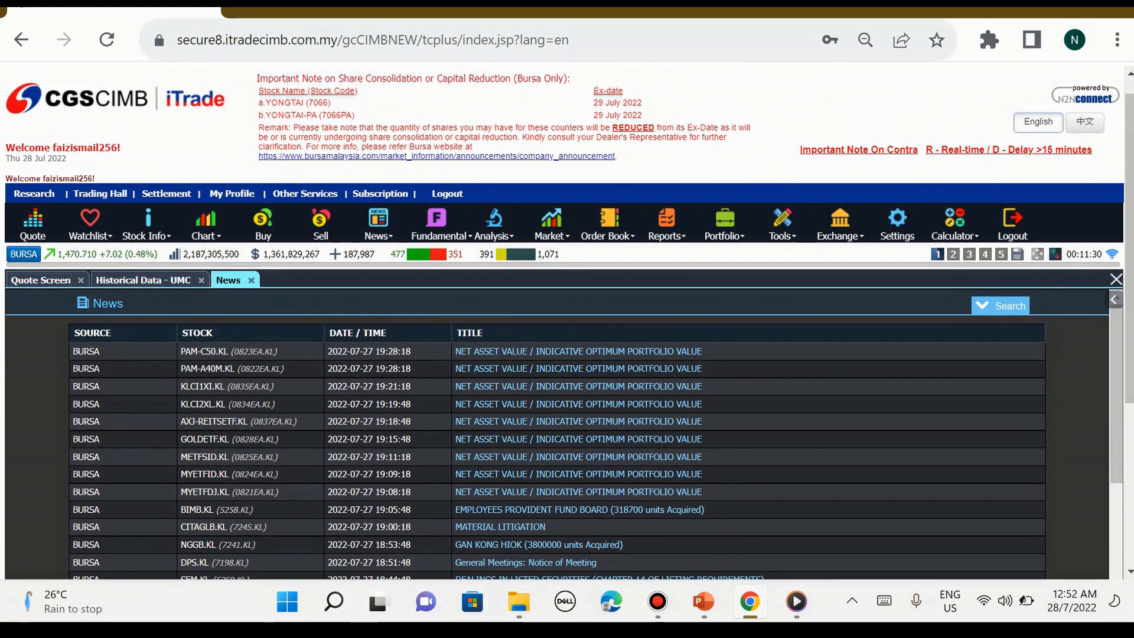
left_click(377, 235)
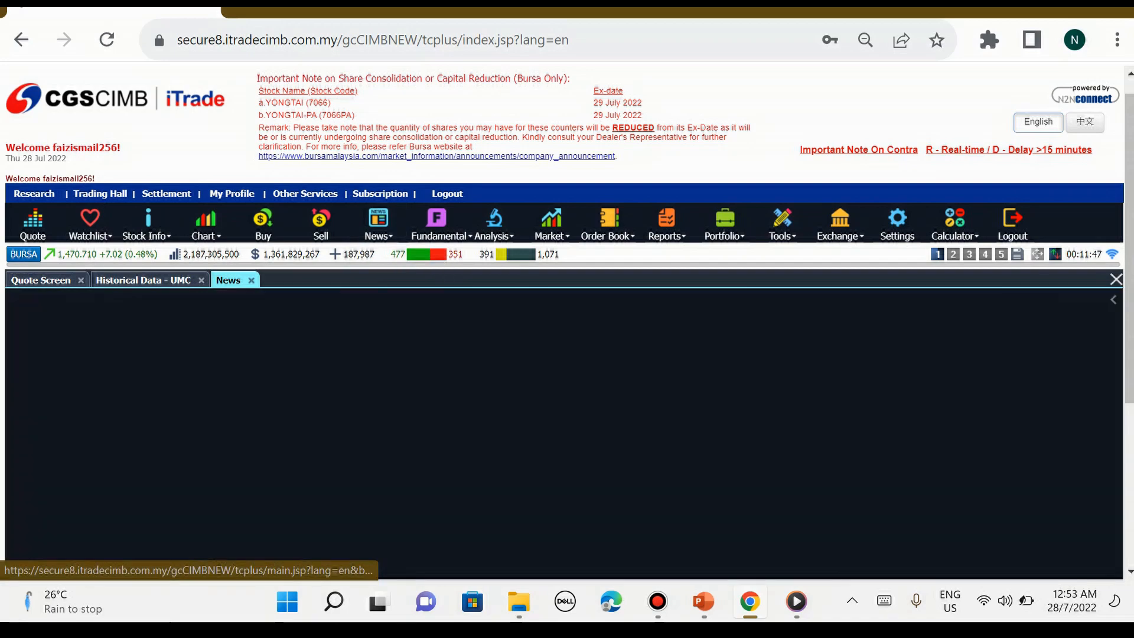
left_click(228, 280)
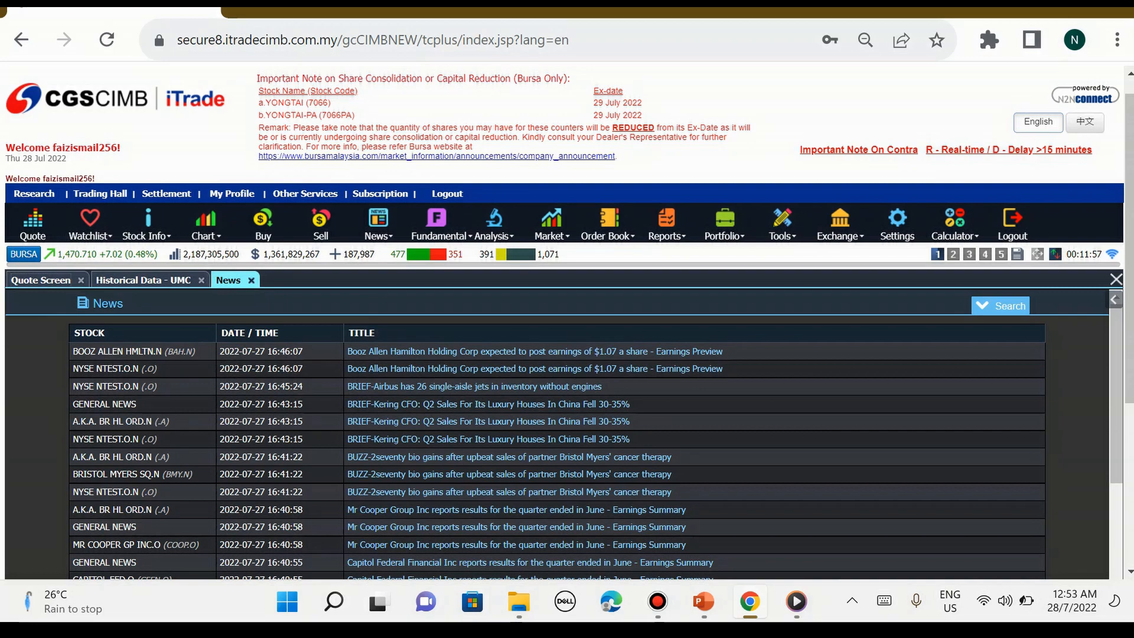
left_click(437, 236)
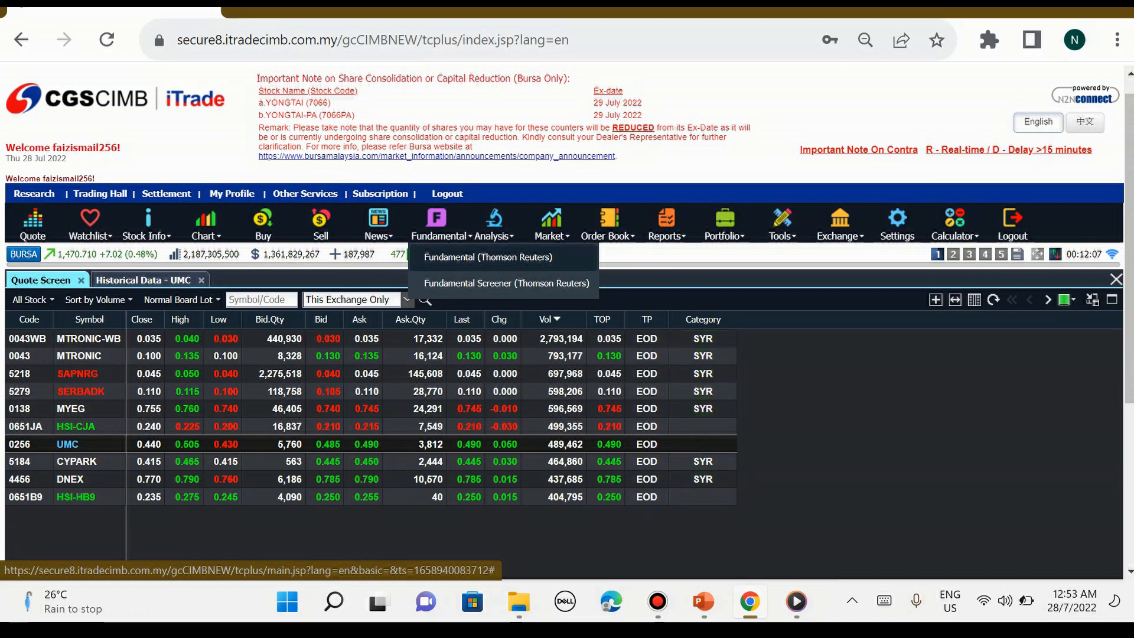
Open DNEX's Fundamental (Thomson Reuters) profile, read its synopsis and details, then view its officers
left_click(488, 256)
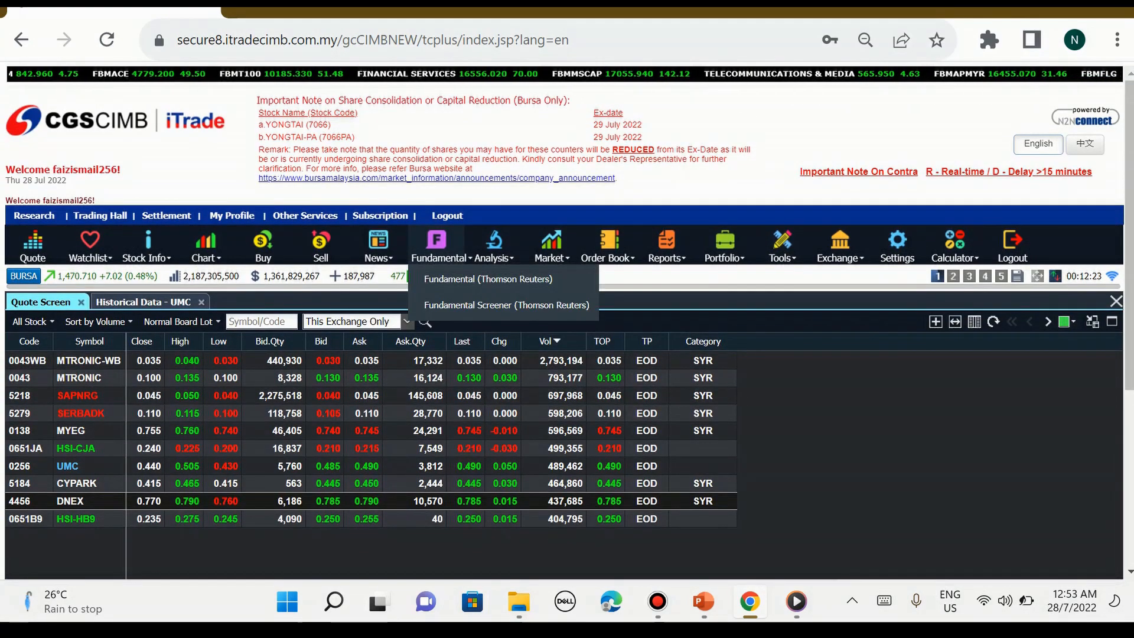
left_click(488, 279)
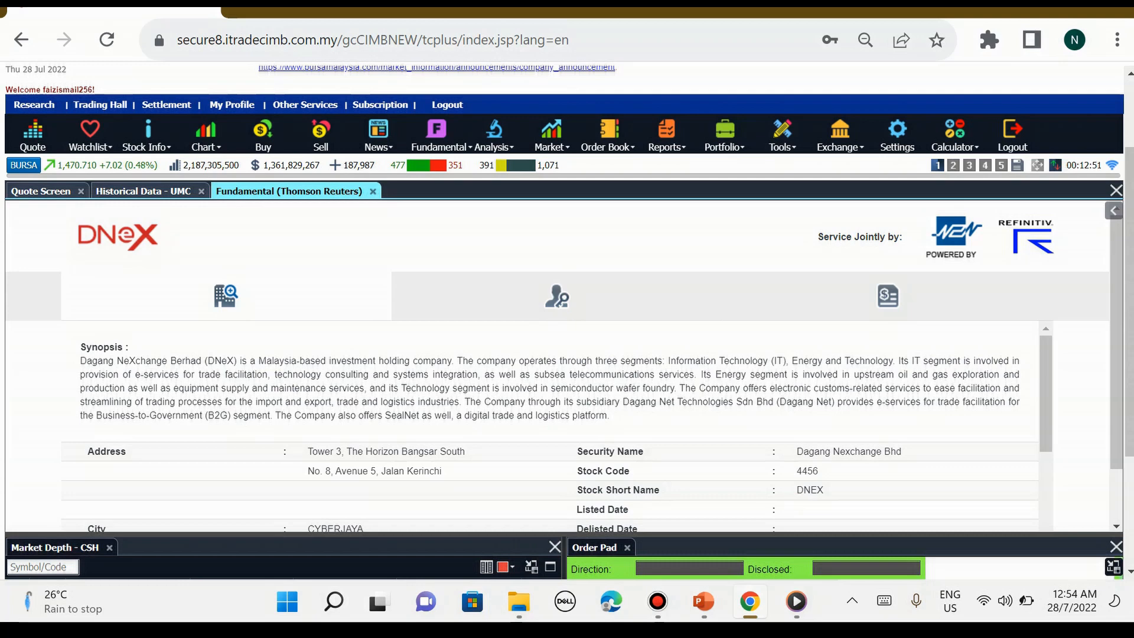
scroll("down", 3)
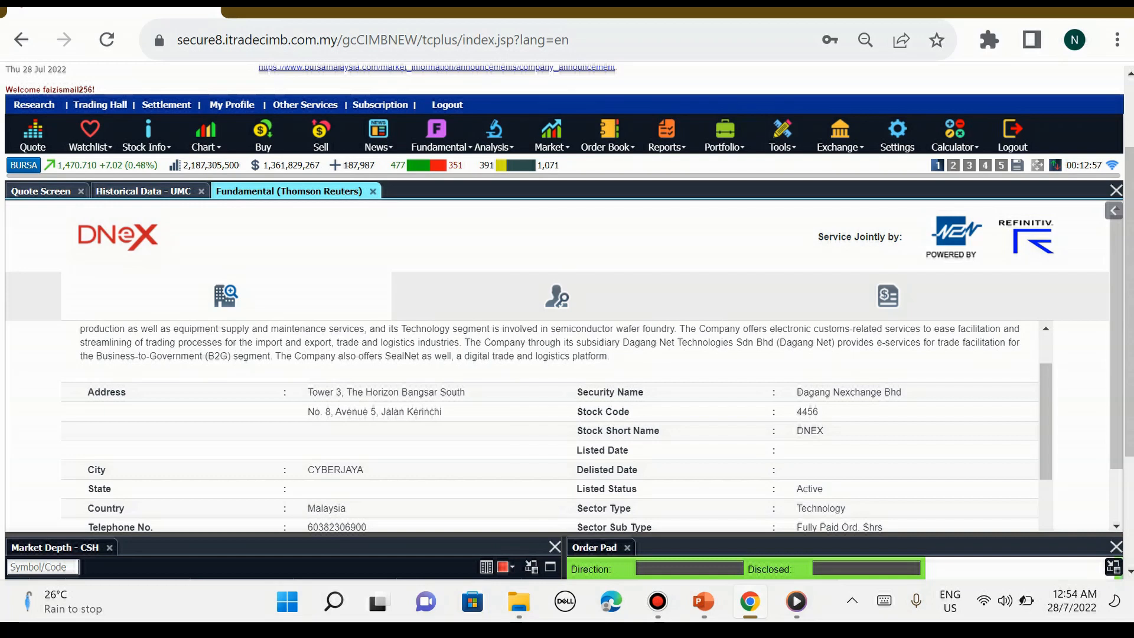
scroll("down", 3)
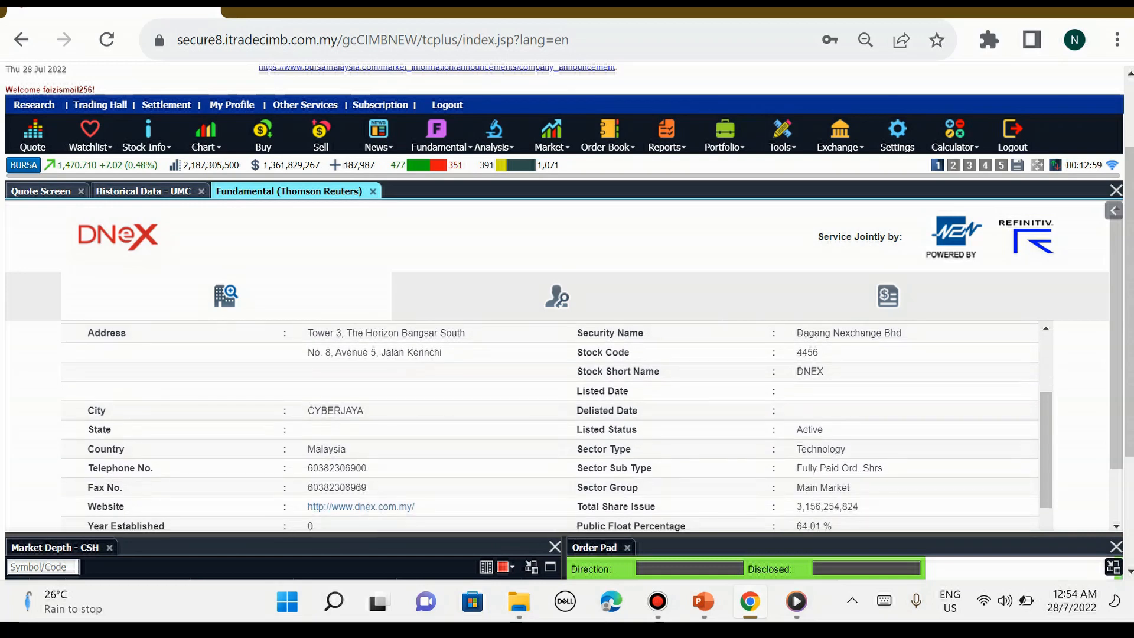
scroll("down", 3)
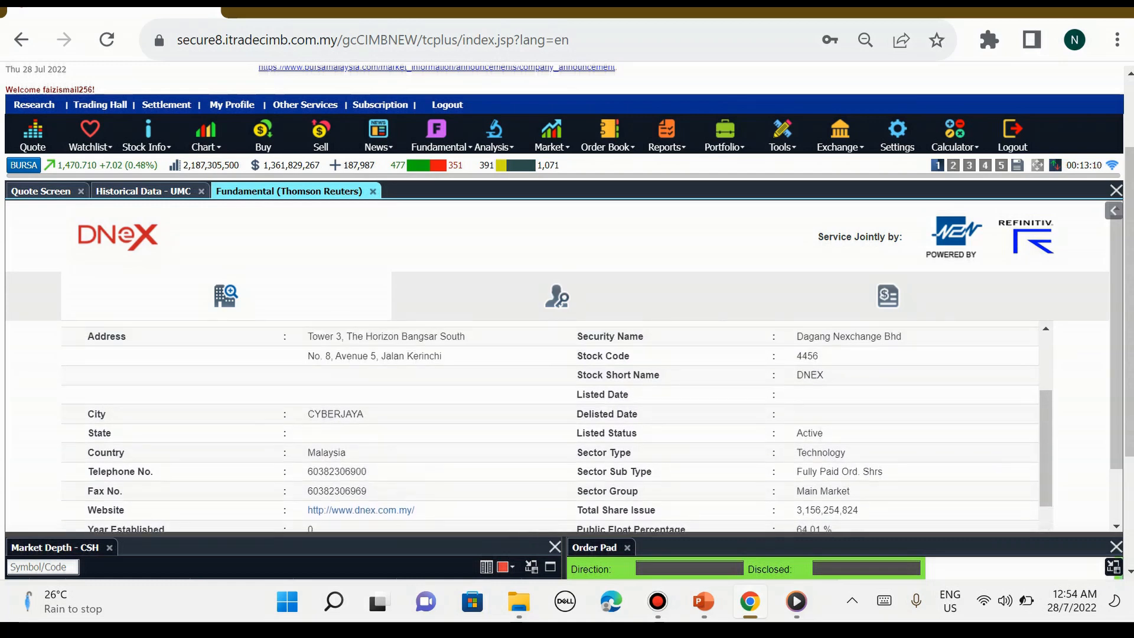
scroll("down", 3)
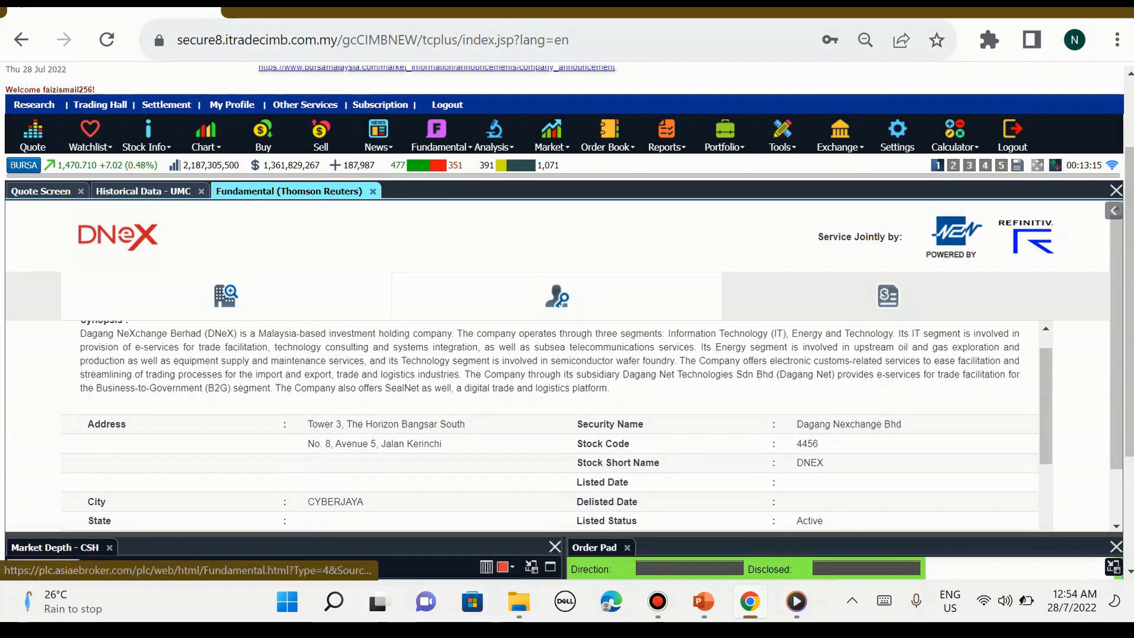
left_click(557, 296)
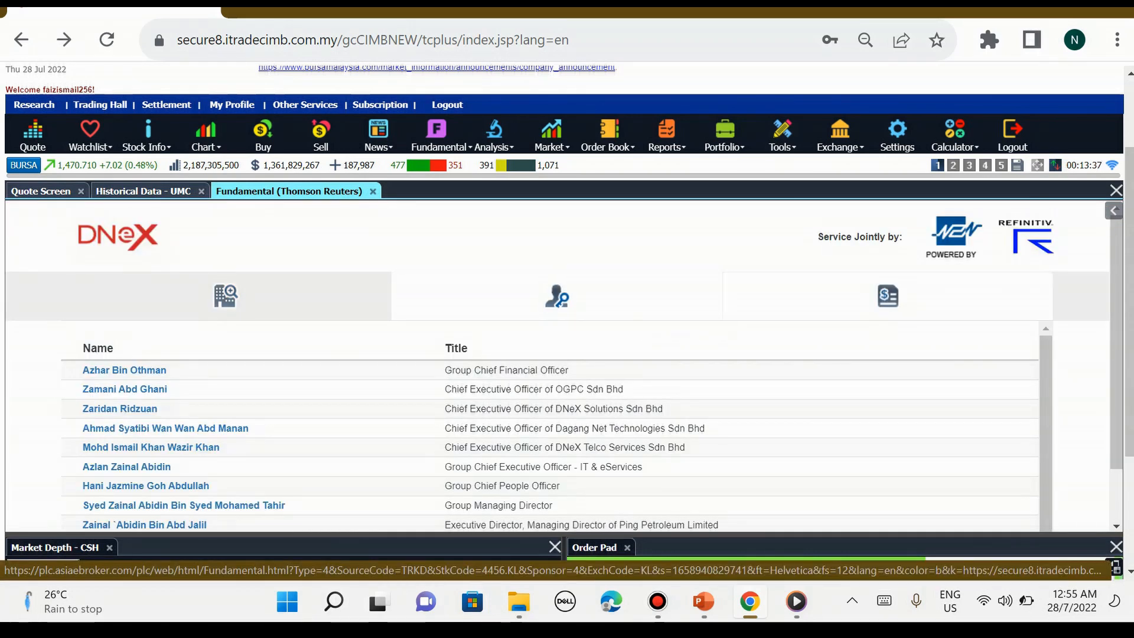
Open DNEX's financial statements and set the Period Type to Interim
left_click(887, 296)
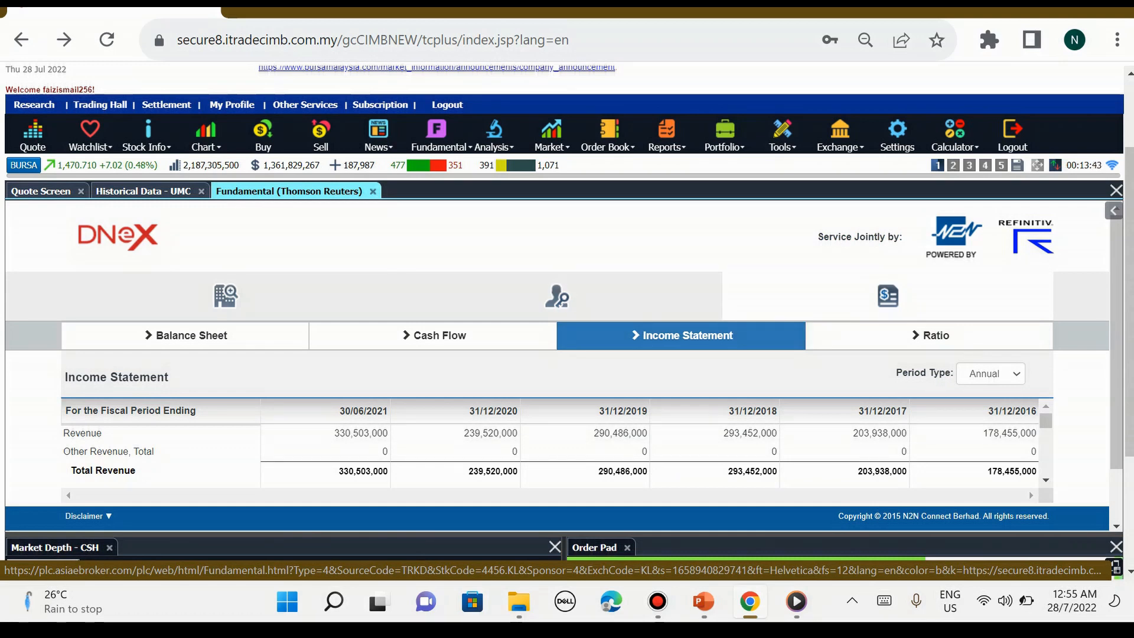
left_click(990, 373)
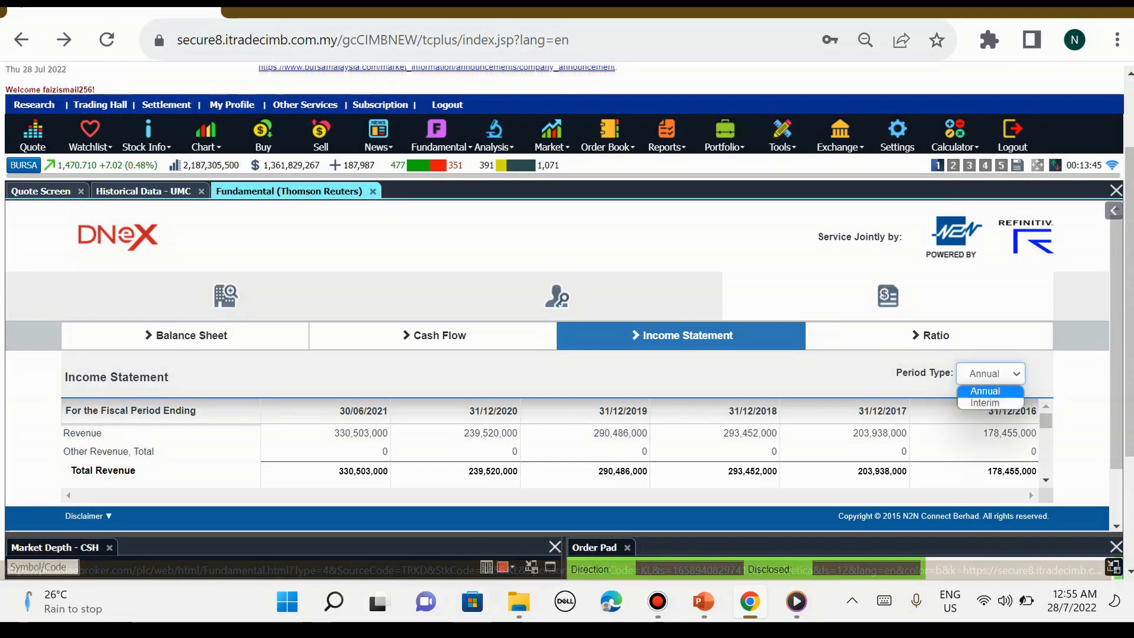
left_click(984, 403)
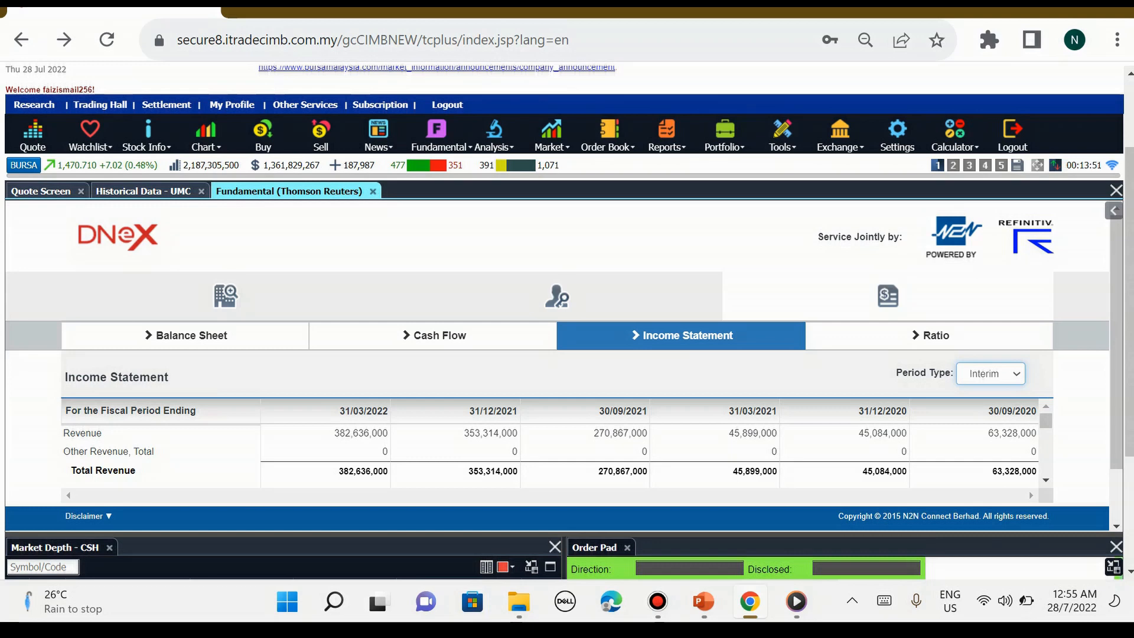
View DNEX's Ratio, Cash Flow and Balance Sheet, then close the fundamentals view
left_click(933, 334)
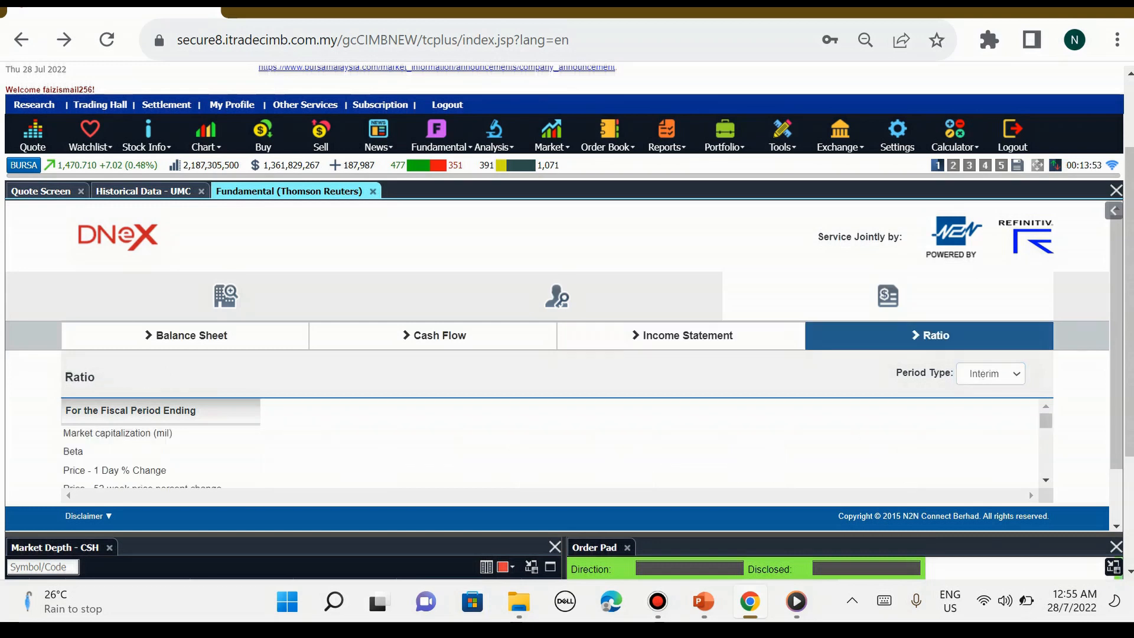
left_click(432, 334)
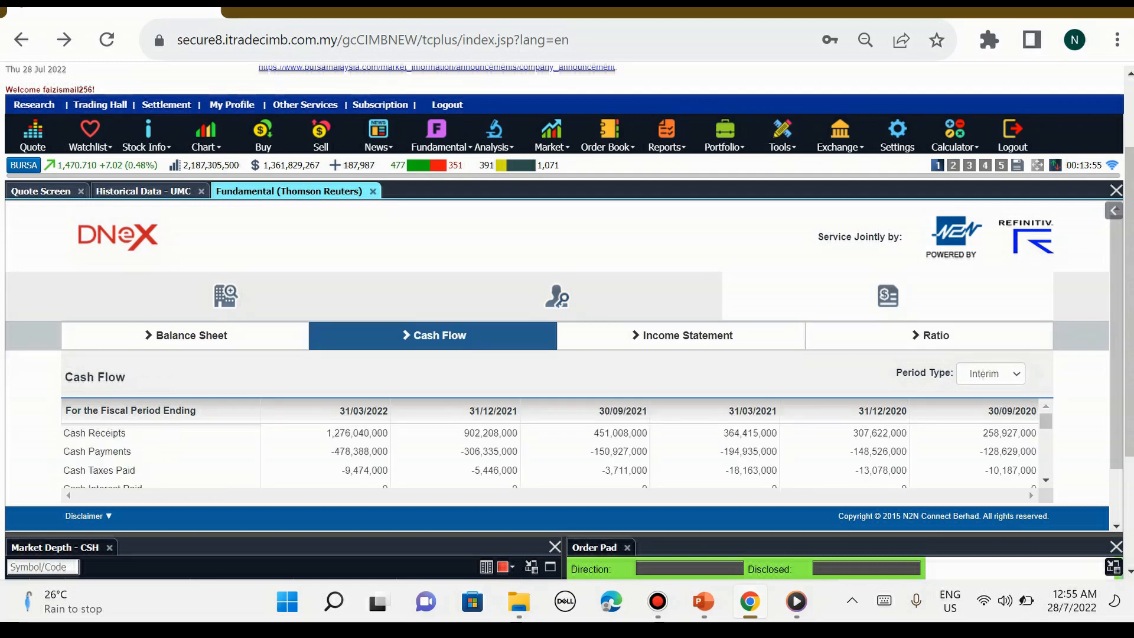
left_click(185, 334)
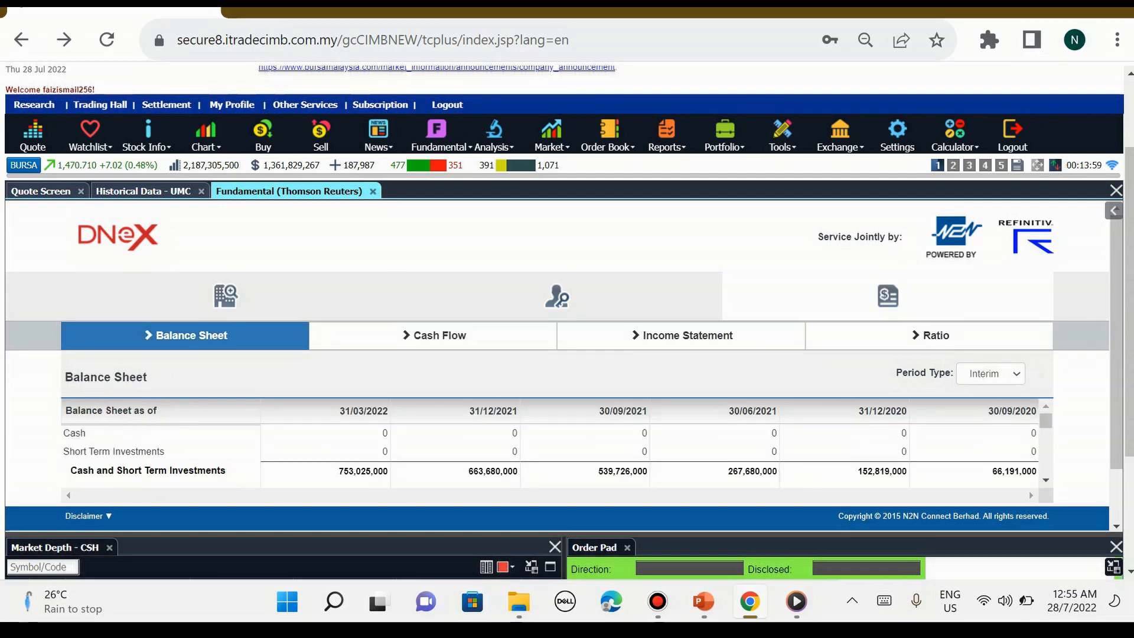
scroll("down", 3)
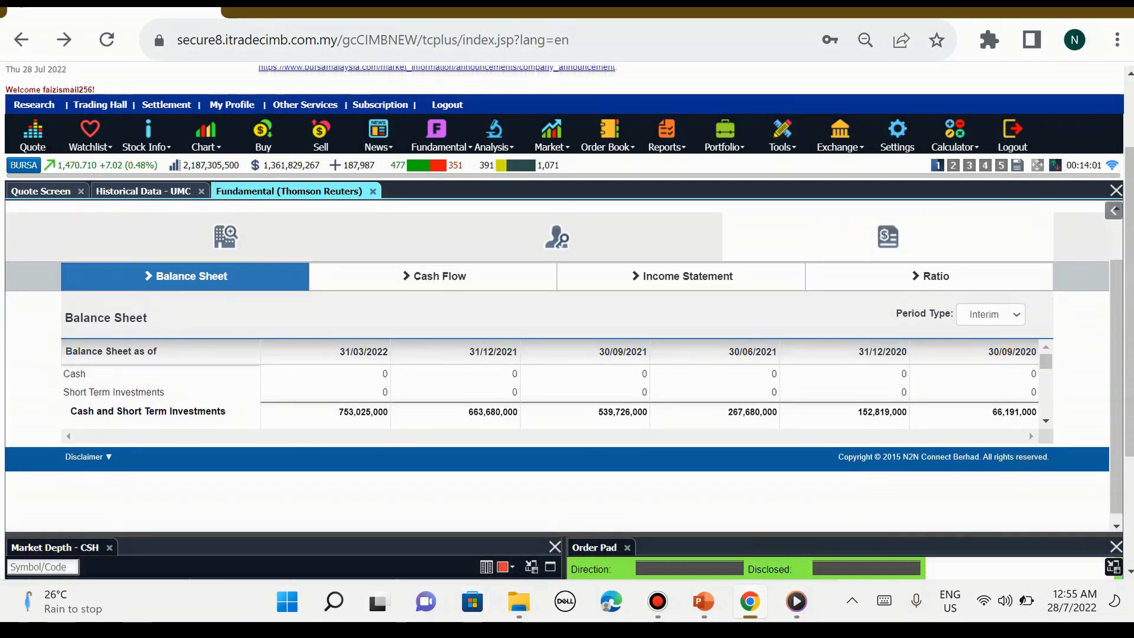
left_click(437, 134)
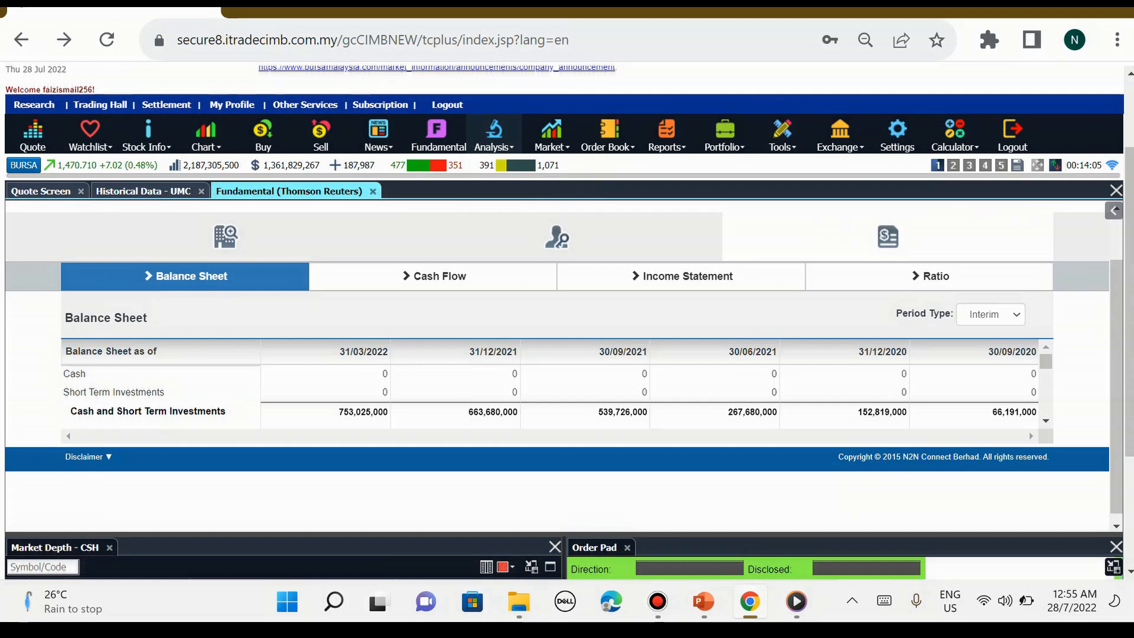
left_click(494, 135)
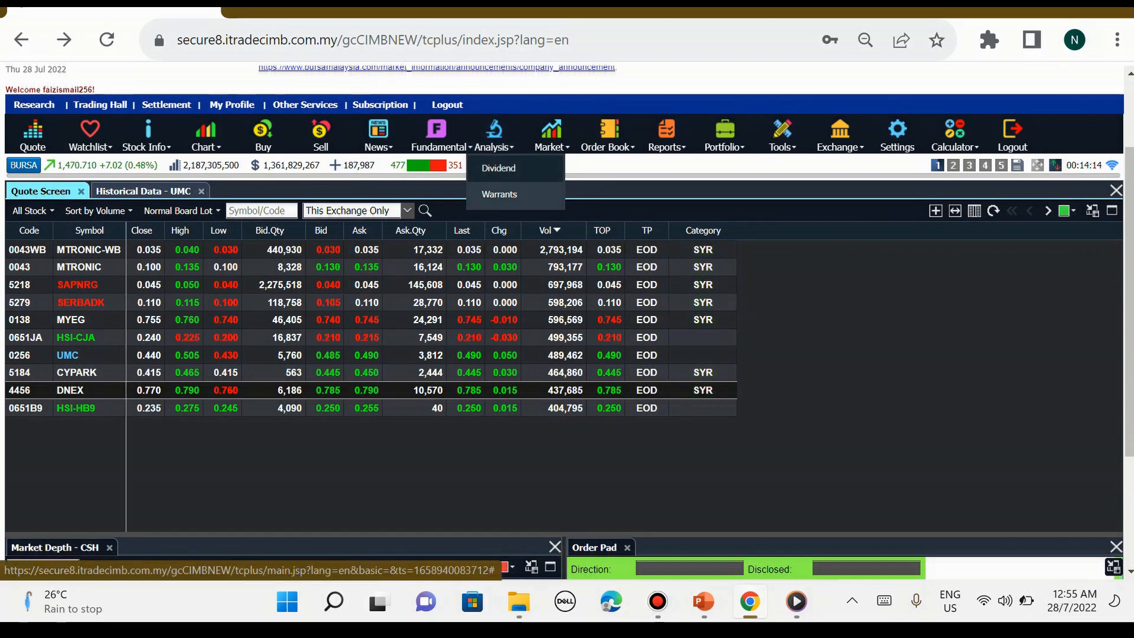
Review the Analysis > Dividend announcements table, then close it to return to the quotes
left_click(497, 167)
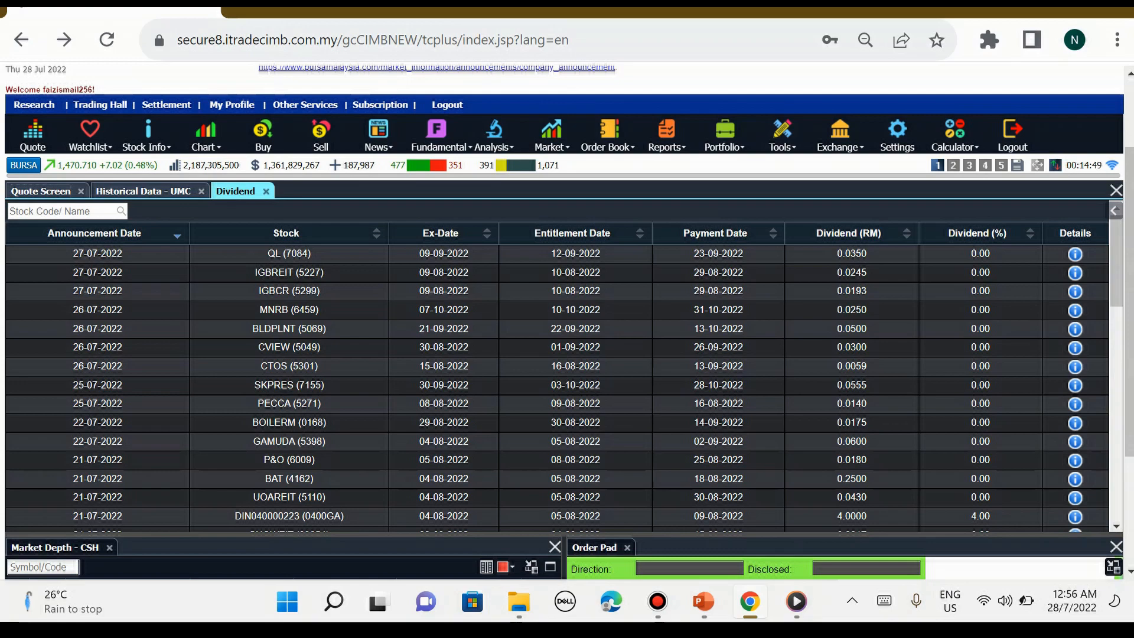
left_click(493, 135)
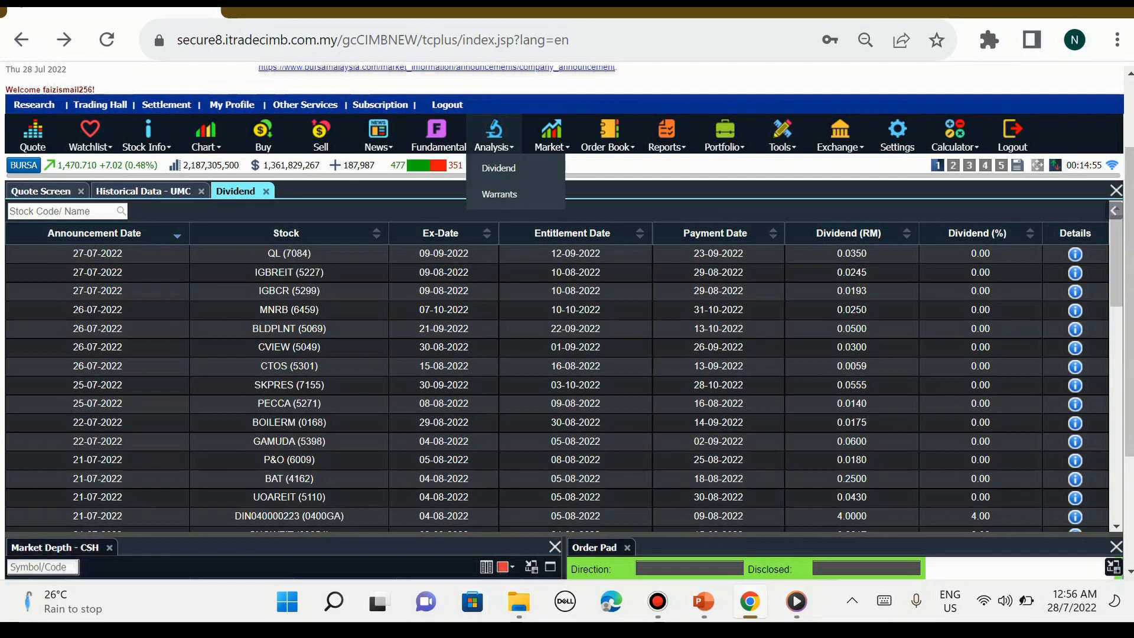
left_click(498, 193)
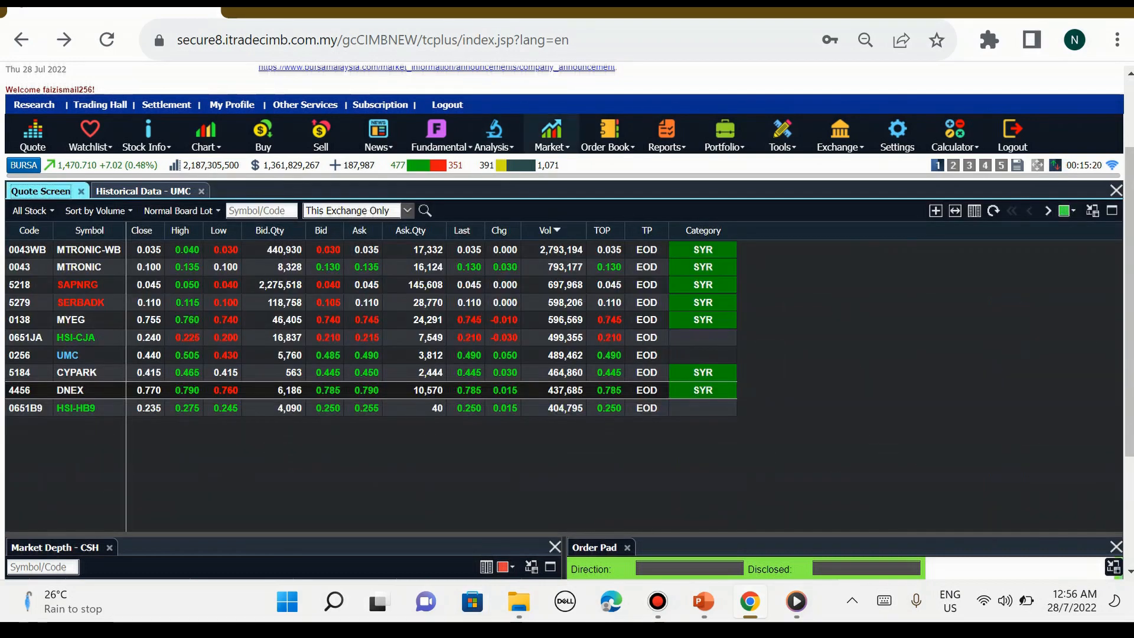
View the FBM KLCI Market Summary chart, then close it to return to the Bursa quote list
left_click(550, 135)
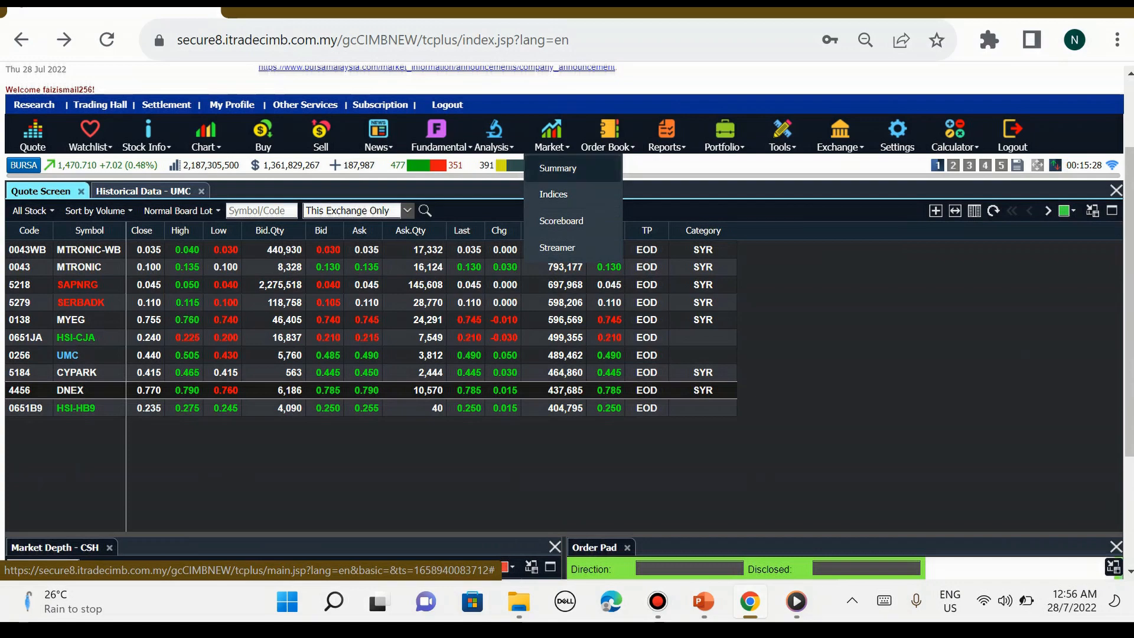
left_click(557, 168)
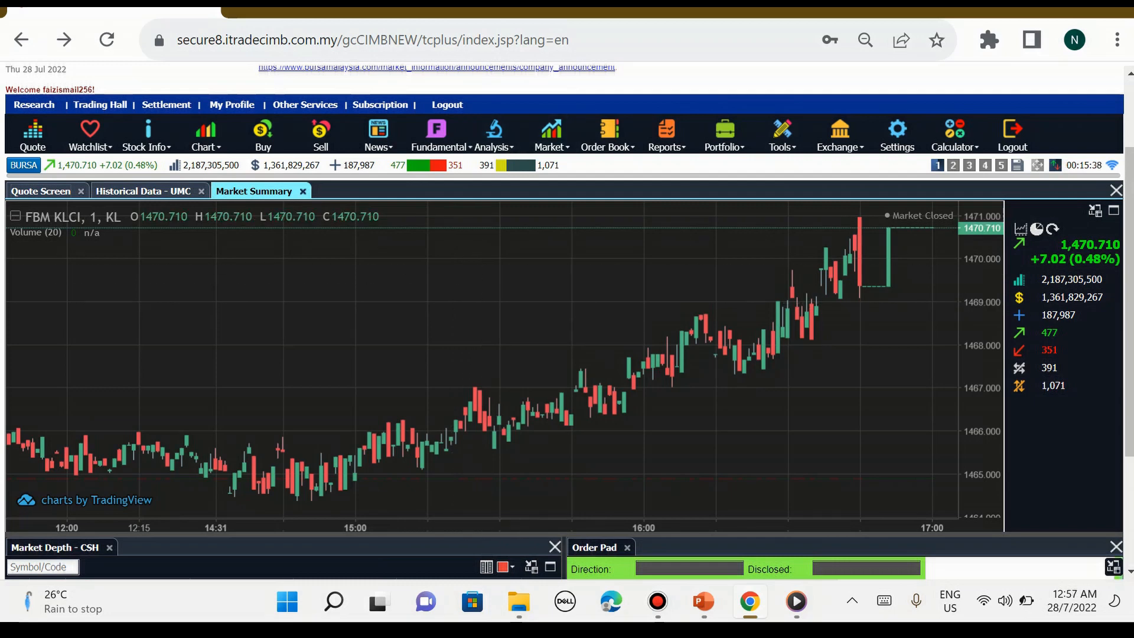
left_click(551, 135)
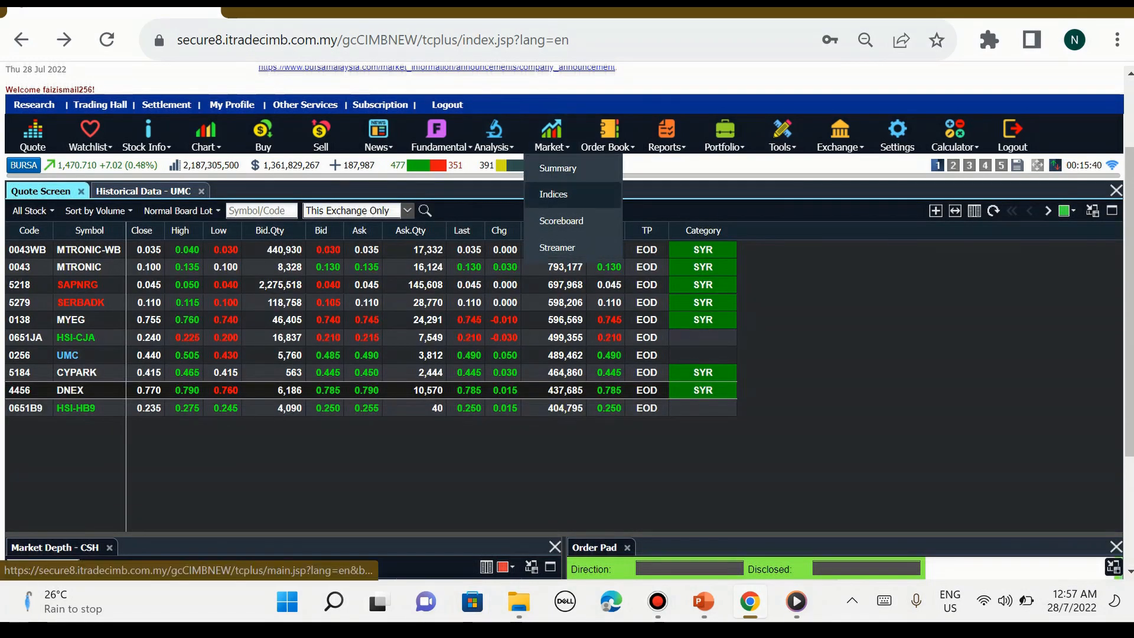
left_click(553, 194)
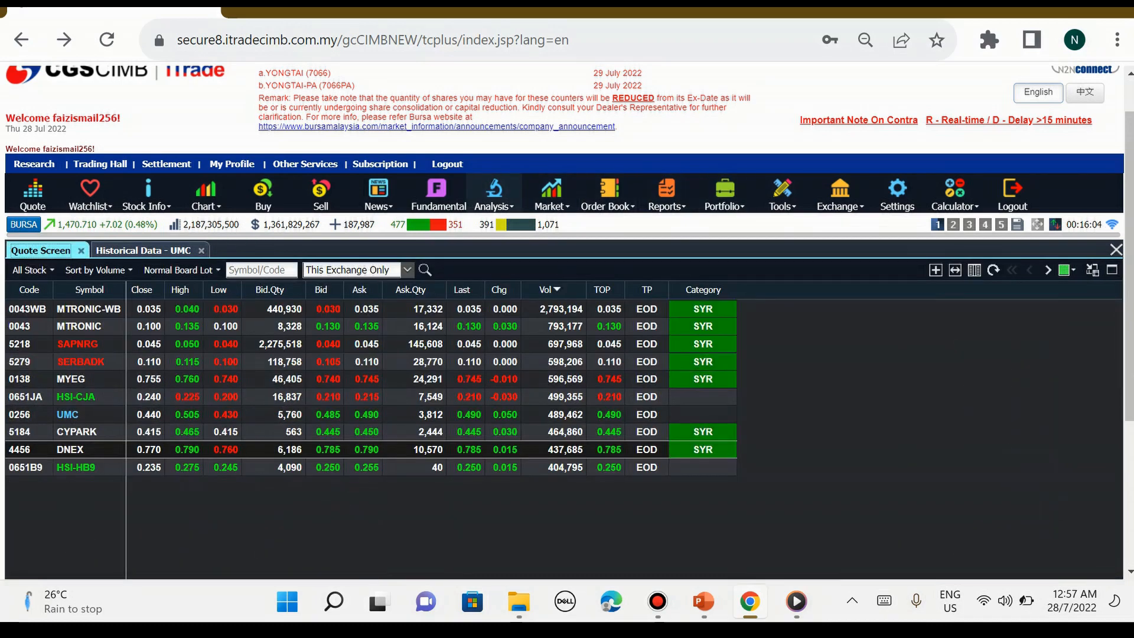
left_click(550, 194)
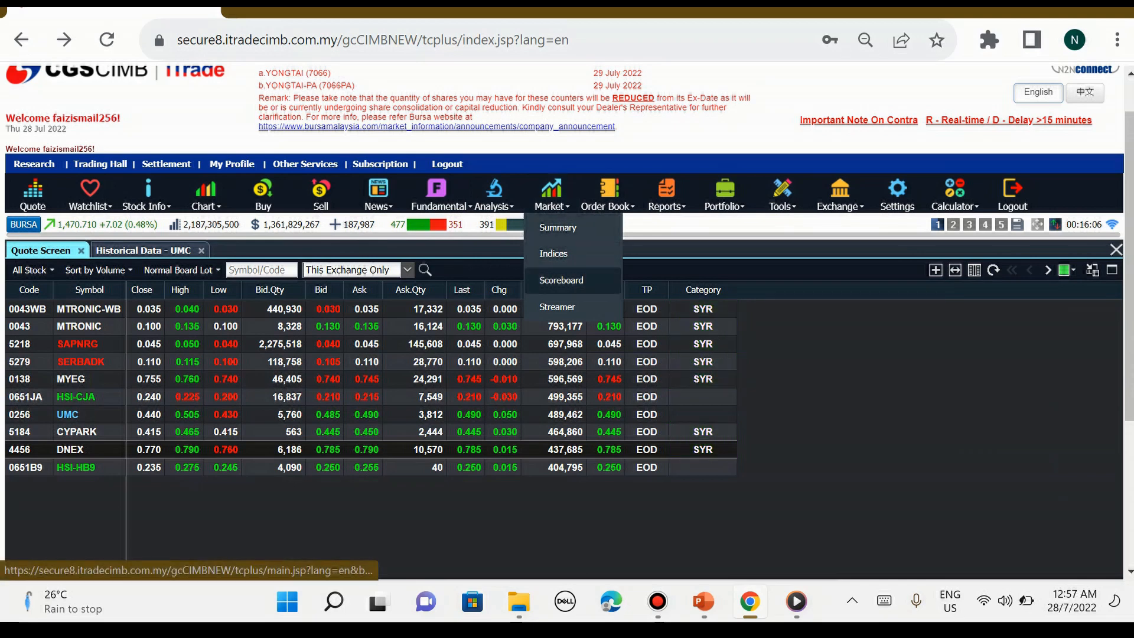
View the Market Scoreboard, then move on to the Bursa Malaysia trade Streamer
left_click(560, 280)
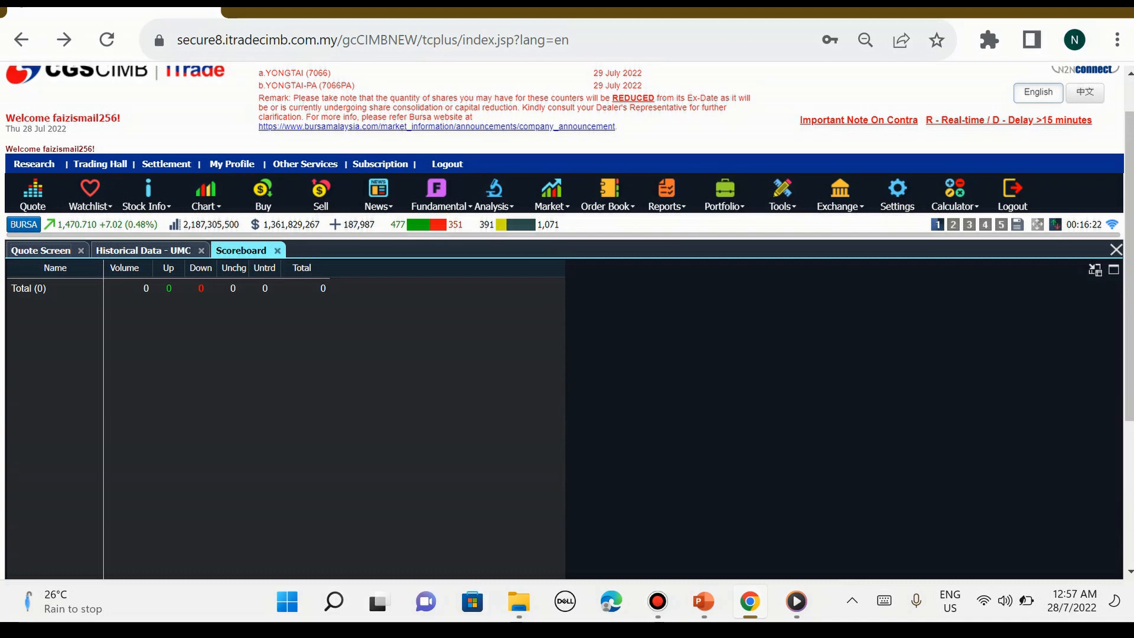
left_click(302, 268)
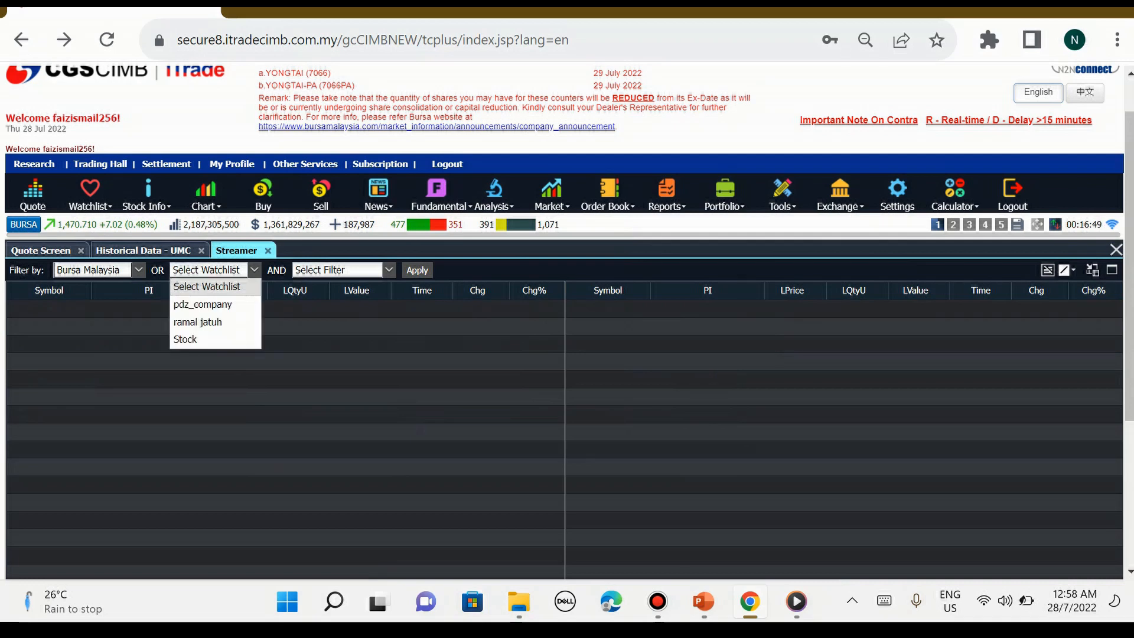
Apply a Value>=100K filter to the Bursa Malaysia Streamer with no watchlist, then return to the quote screen
left_click(202, 303)
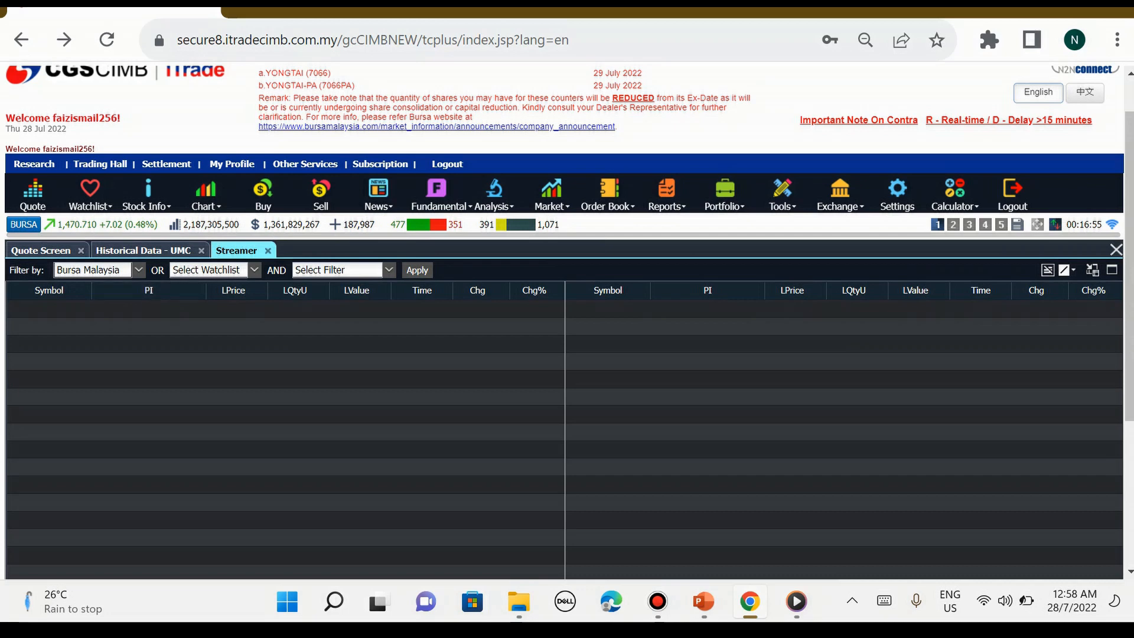
left_click(344, 269)
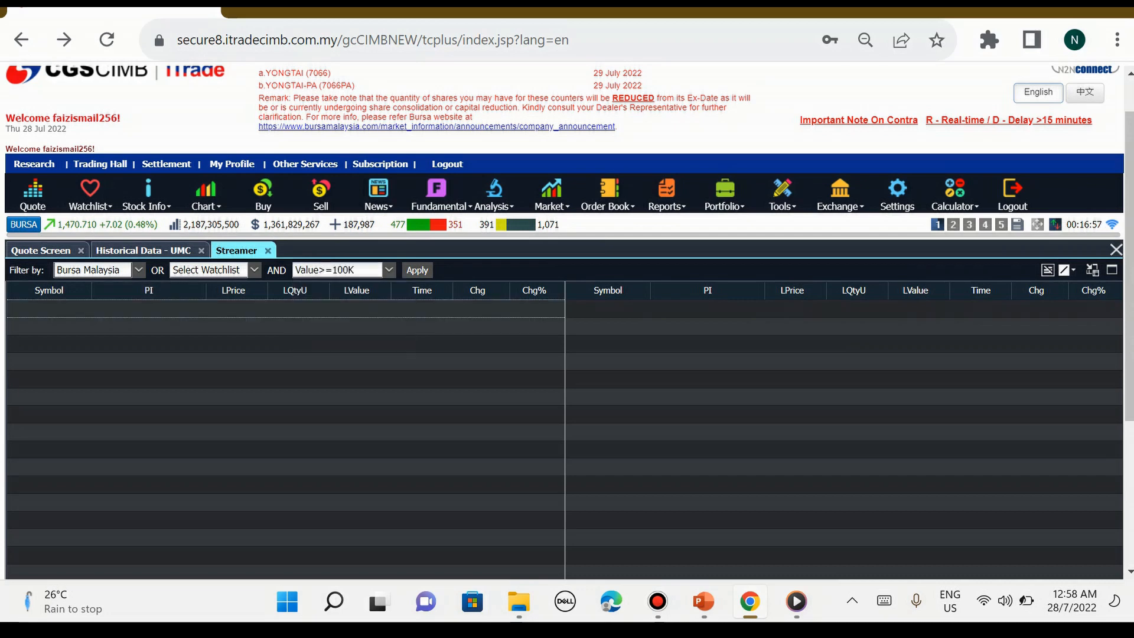
left_click(417, 269)
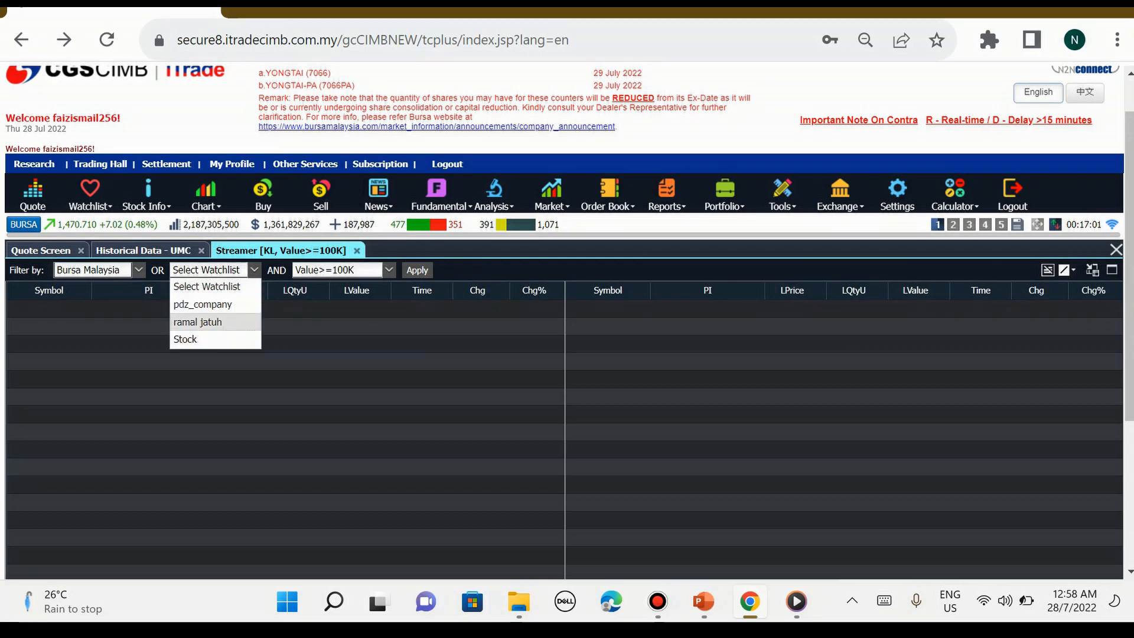
left_click(186, 339)
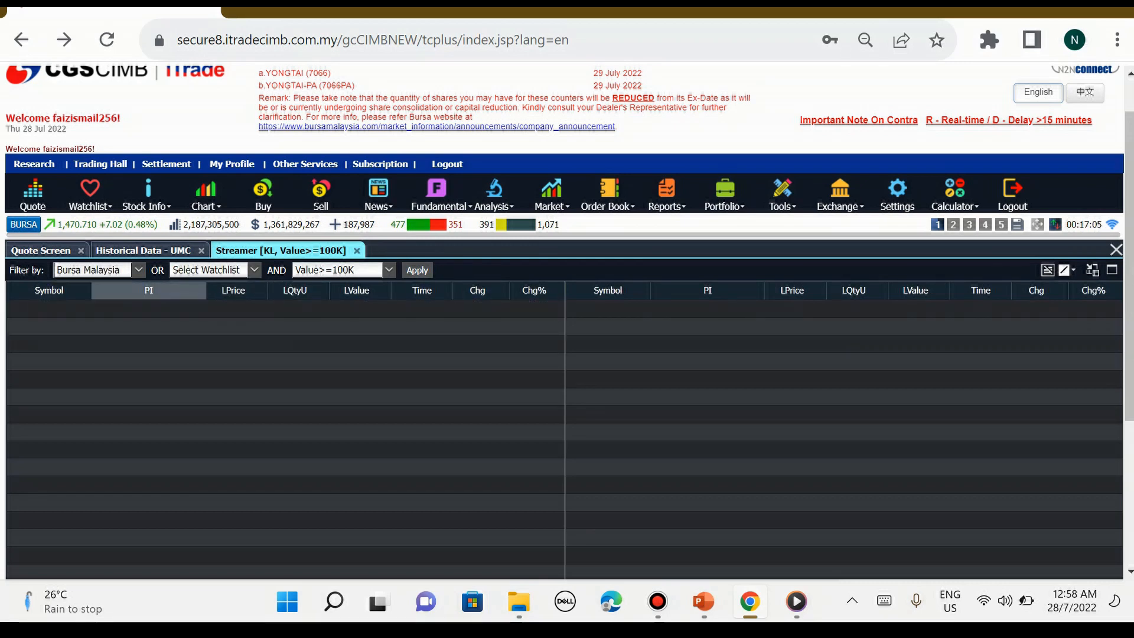
left_click(606, 192)
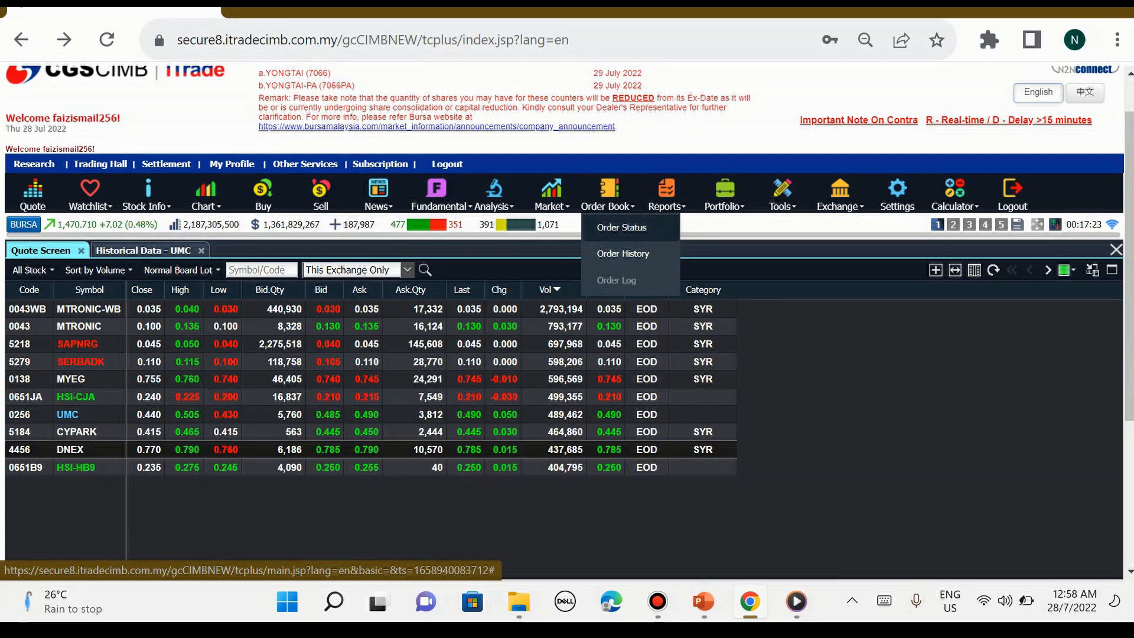
left_click(620, 227)
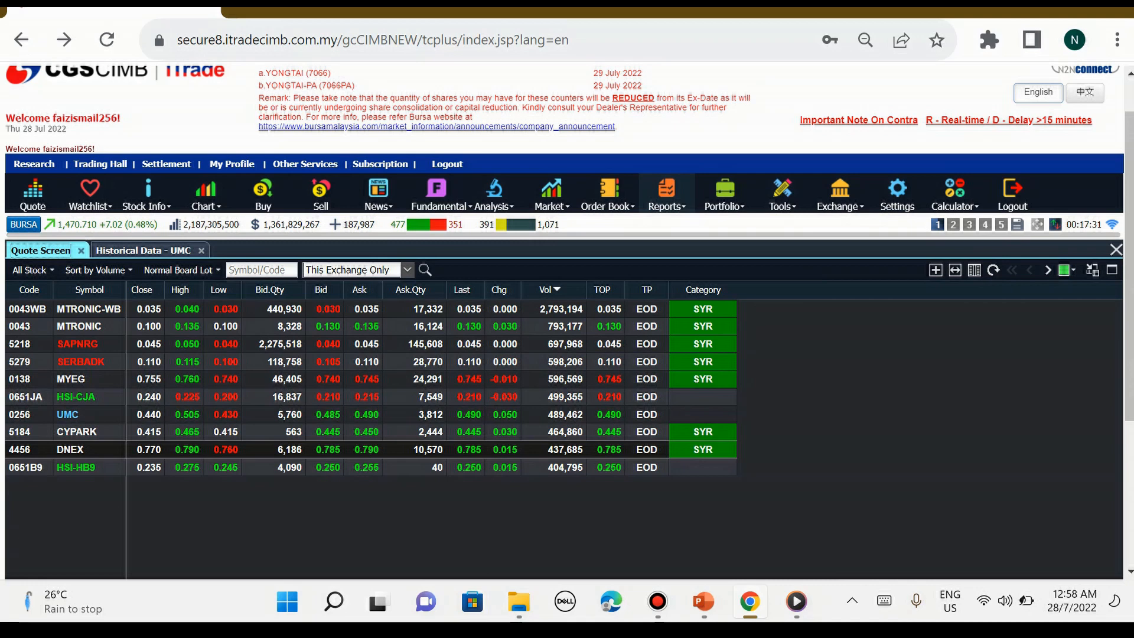
left_click(665, 192)
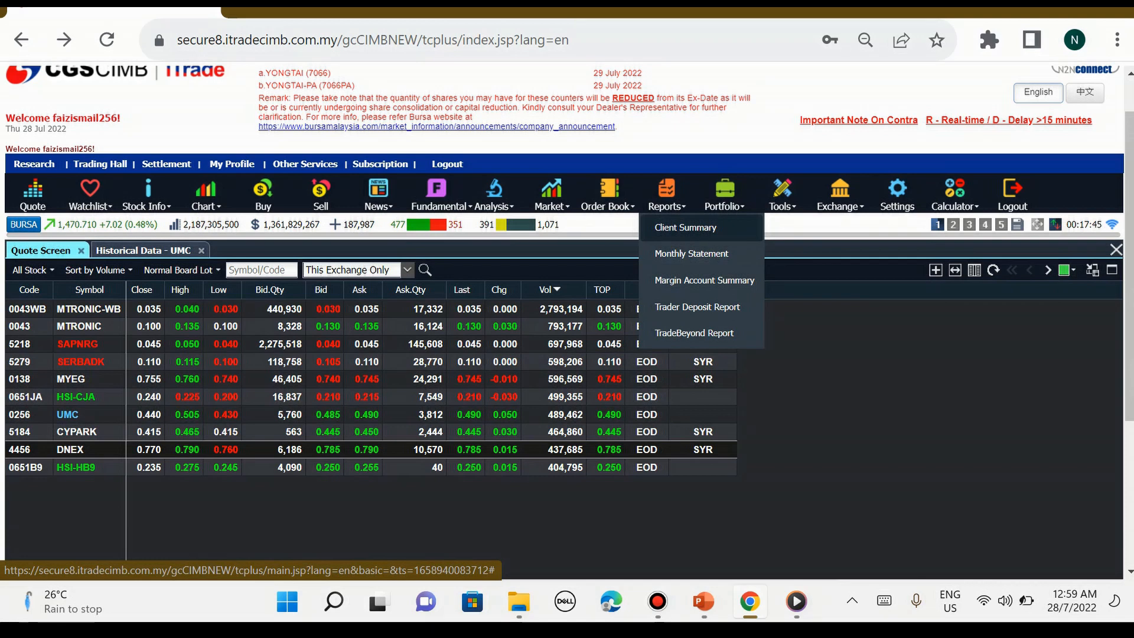
left_click(723, 194)
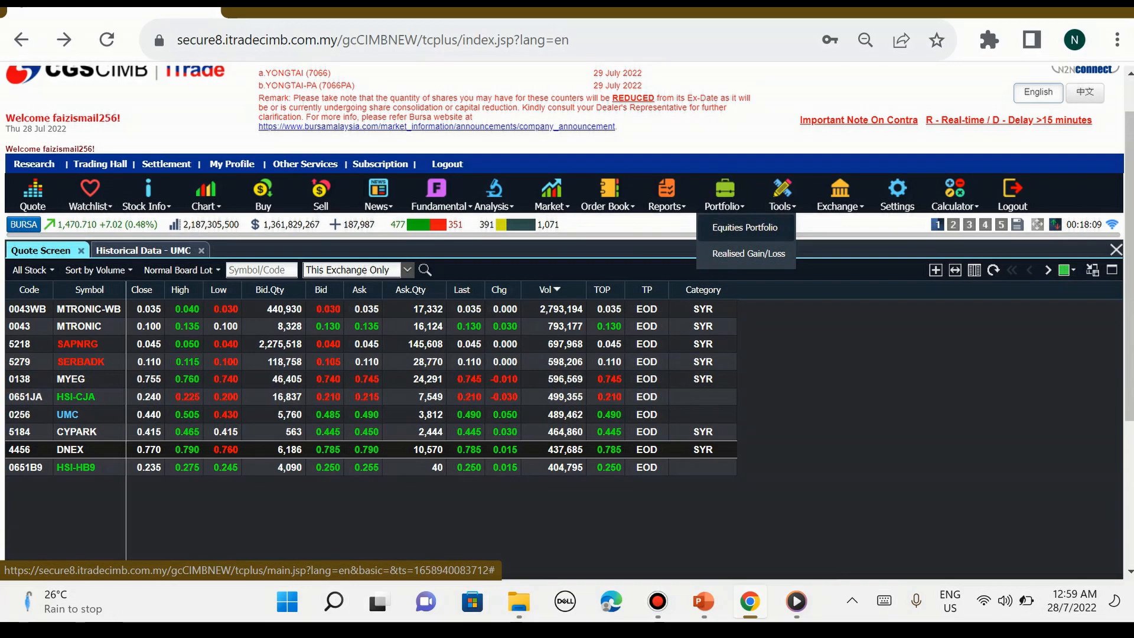
left_click(746, 227)
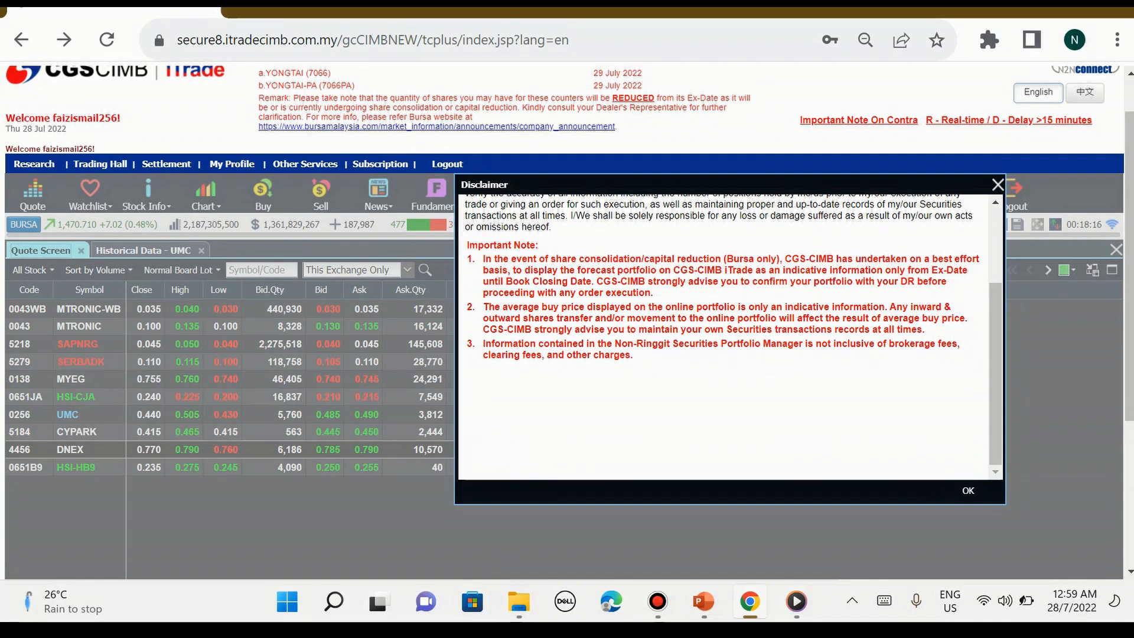
left_click(966, 490)
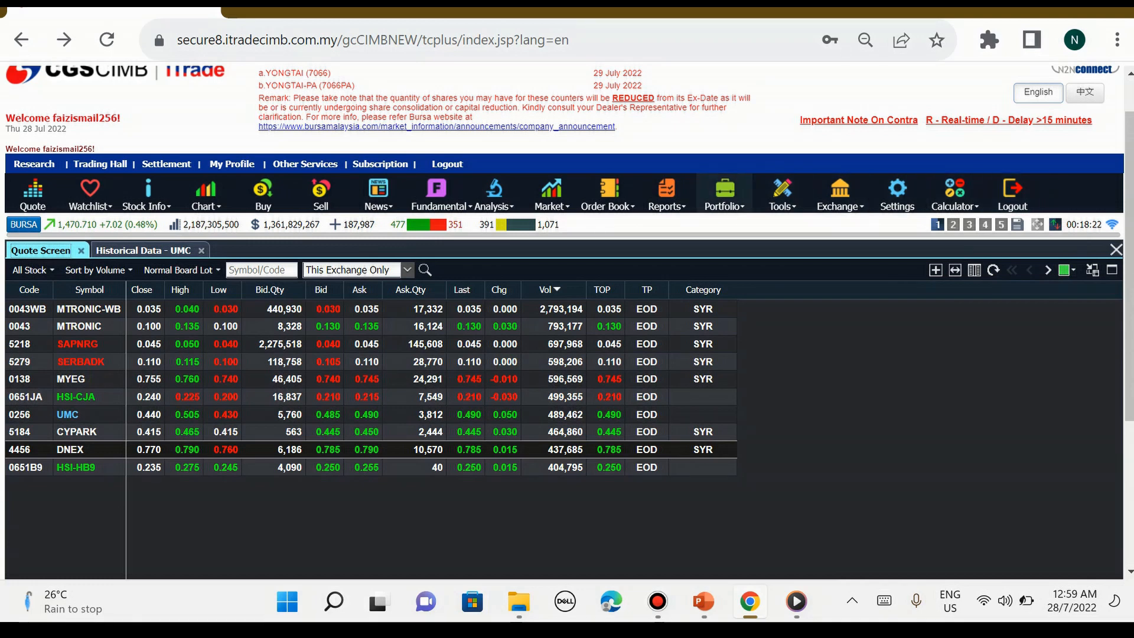
left_click(722, 194)
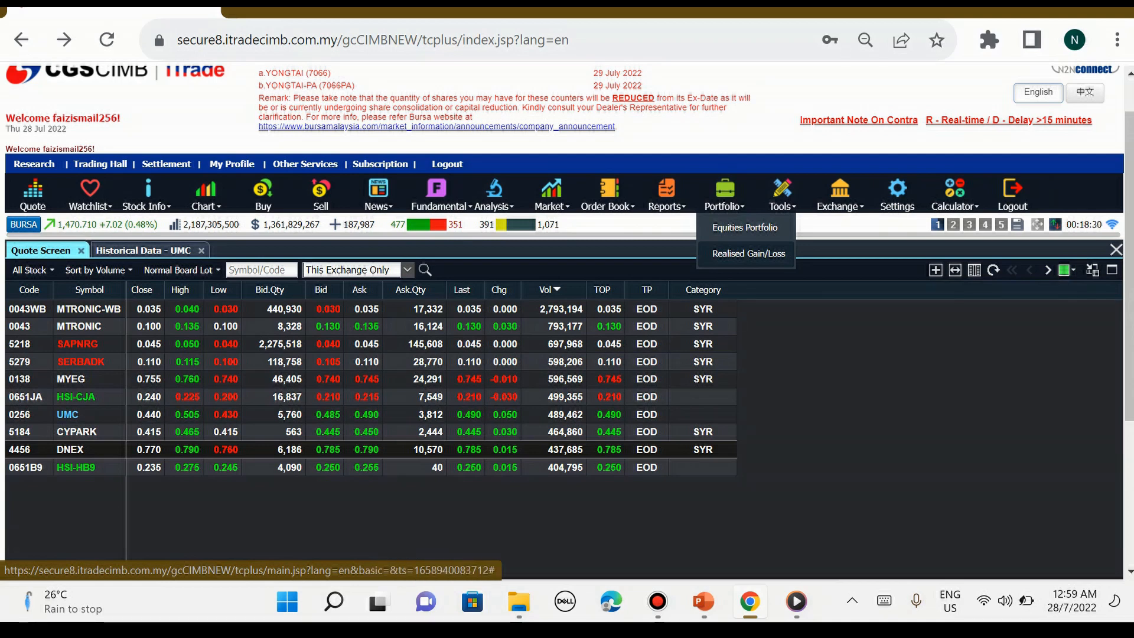
left_click(782, 195)
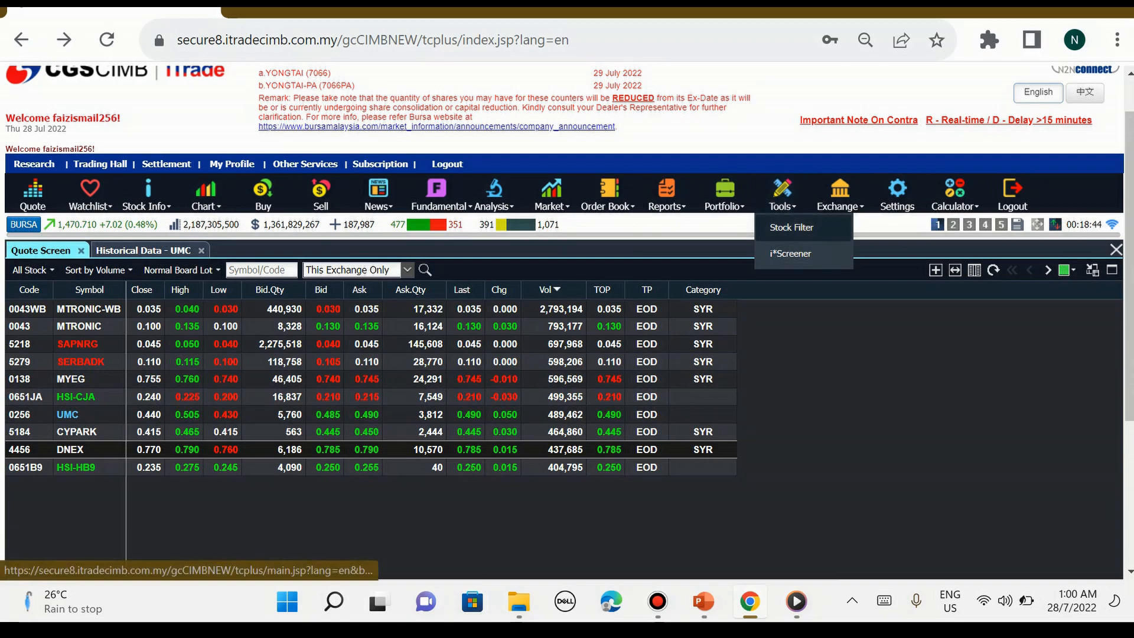
Accept the Stock Filter disclaimer and initially select Singapore as the market
left_click(791, 226)
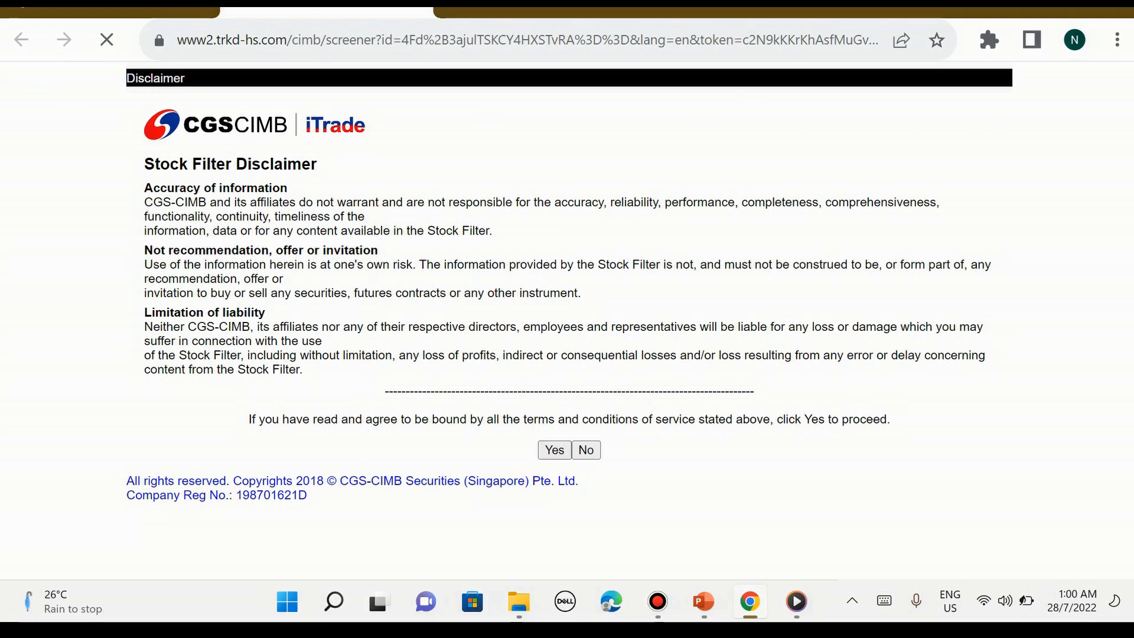
left_click(554, 449)
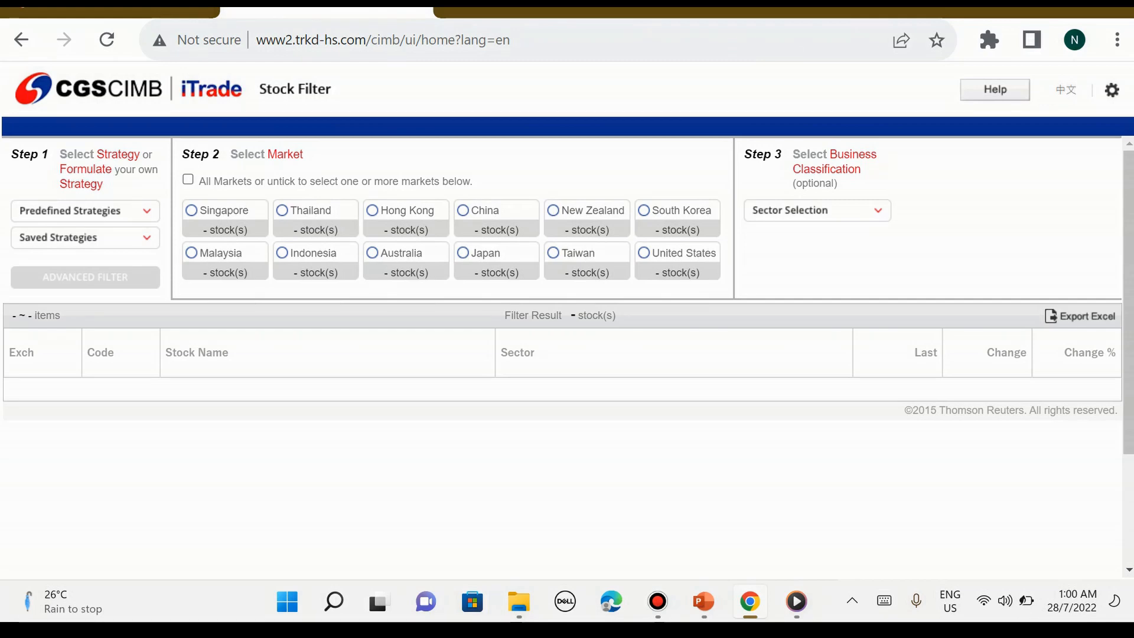
left_click(192, 210)
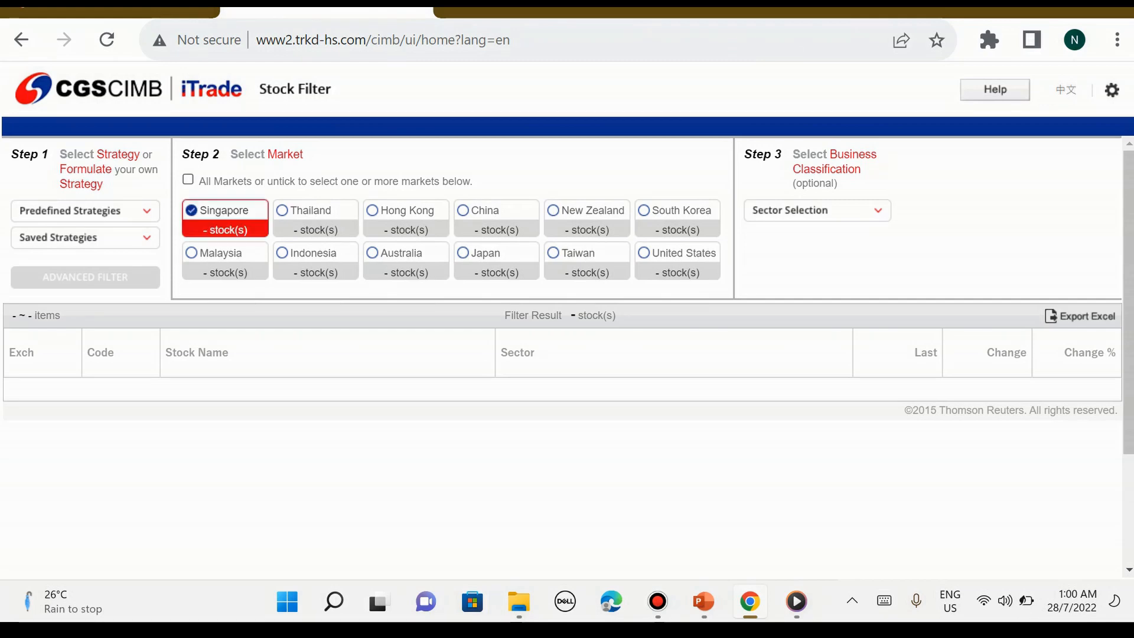
left_click(85, 277)
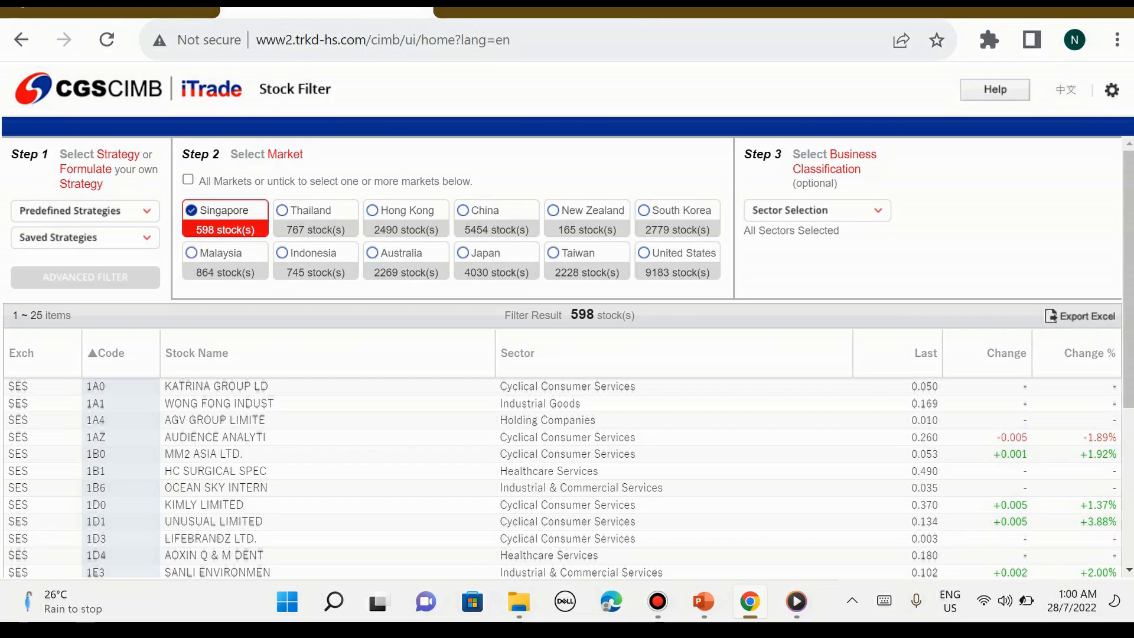
Narrow the market to United States only and keep all business sectors selected, listing 9183 stocks
left_click(644, 253)
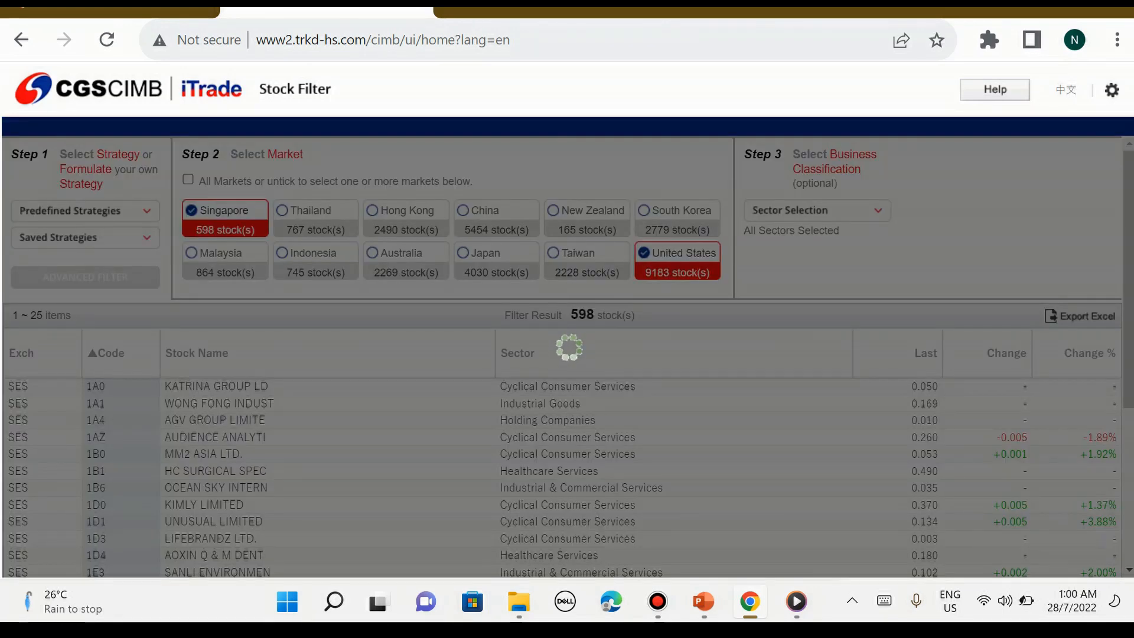
left_click(191, 210)
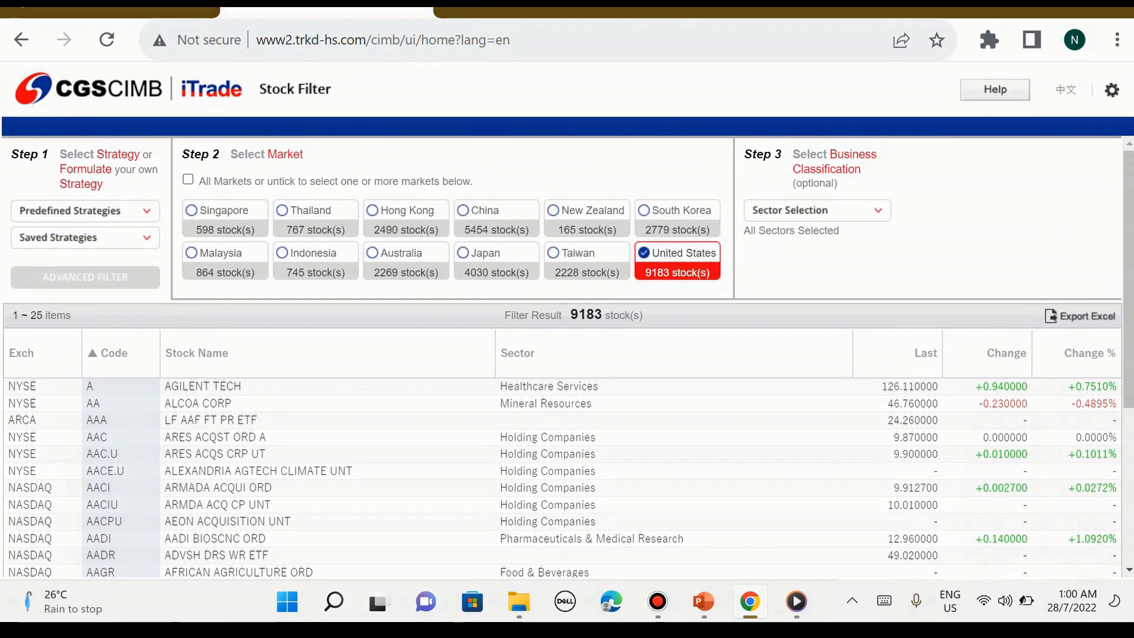
left_click(814, 210)
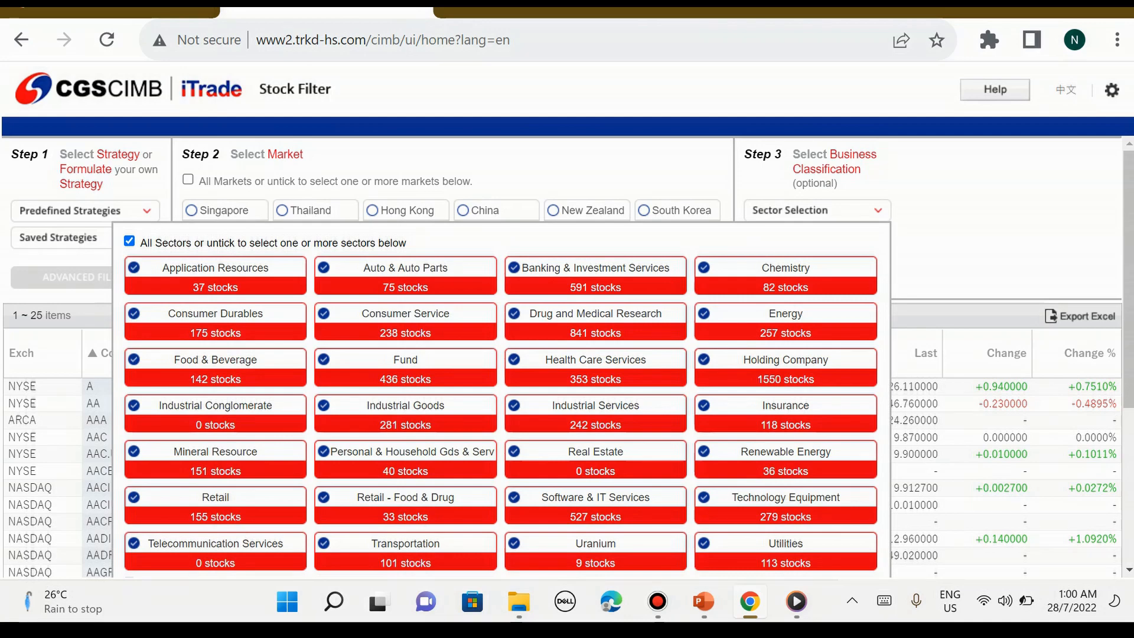
left_click(130, 241)
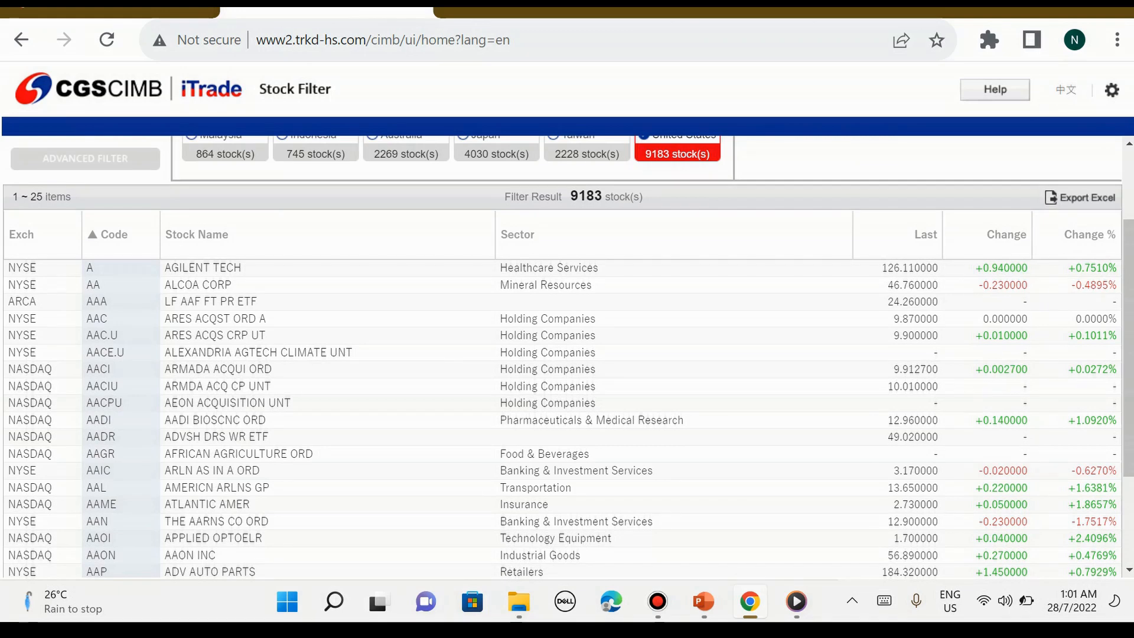
mouse_move(211, 302)
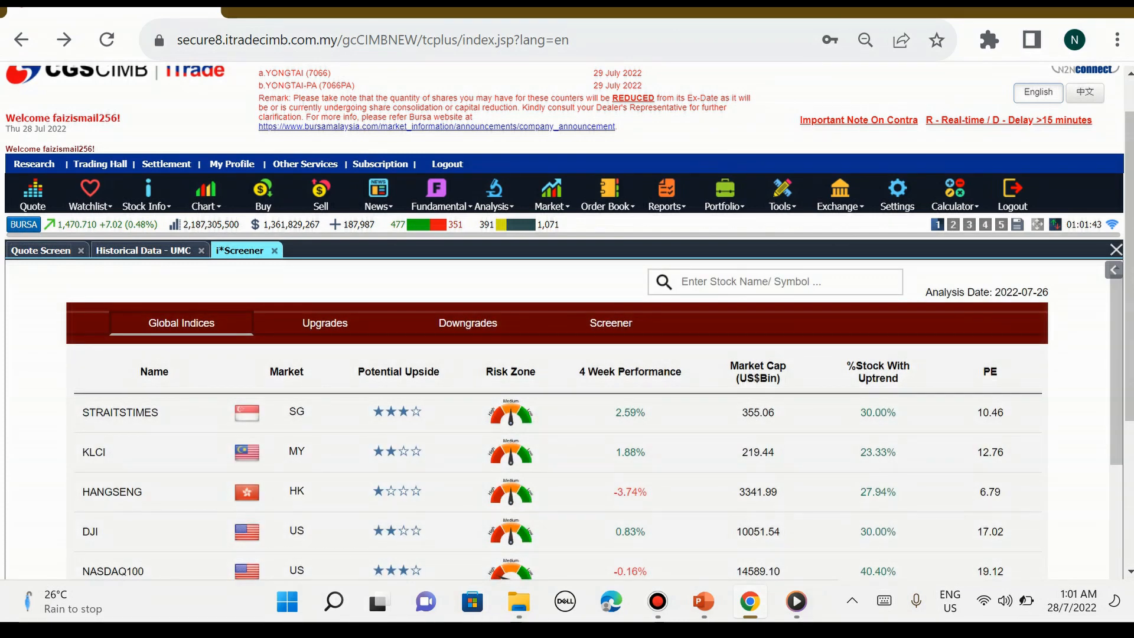
Browse the i*Screener Upgrades list, then the custom Screener's market, upside, risk and valuation filters
scroll("down", 3)
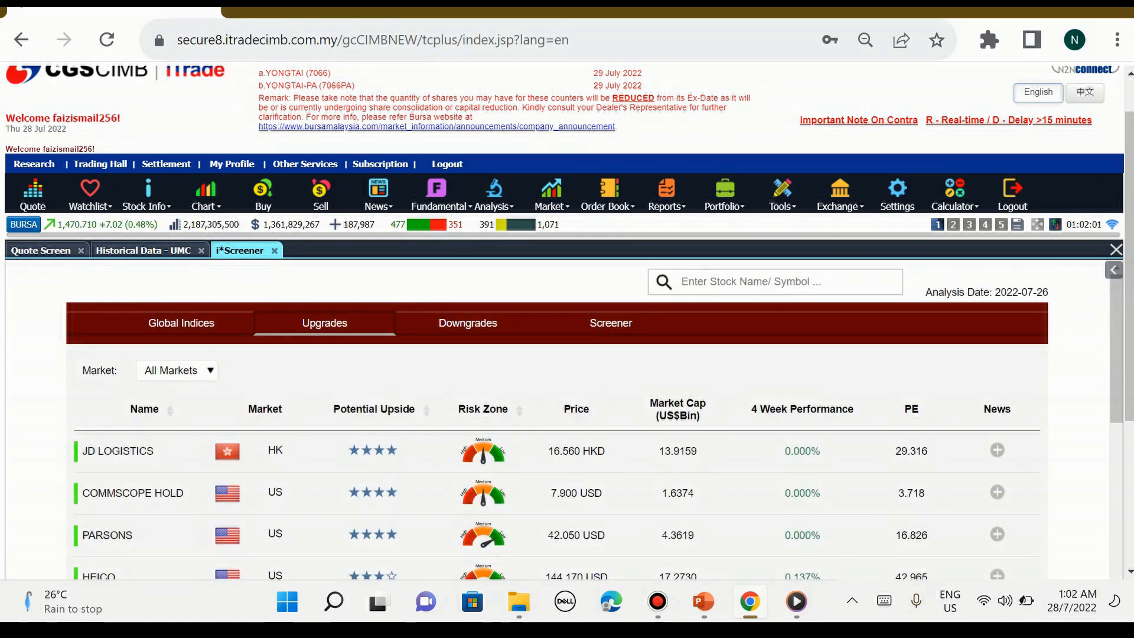
scroll("down", 3)
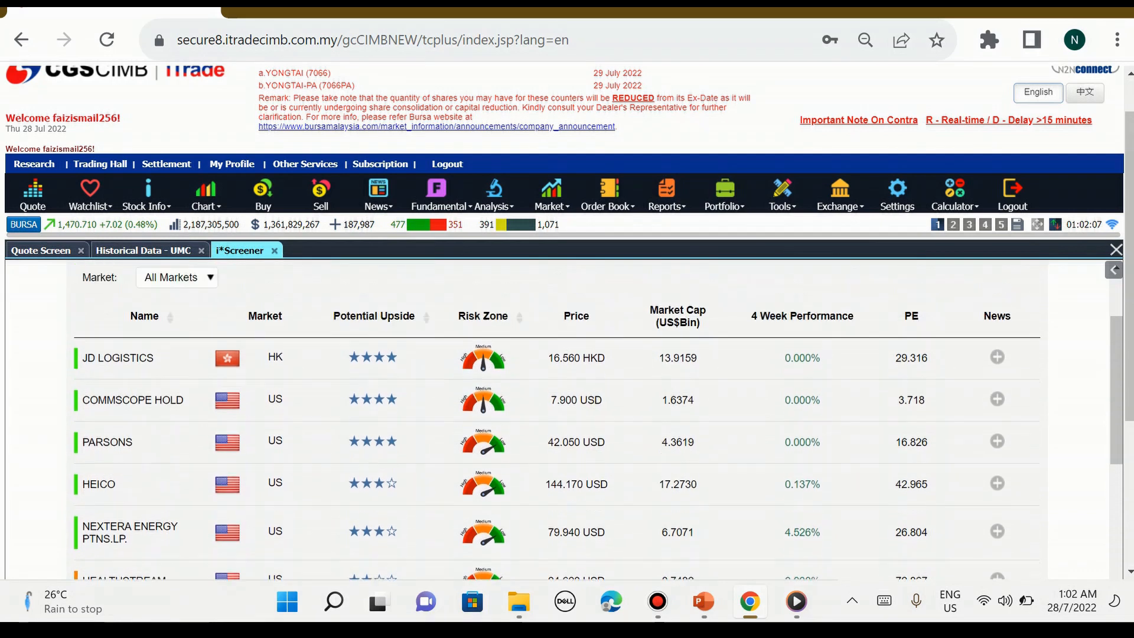
left_click(610, 323)
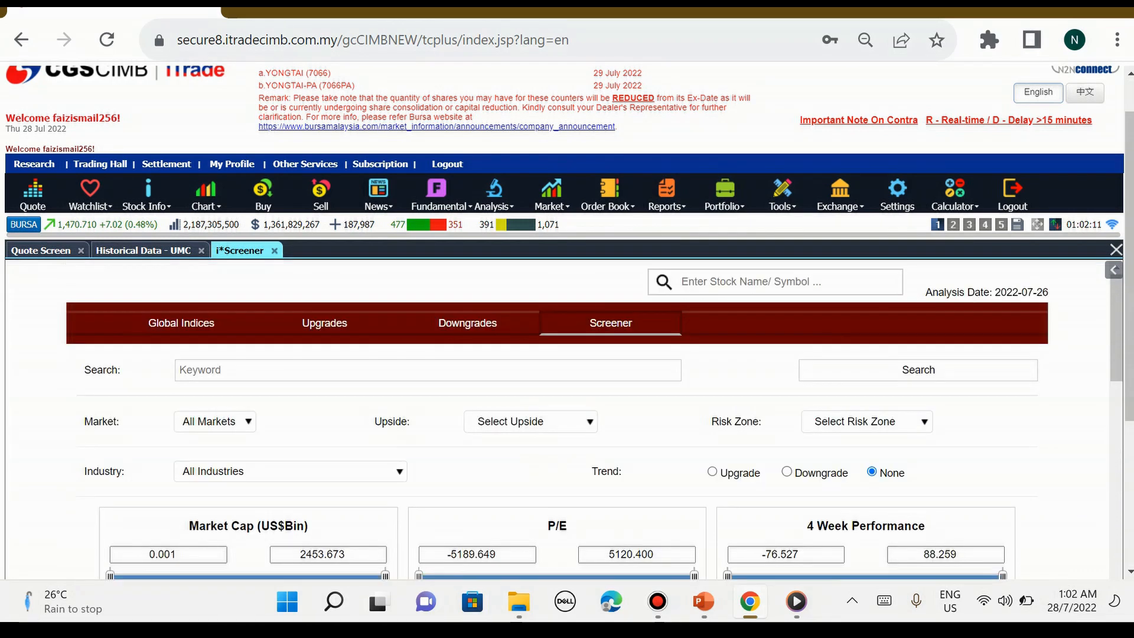
scroll("down", 3)
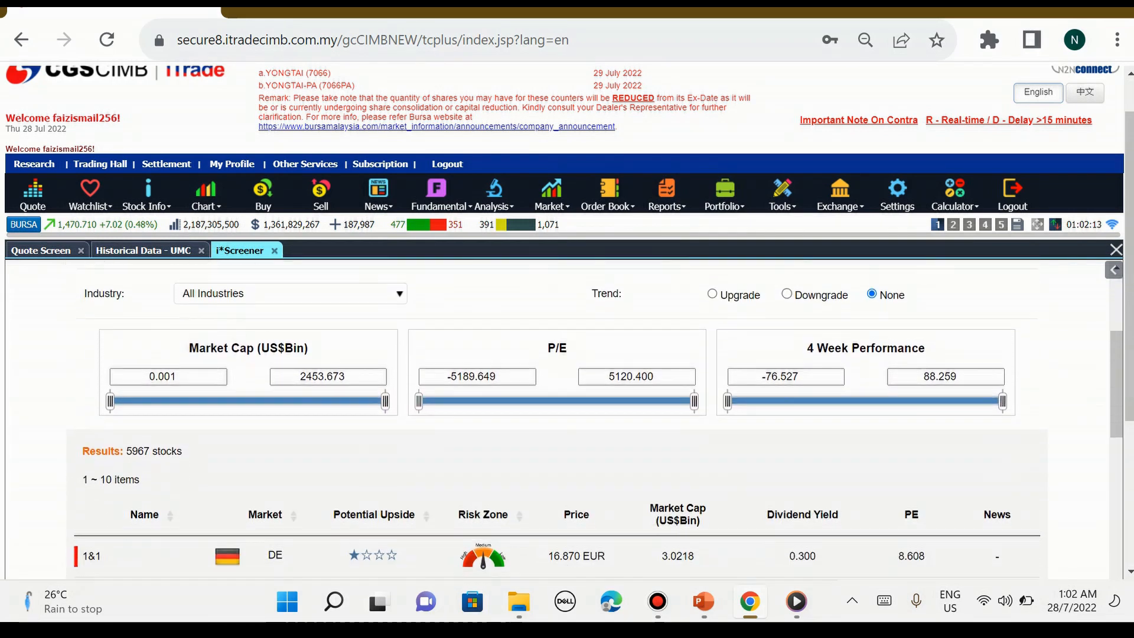
scroll("down", 3)
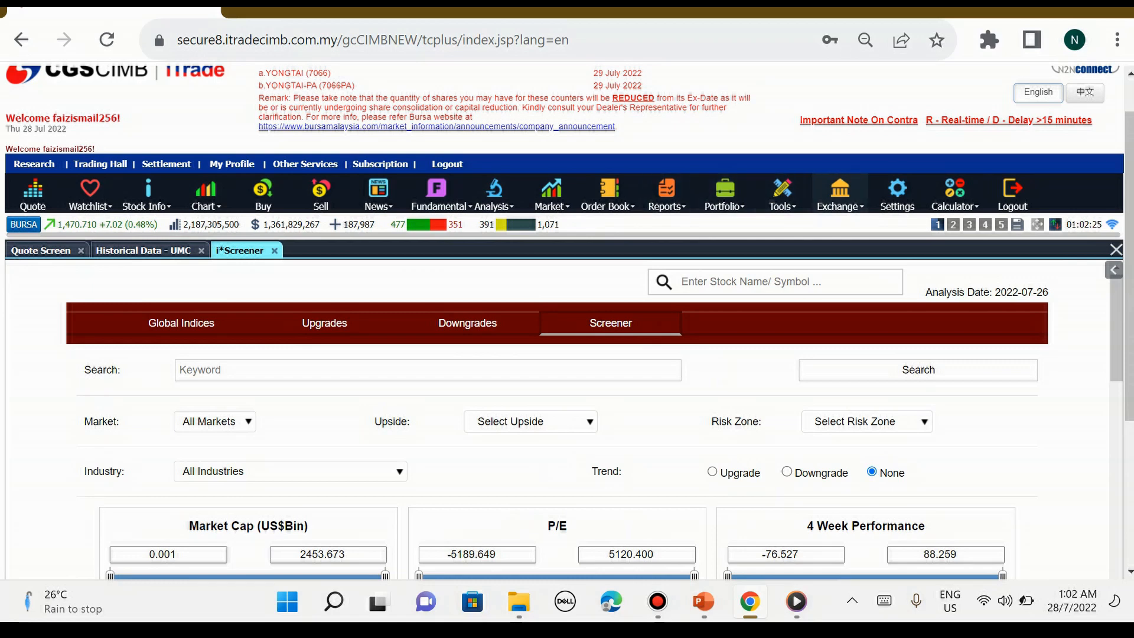
left_click(839, 194)
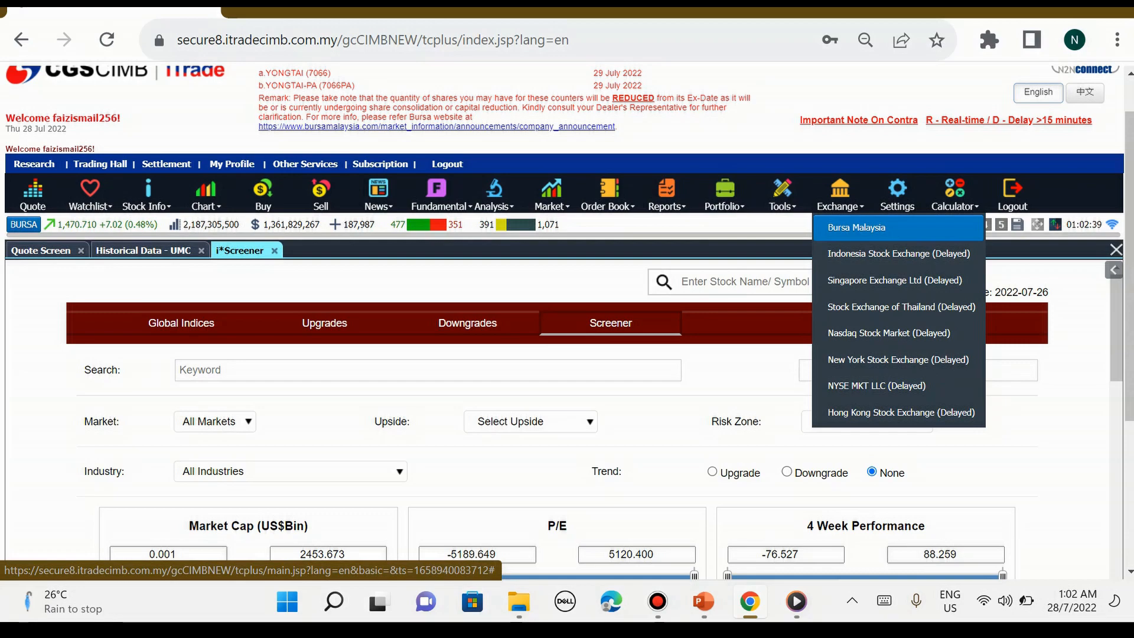
Switch the quote screen through Bursa Malaysia, Indonesia, Singapore and Nasdaq exchanges
left_click(857, 227)
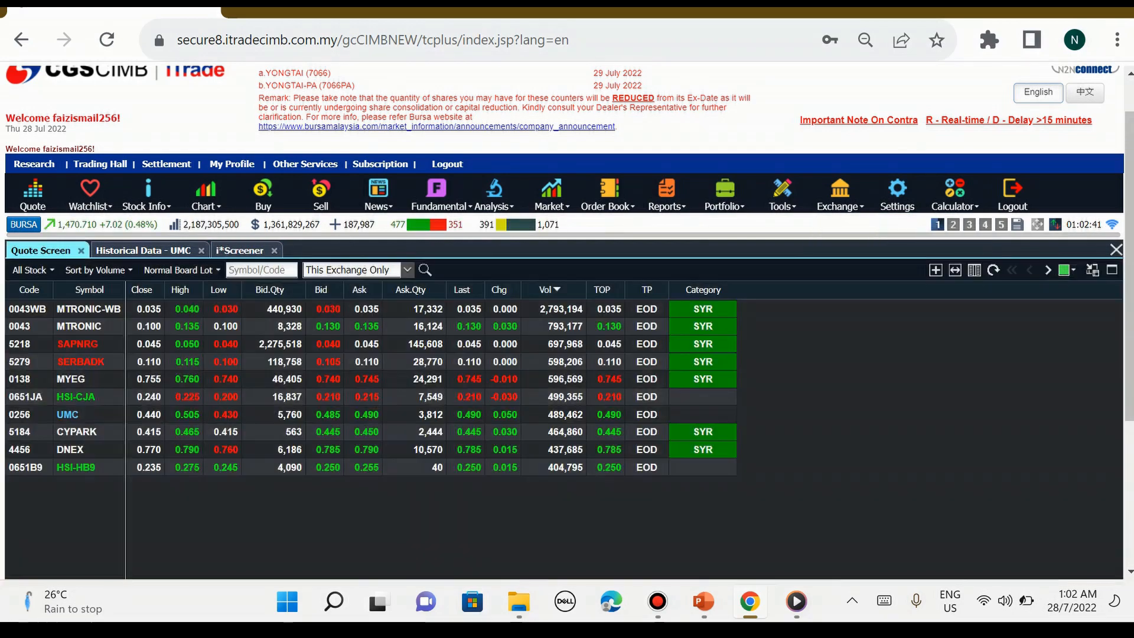
left_click(838, 193)
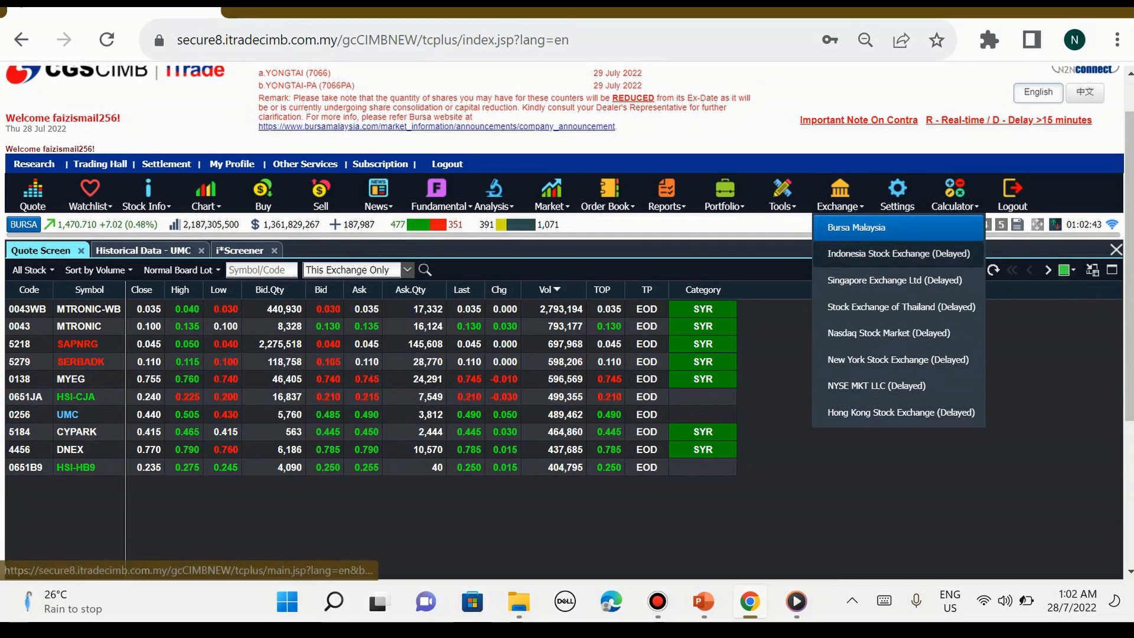
left_click(898, 253)
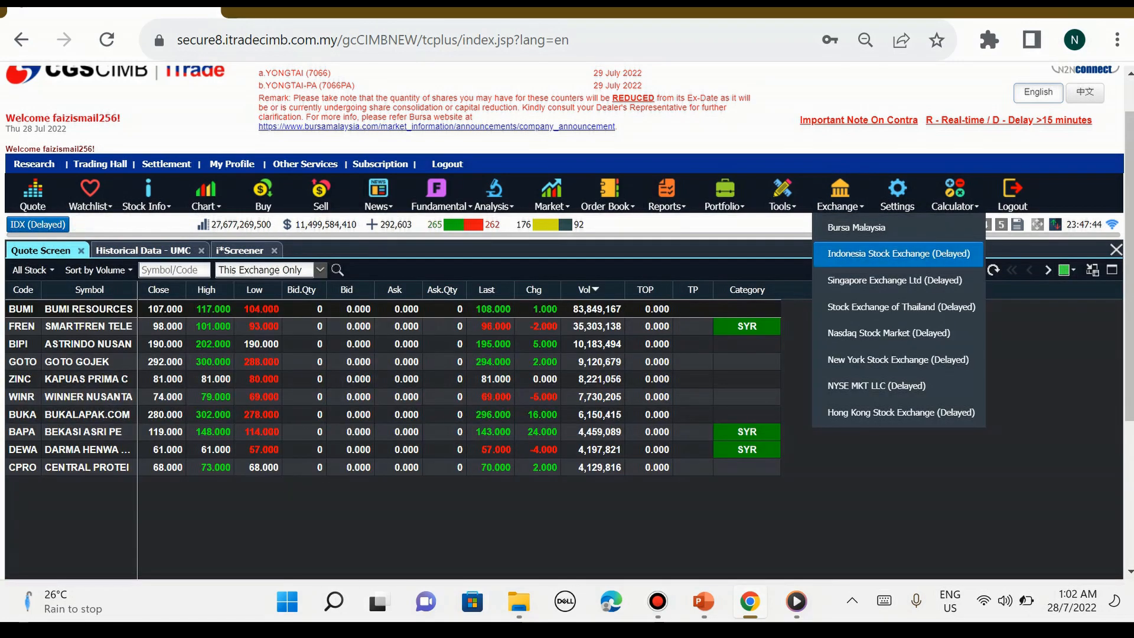
left_click(894, 281)
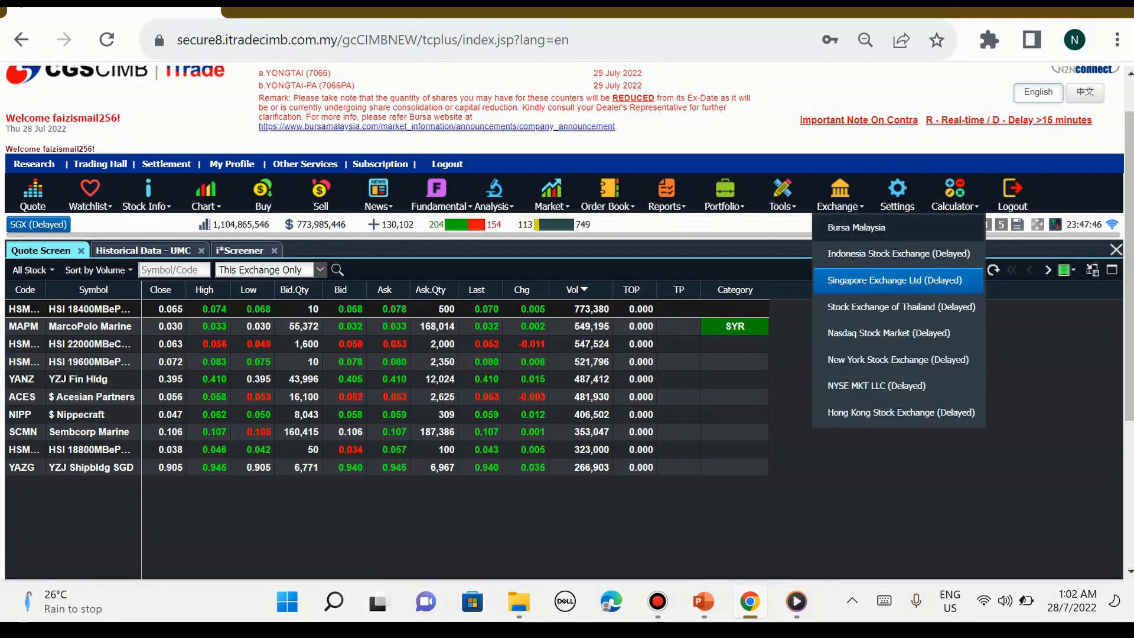
left_click(888, 333)
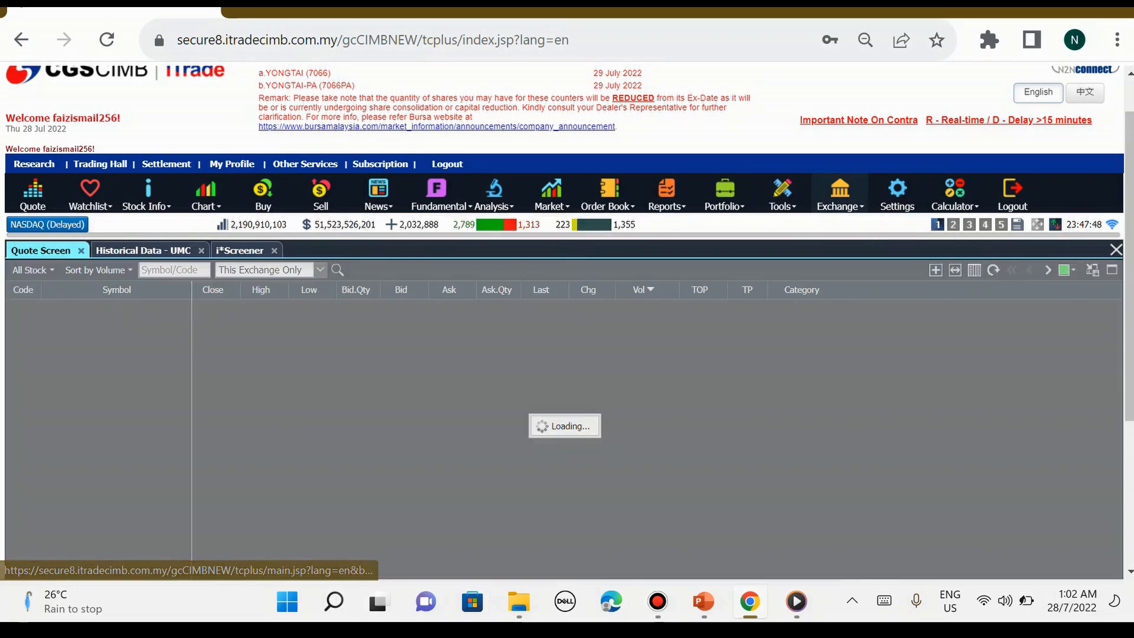
Show Hong Kong quotes, then settle back on delayed NASDAQ stock quotes
left_click(838, 193)
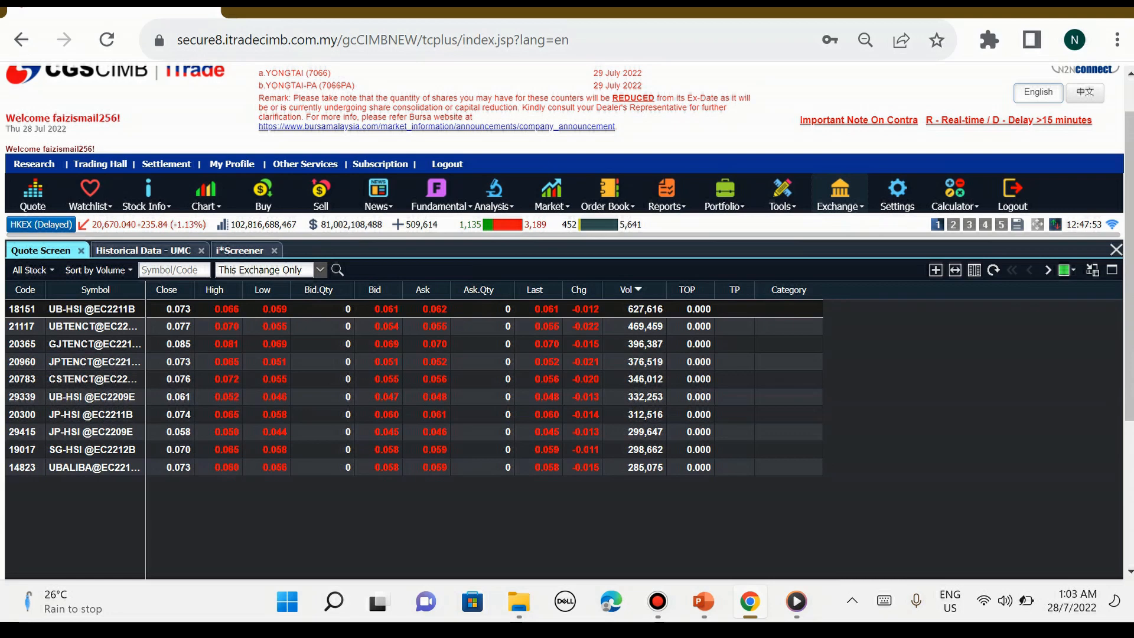
left_click(838, 194)
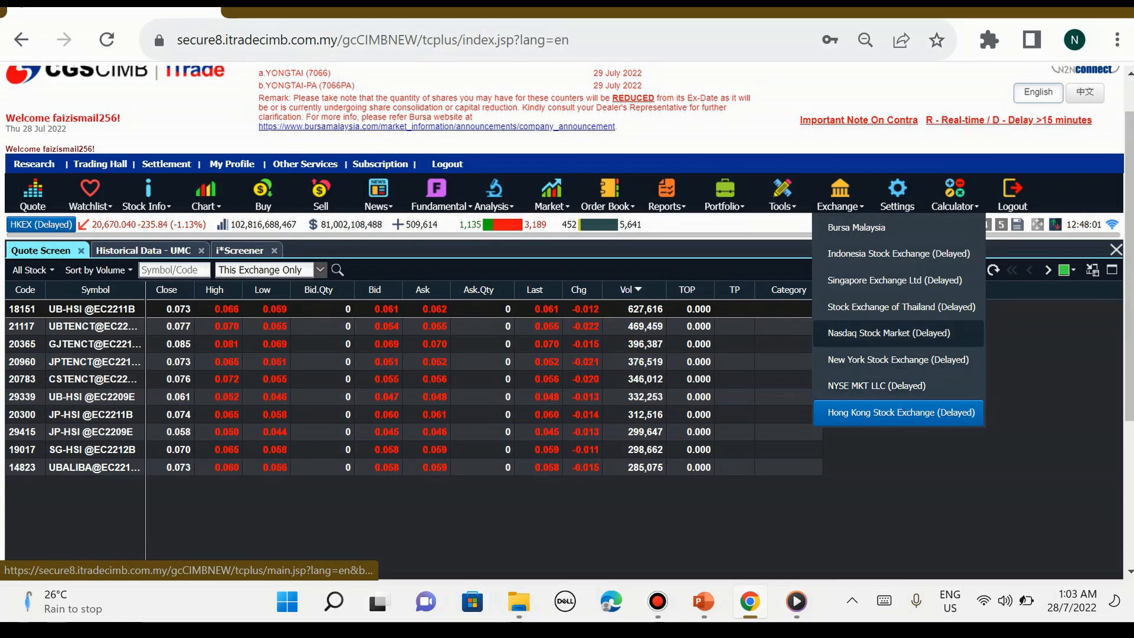
left_click(888, 333)
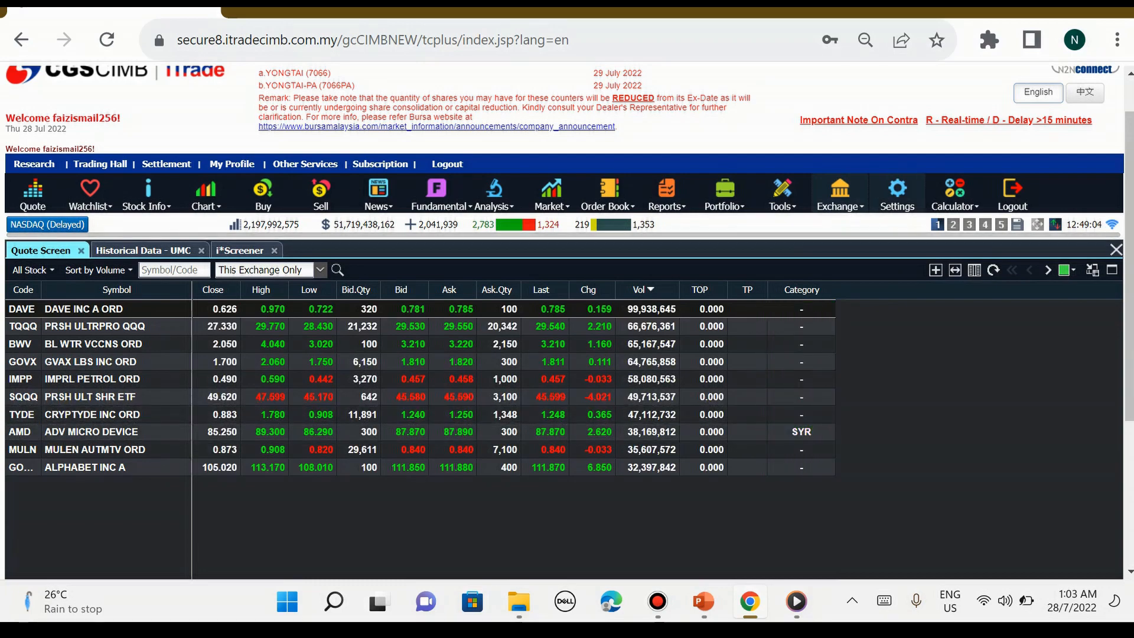
left_click(897, 194)
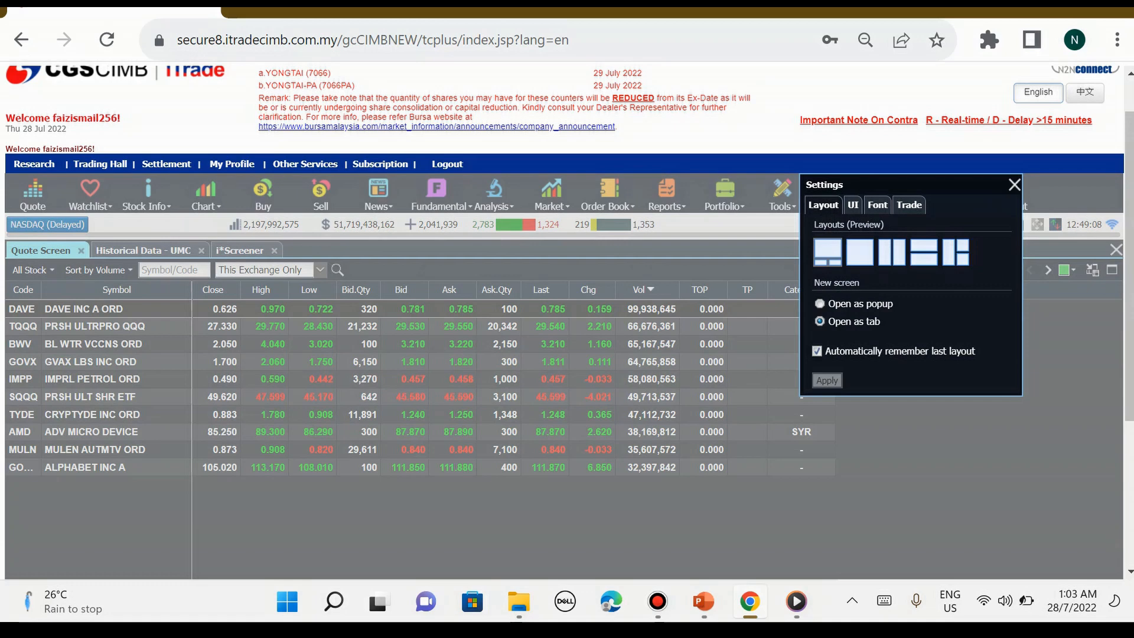
Preview a layout, toggle Lite/Dark theme and Unit/Lot display in Settings, then close without applying
left_click(858, 251)
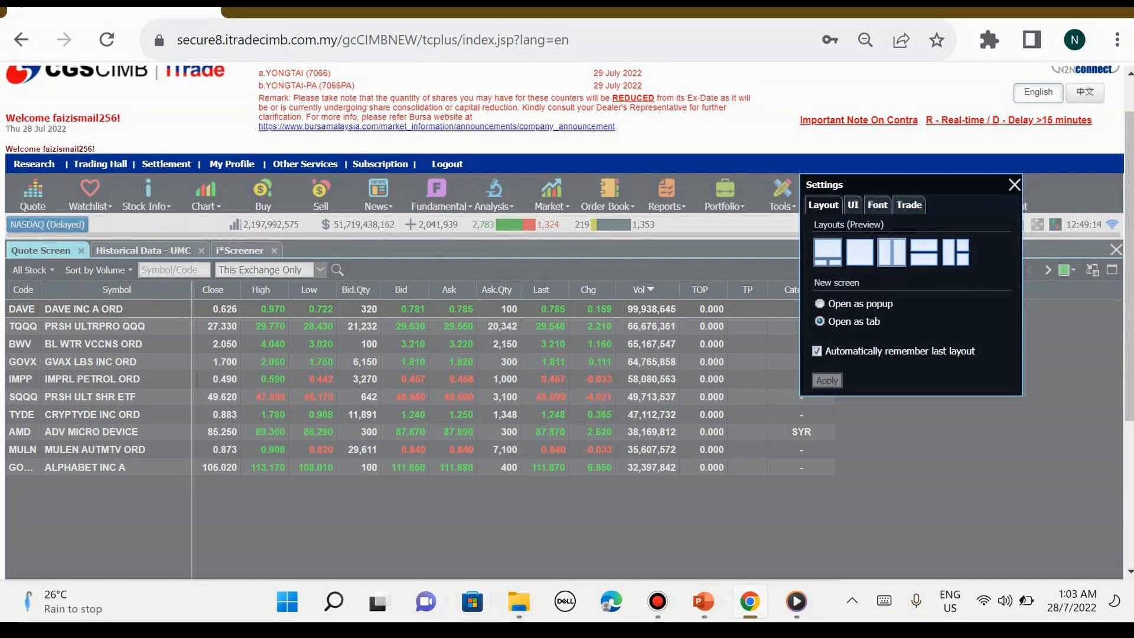
left_click(853, 204)
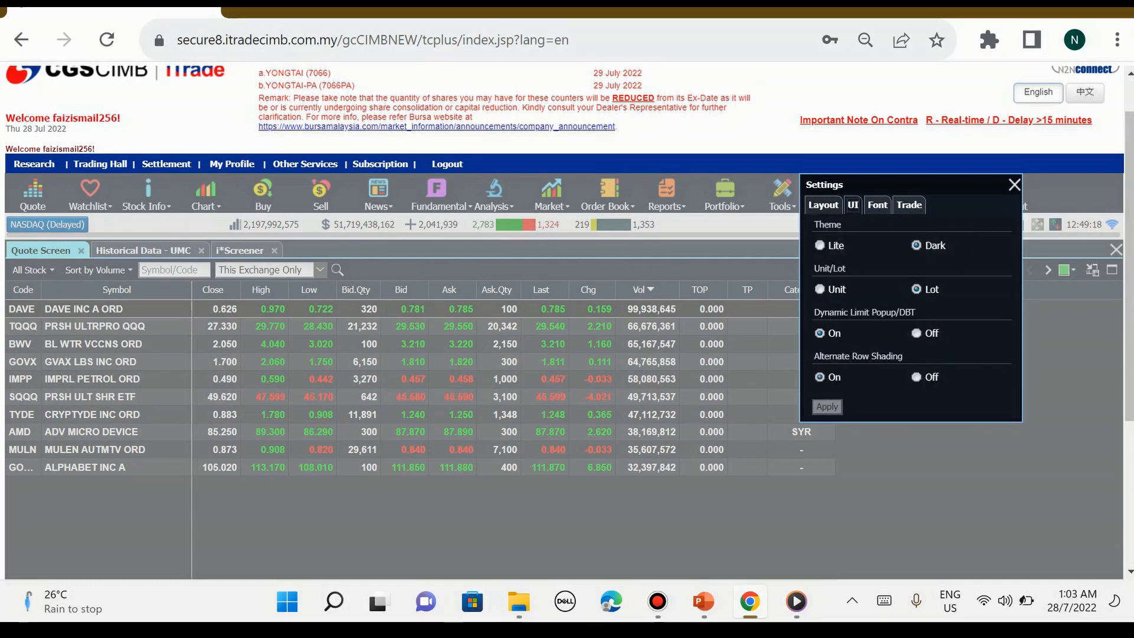
left_click(819, 245)
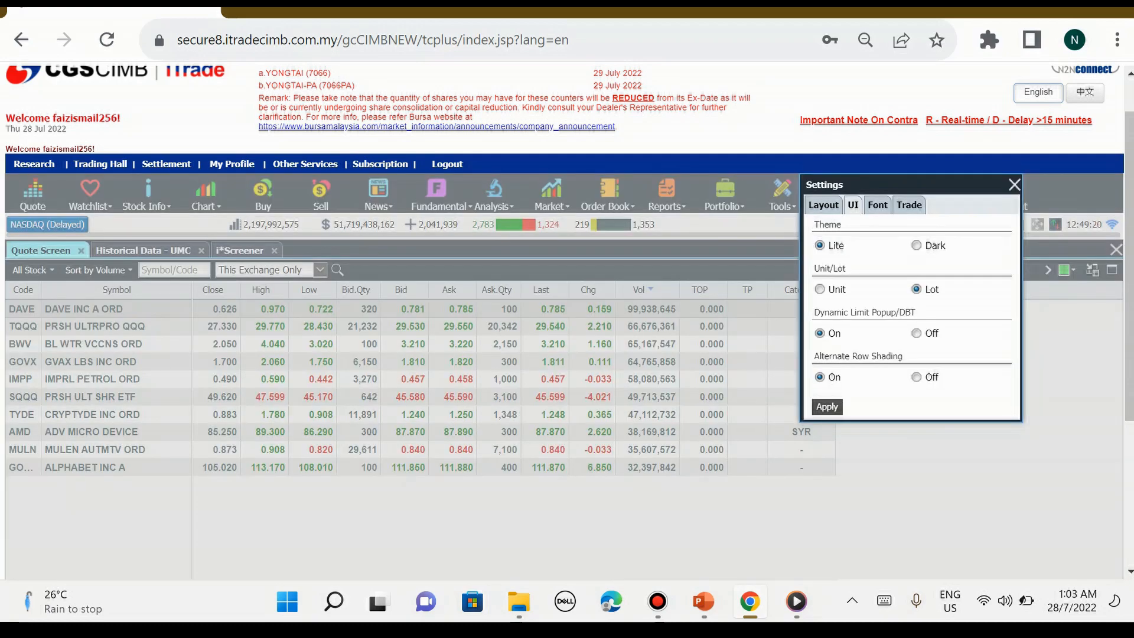
left_click(917, 245)
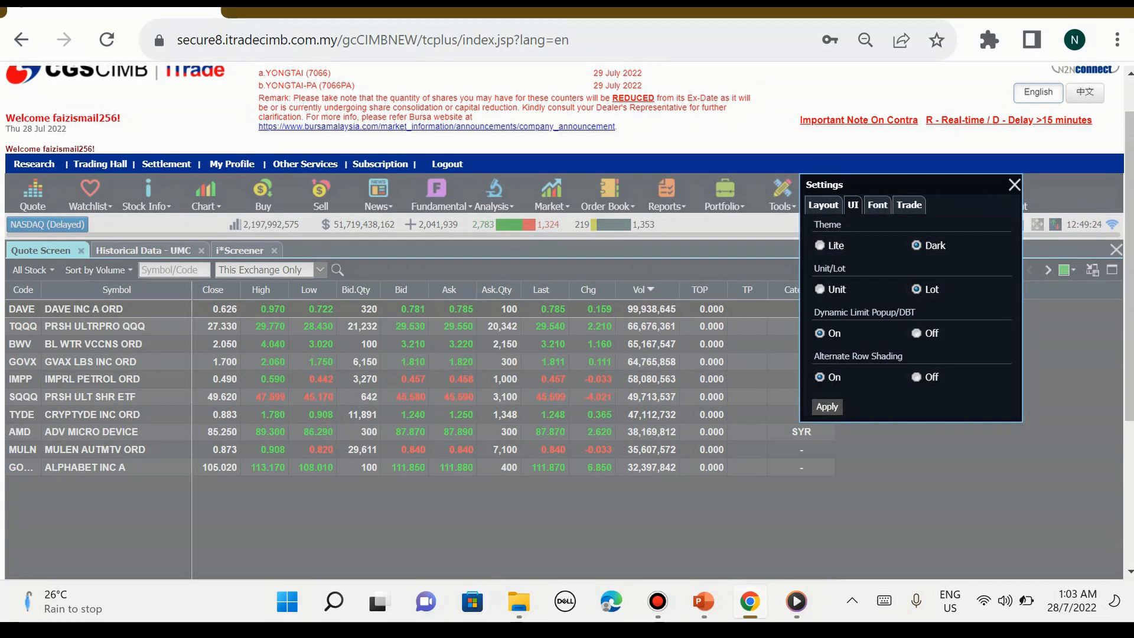
left_click(820, 289)
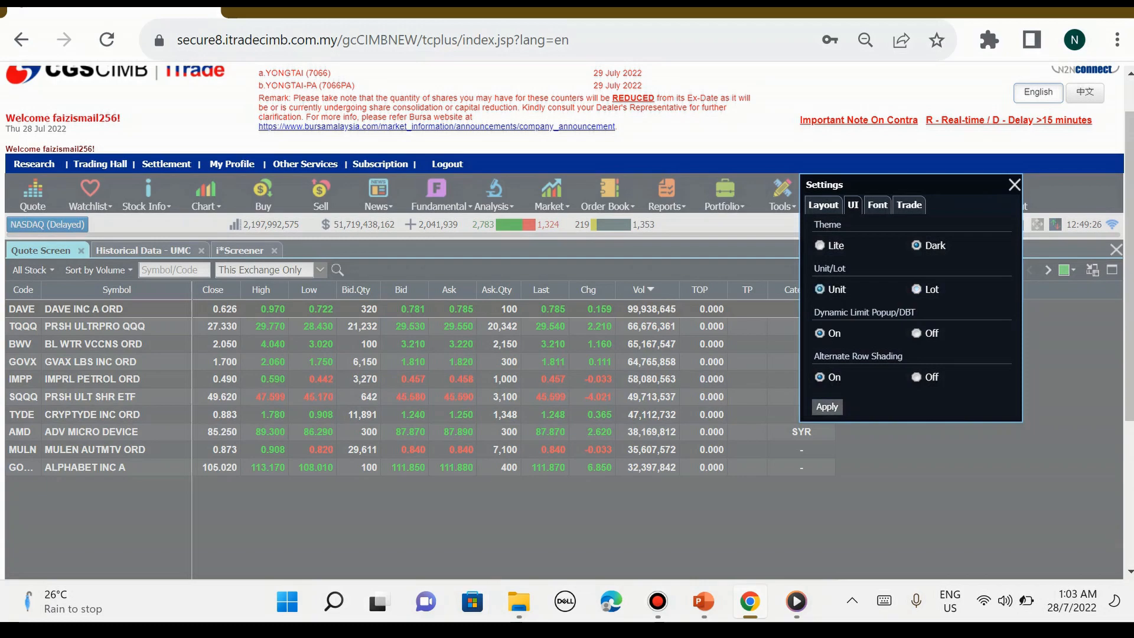
left_click(1014, 184)
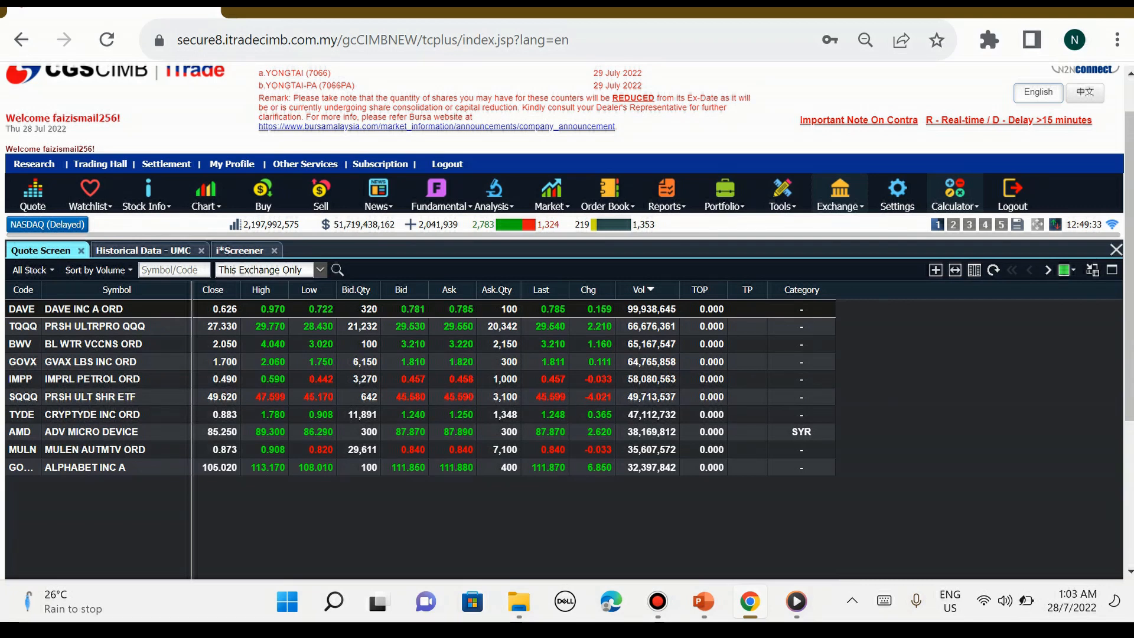
Return the quote screen from NASDAQ to Bursa Malaysia counters with their Shariah tags
left_click(954, 194)
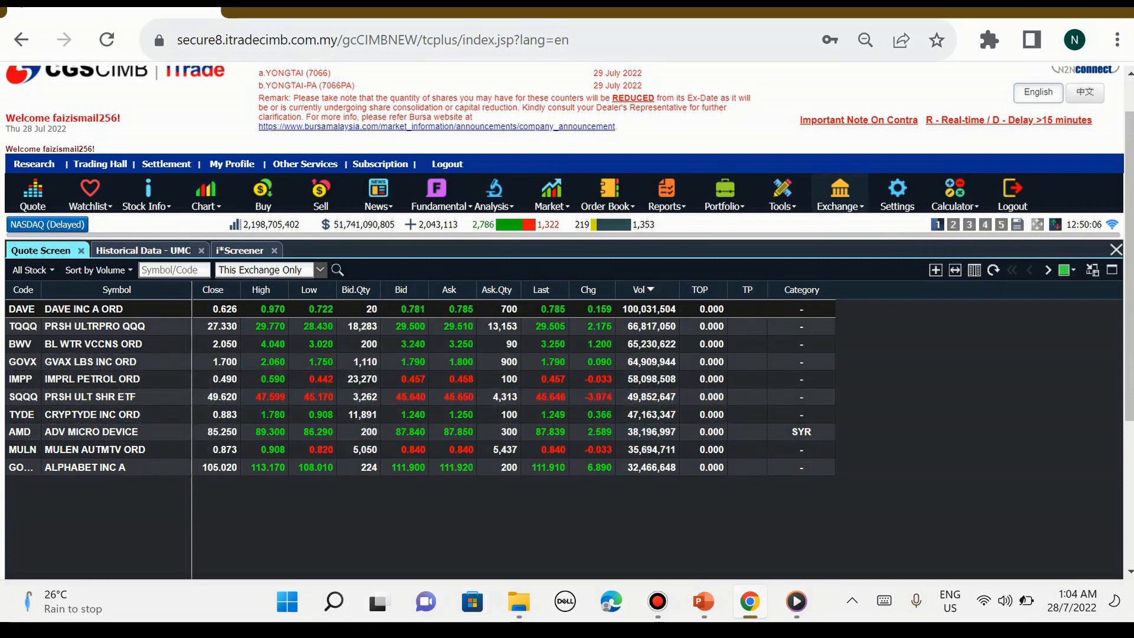
left_click(698, 289)
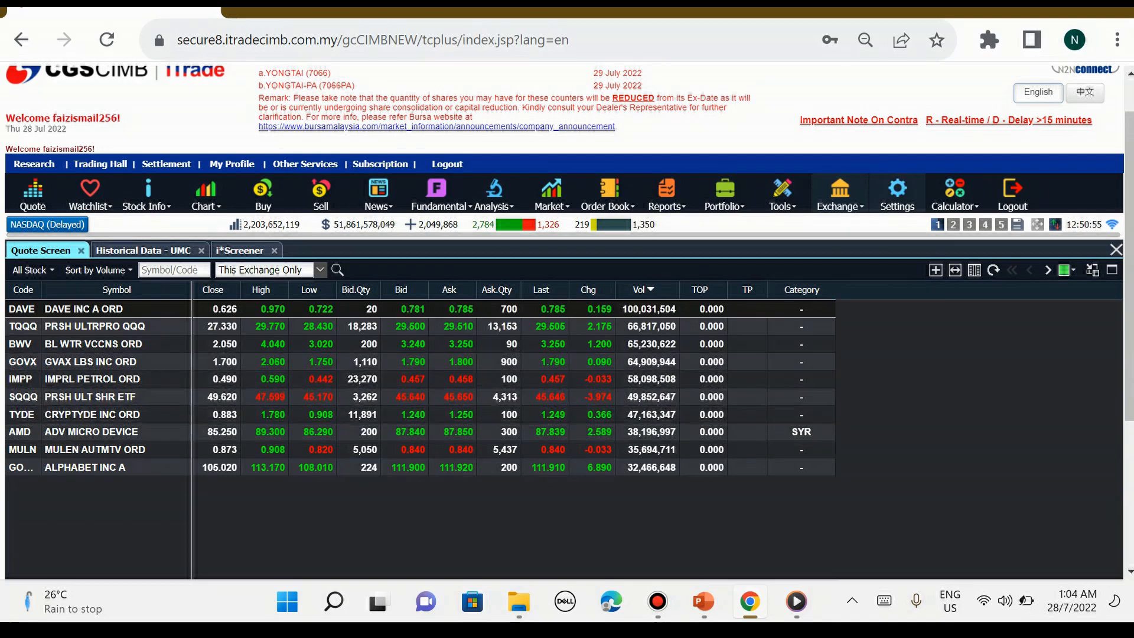
left_click(838, 193)
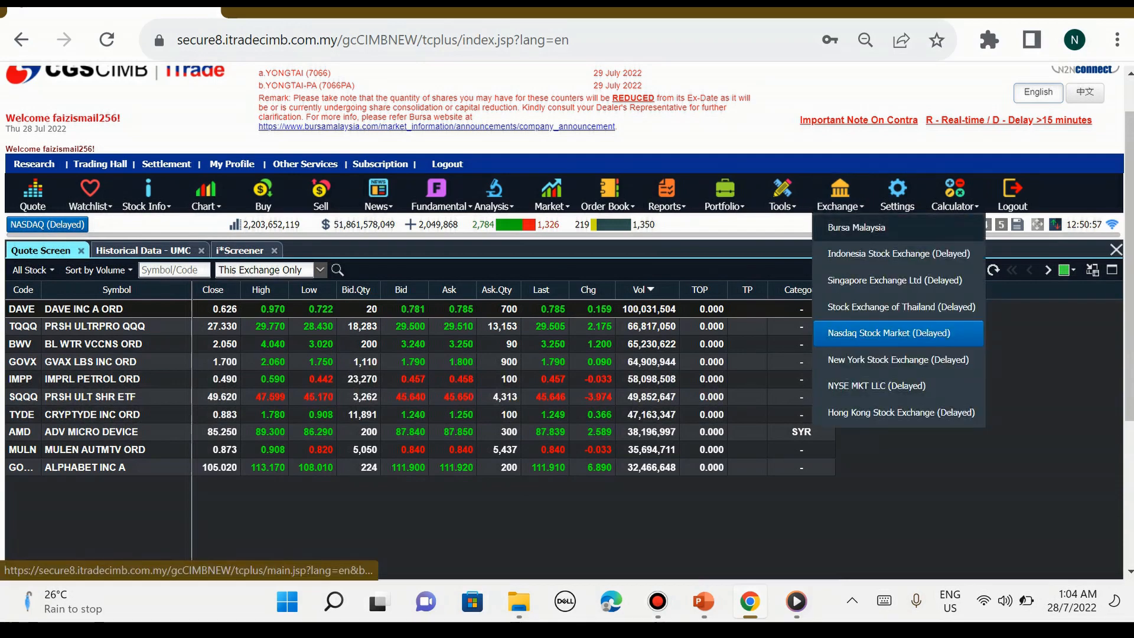
left_click(855, 227)
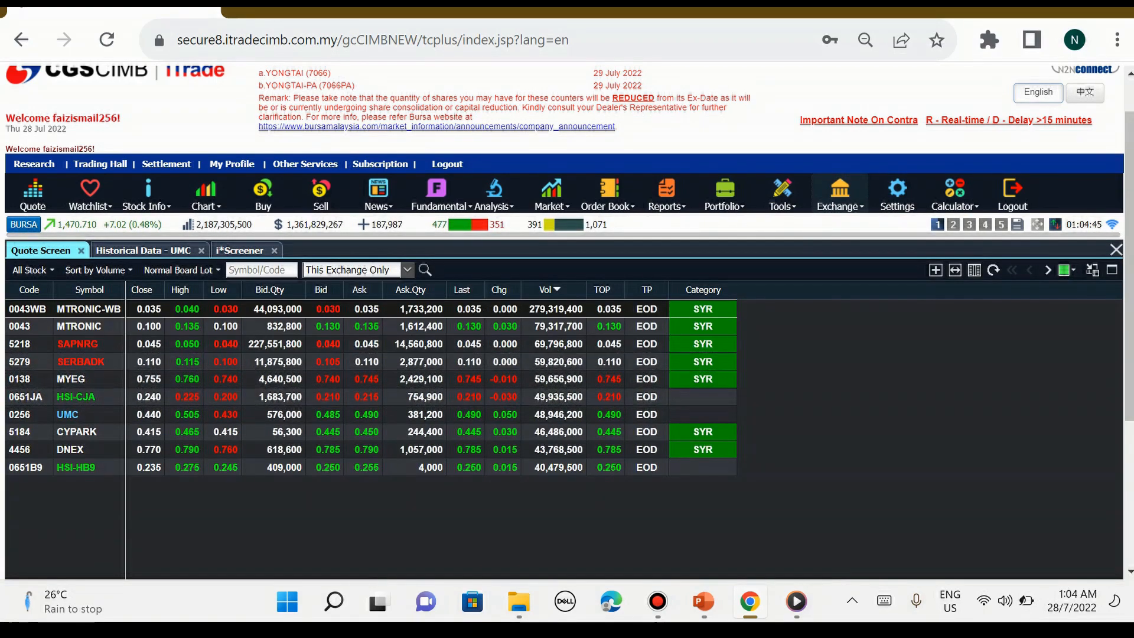